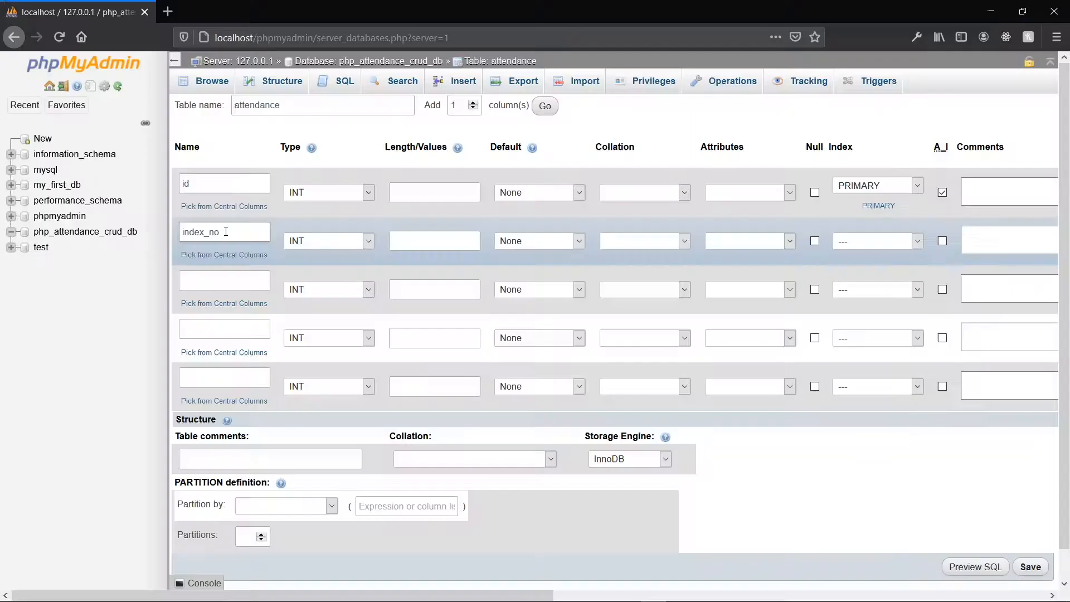
Step: Set DB_NAME to php_attendance_crud_db in db.php and start the $con connection variable
click(328, 241)
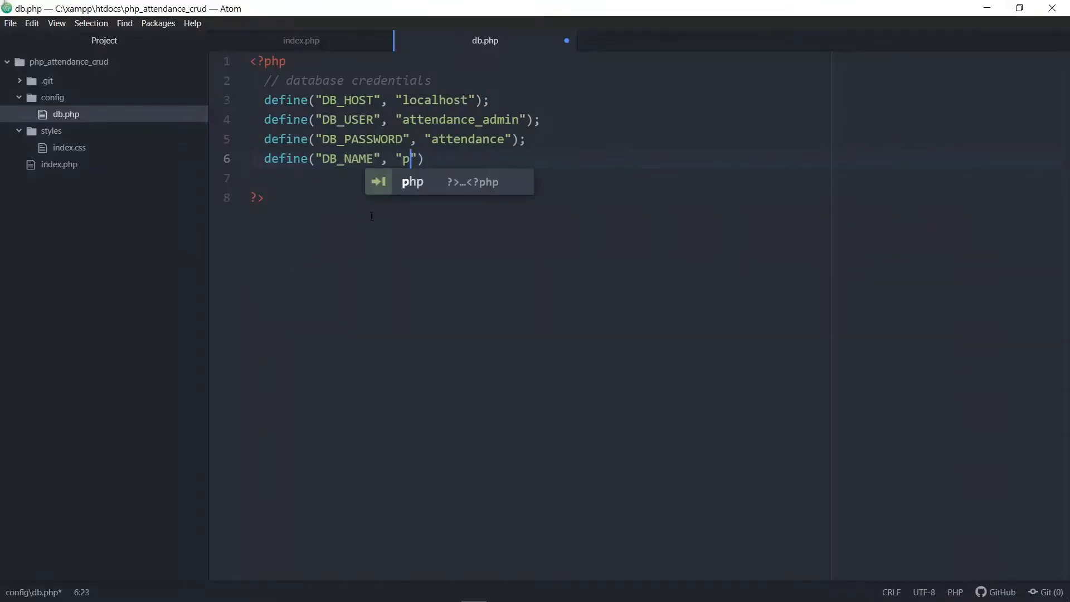
text(hp_attendance_crud_db)
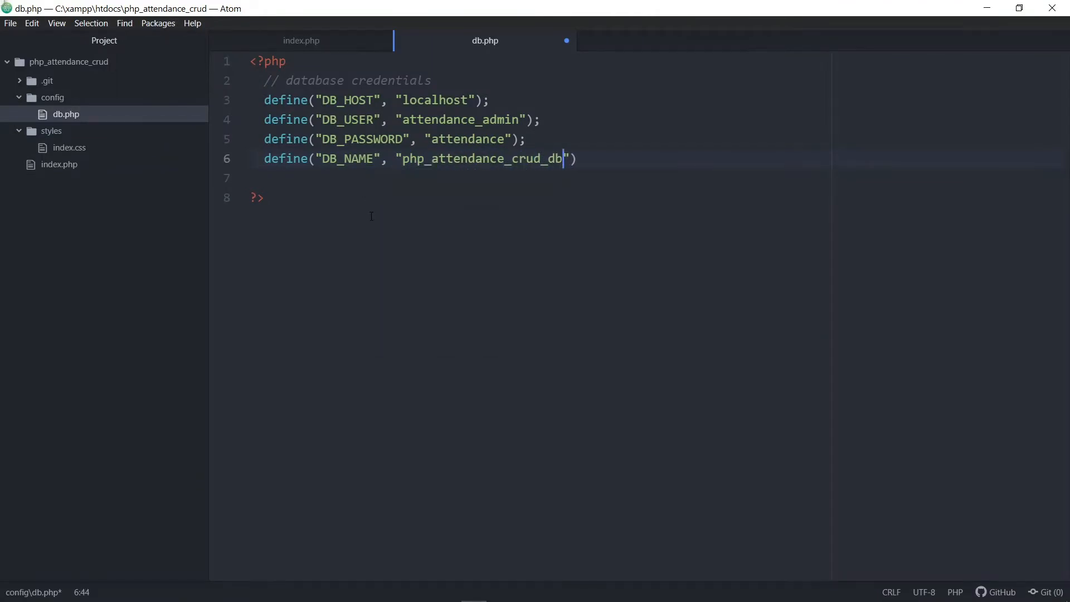
text($con)
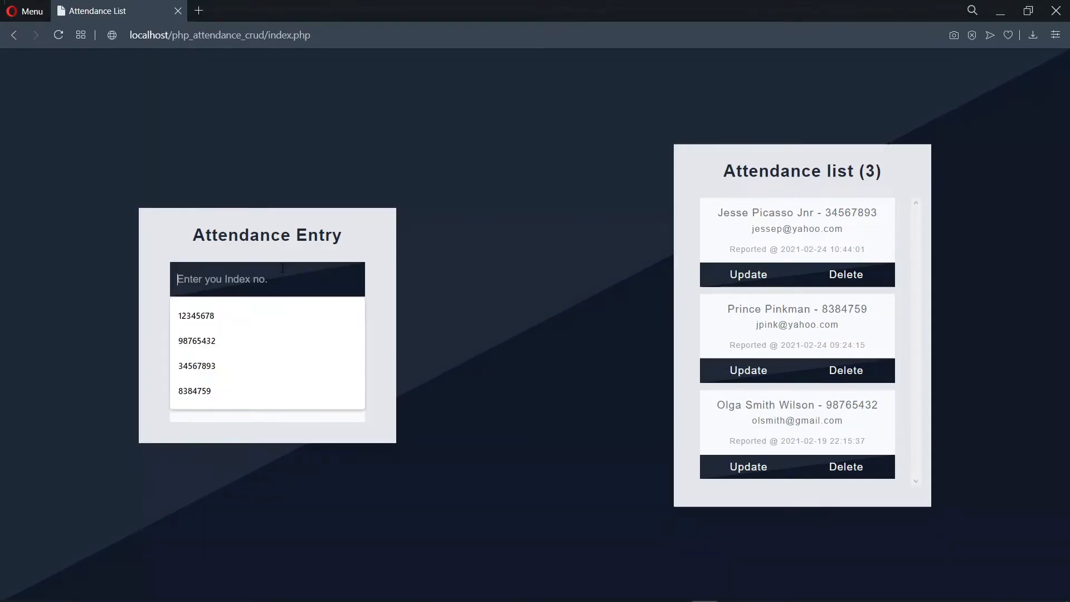
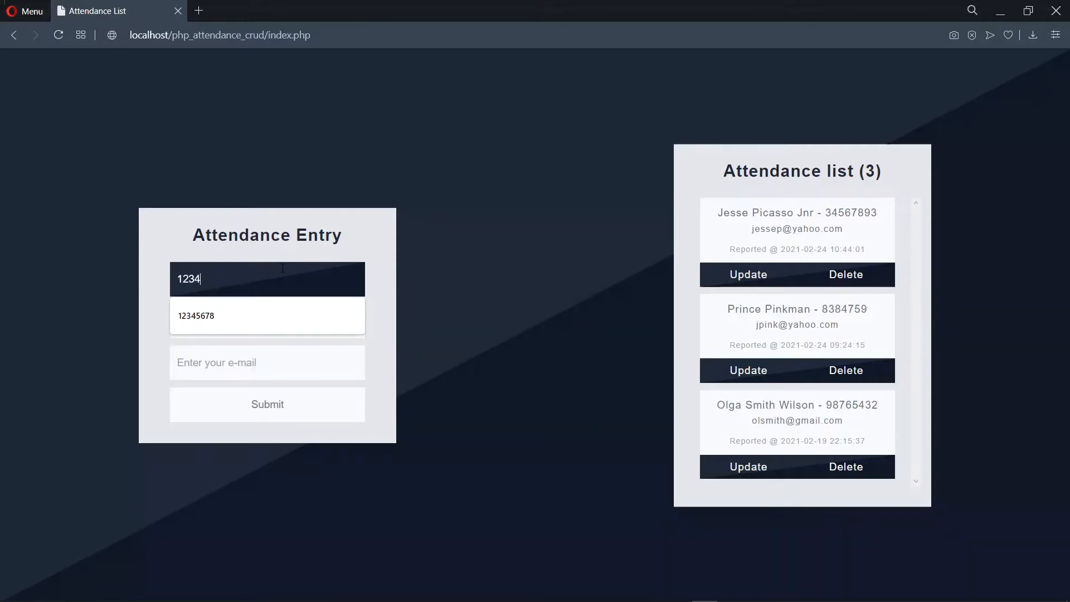
text(W)
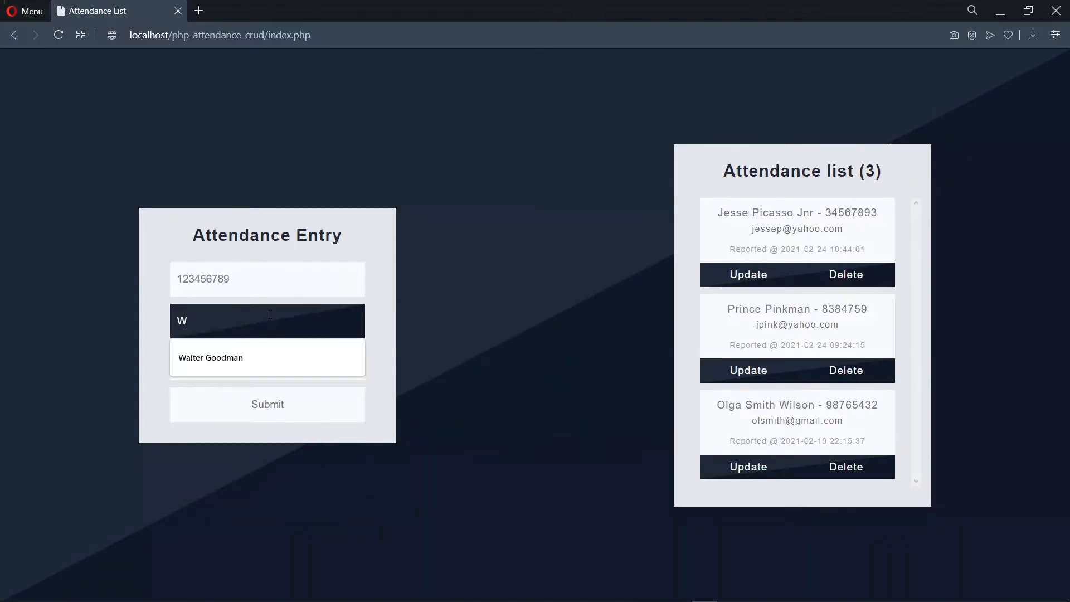
text(alter Go)
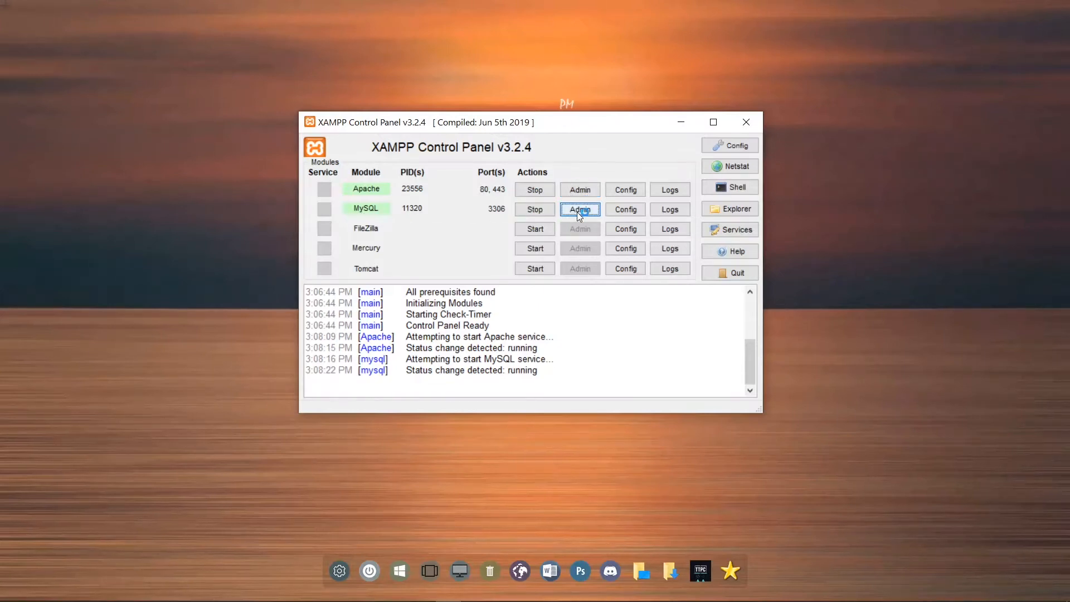
Step: Launch phpMyAdmin via MySQL's Admin button in the XAMPP Control Panel
click(579, 209)
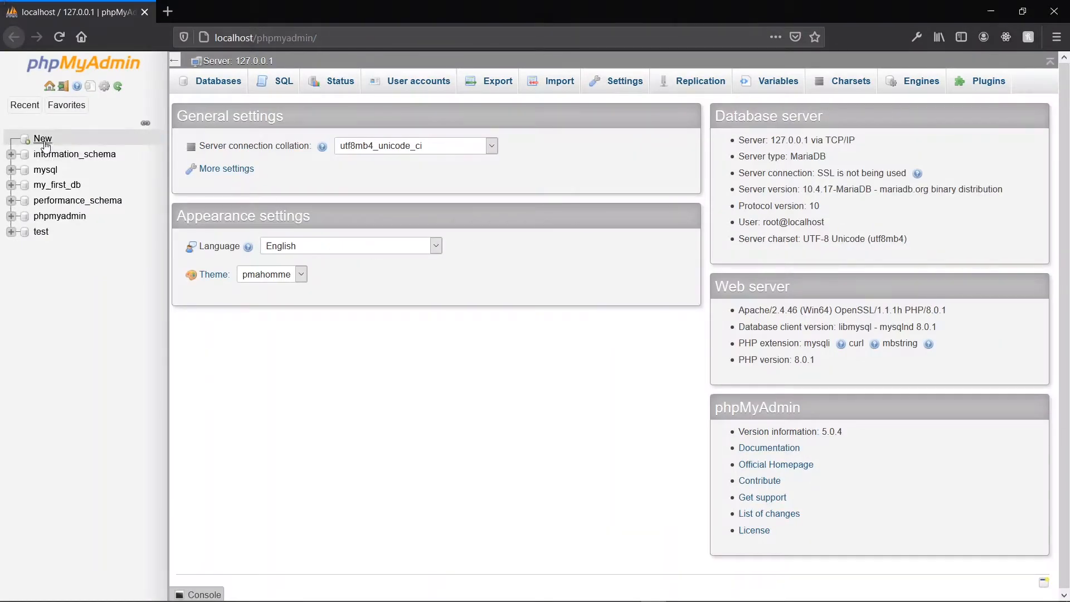
Step: Create a new database named php_attendance_crud_db
click(218, 81)
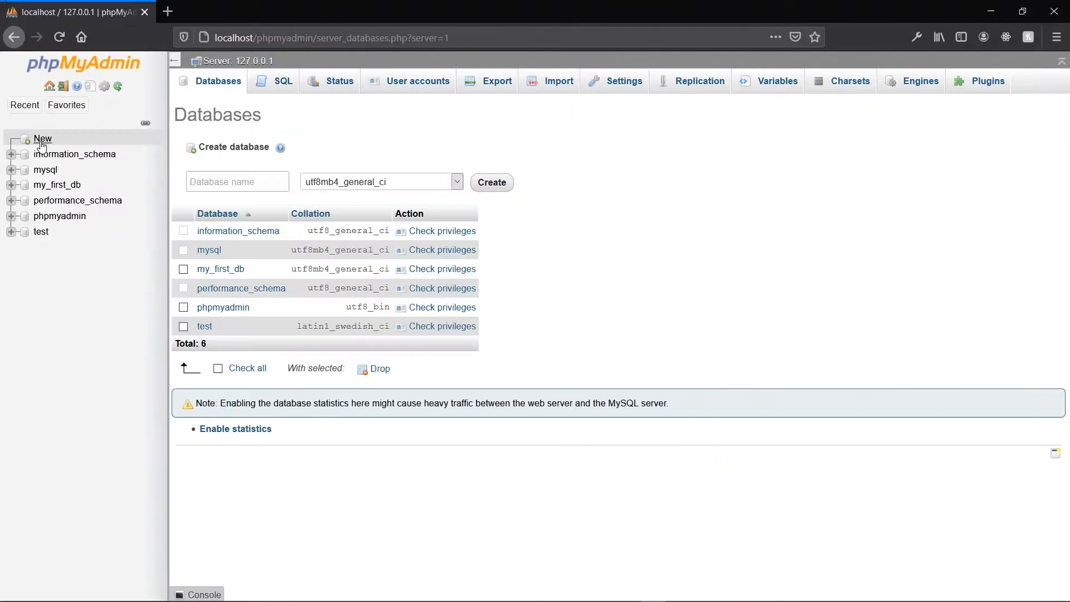
click(236, 181)
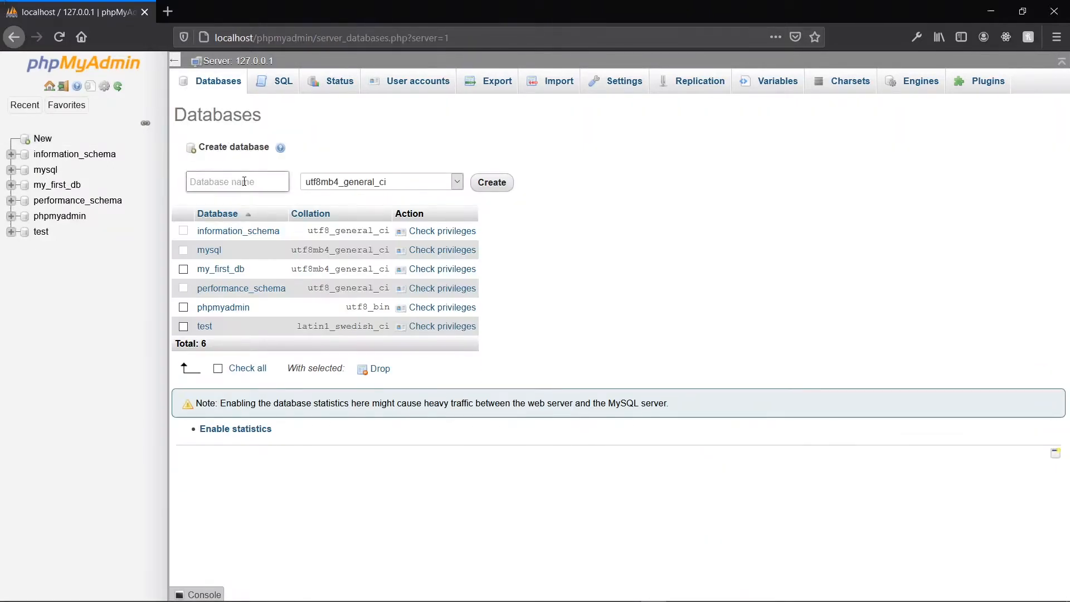
text(p)
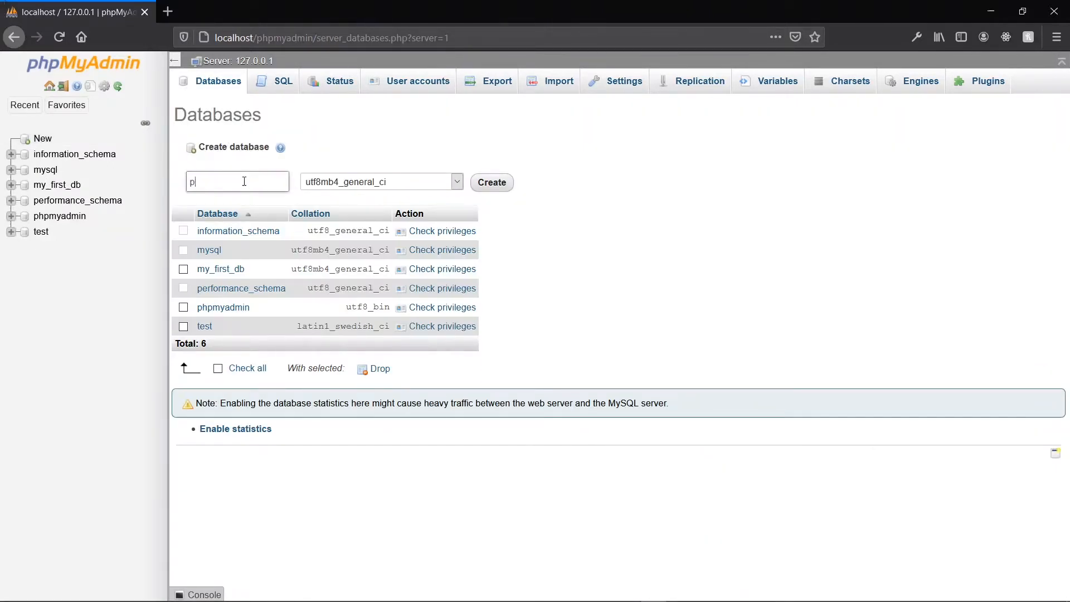
text(hp_atte)
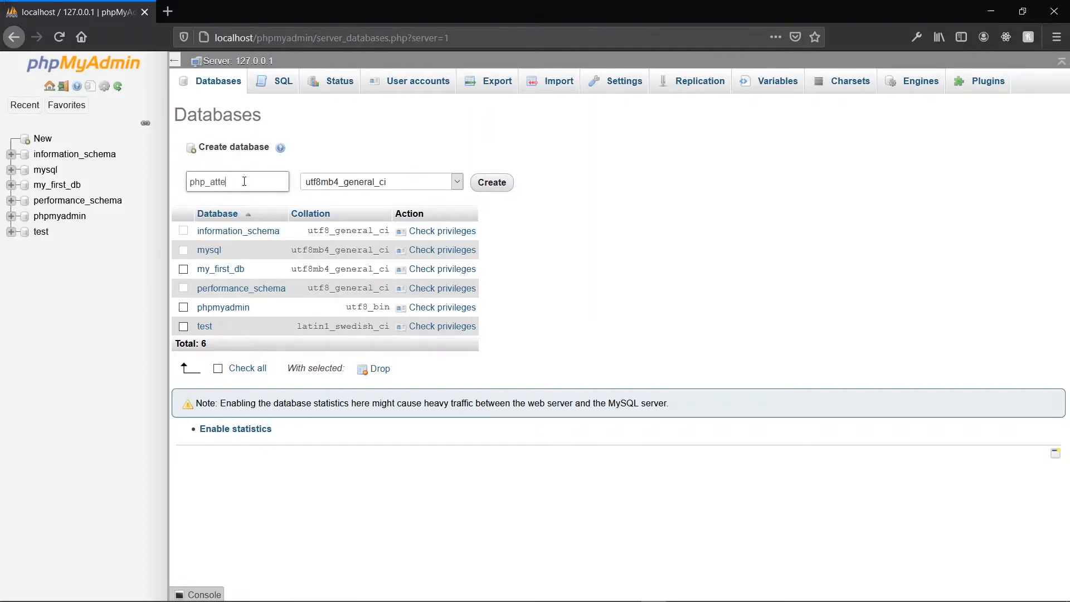
text(ndance)
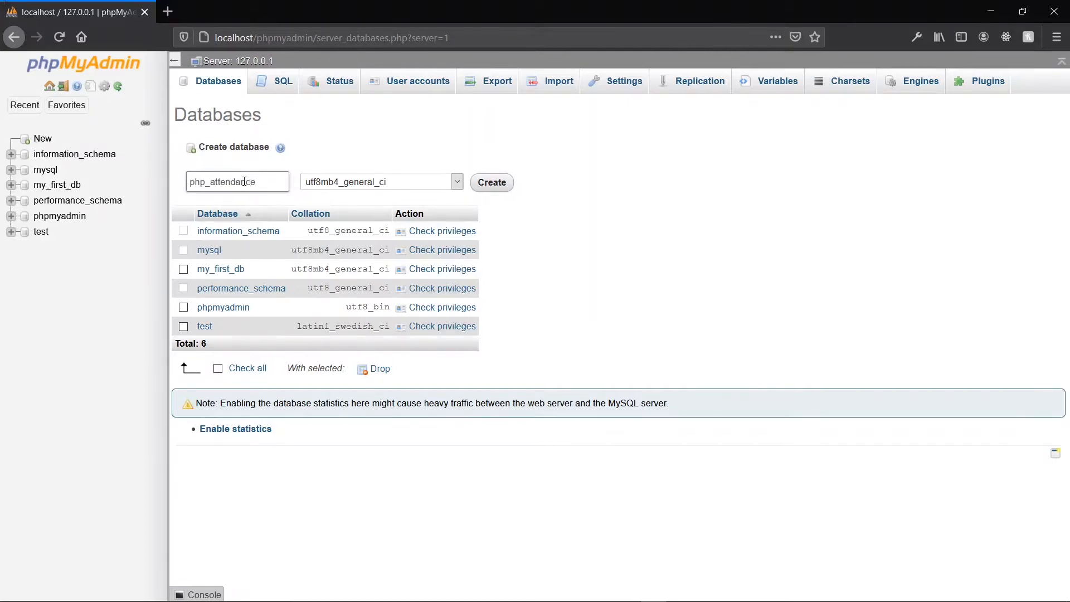
text(_crud_c)
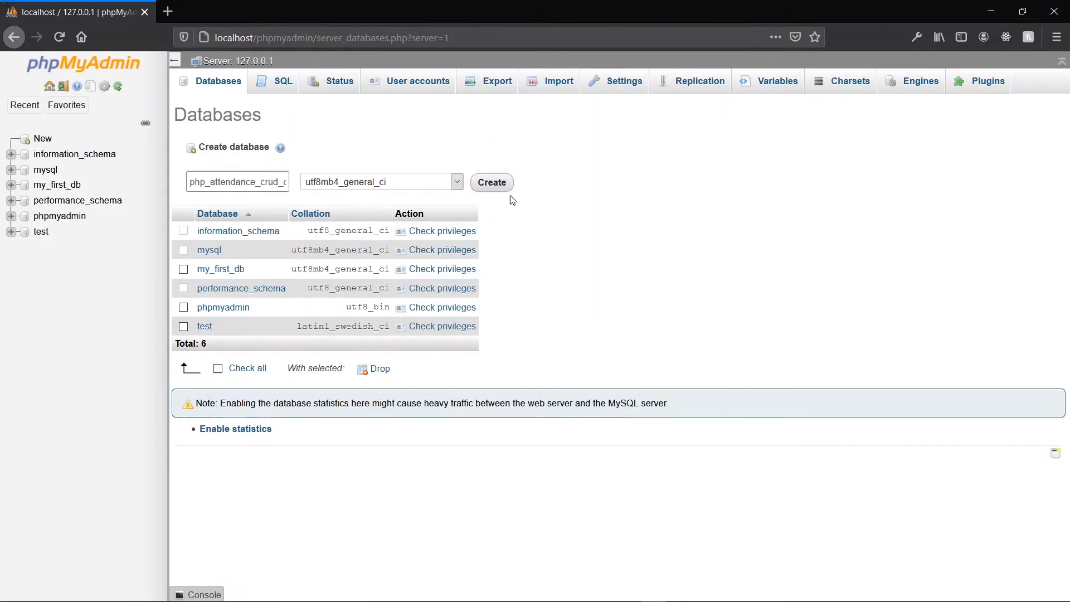
click(491, 181)
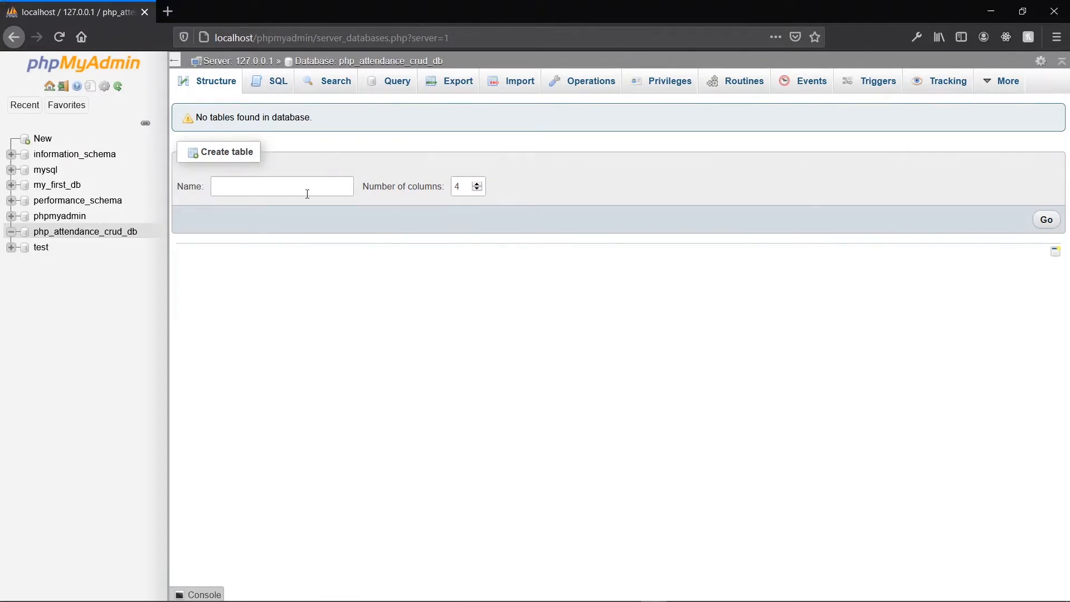
Step: Create table attendance with 5 columns and move to its first column name field
text(attendance)
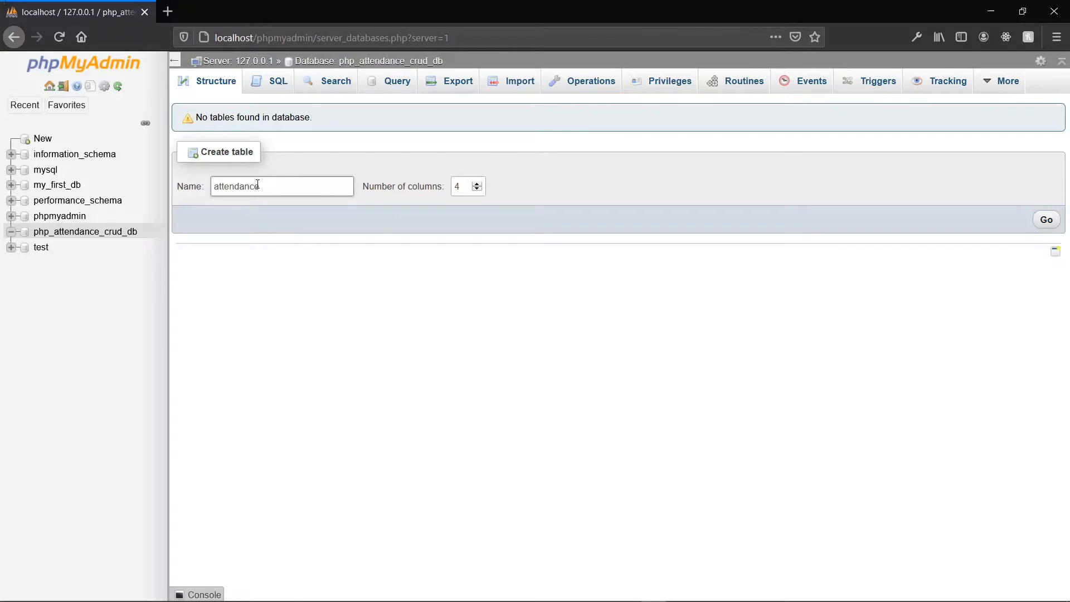
click(478, 182)
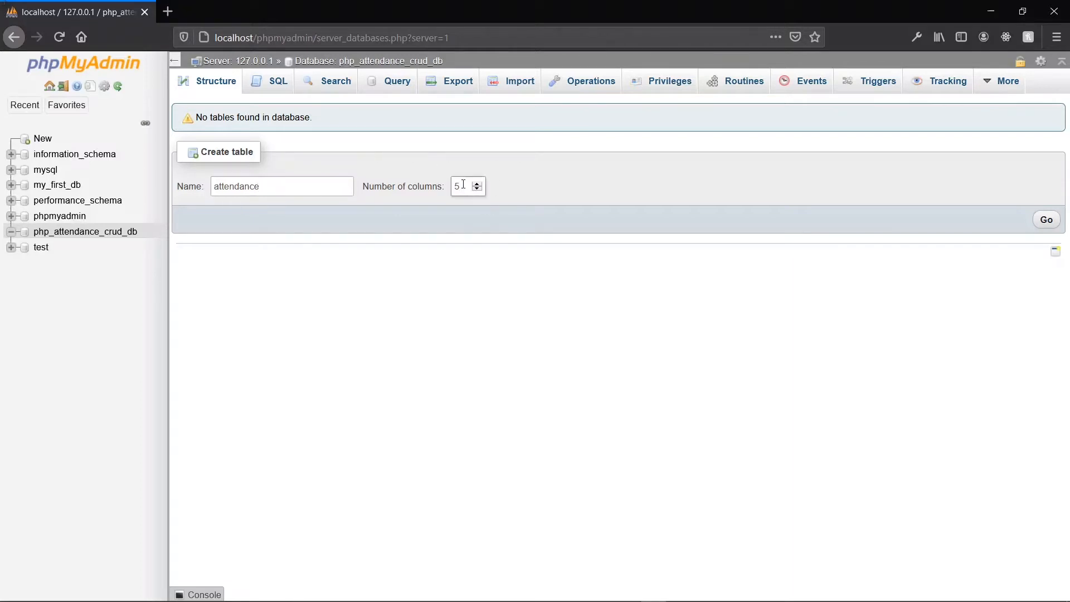
mouse_move(1047, 219)
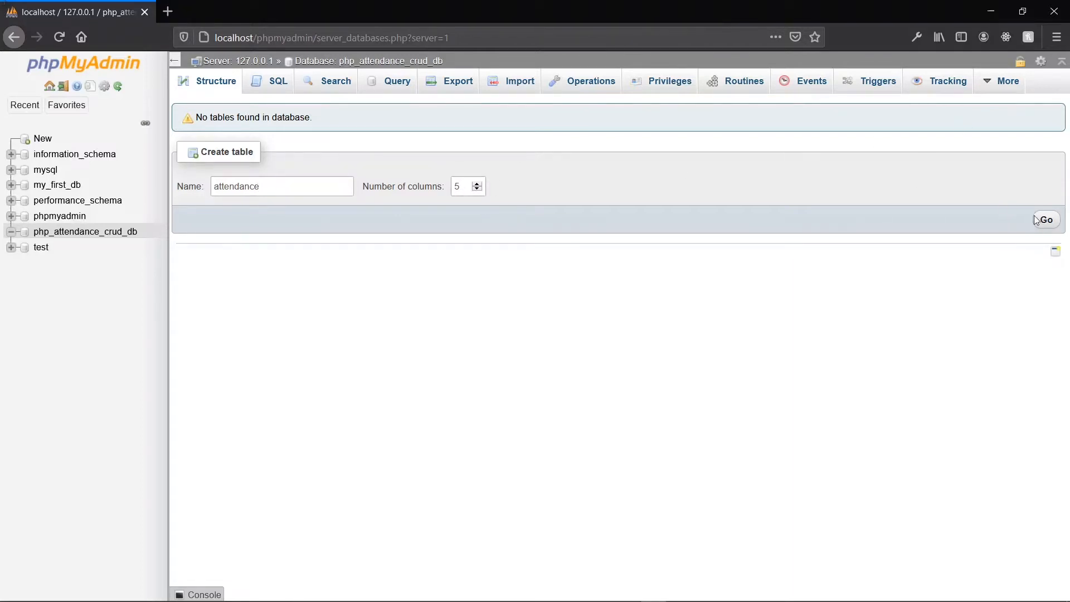
click(1046, 219)
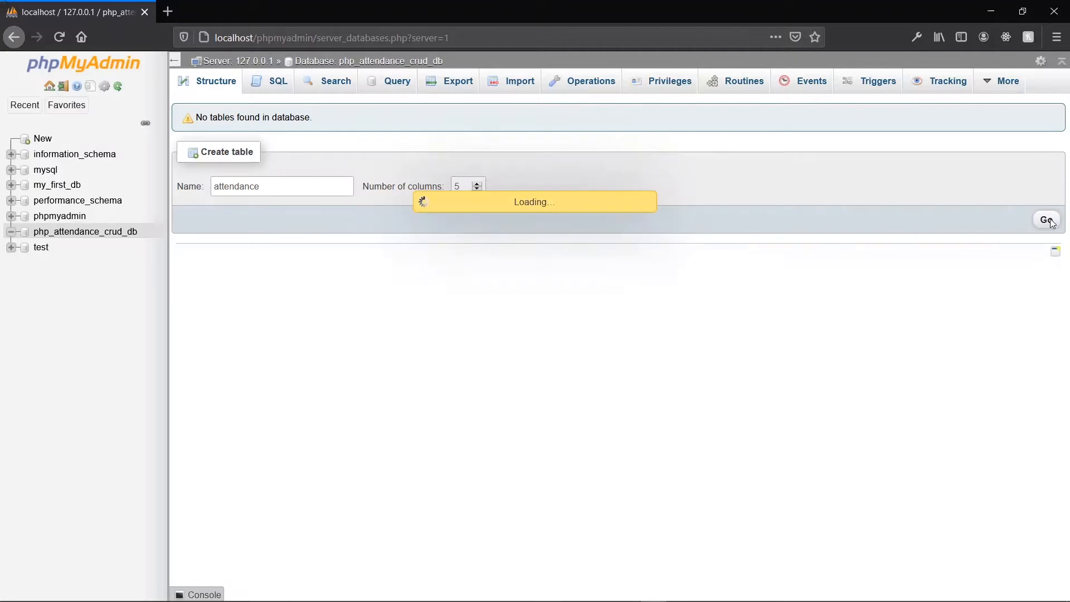
click(1048, 220)
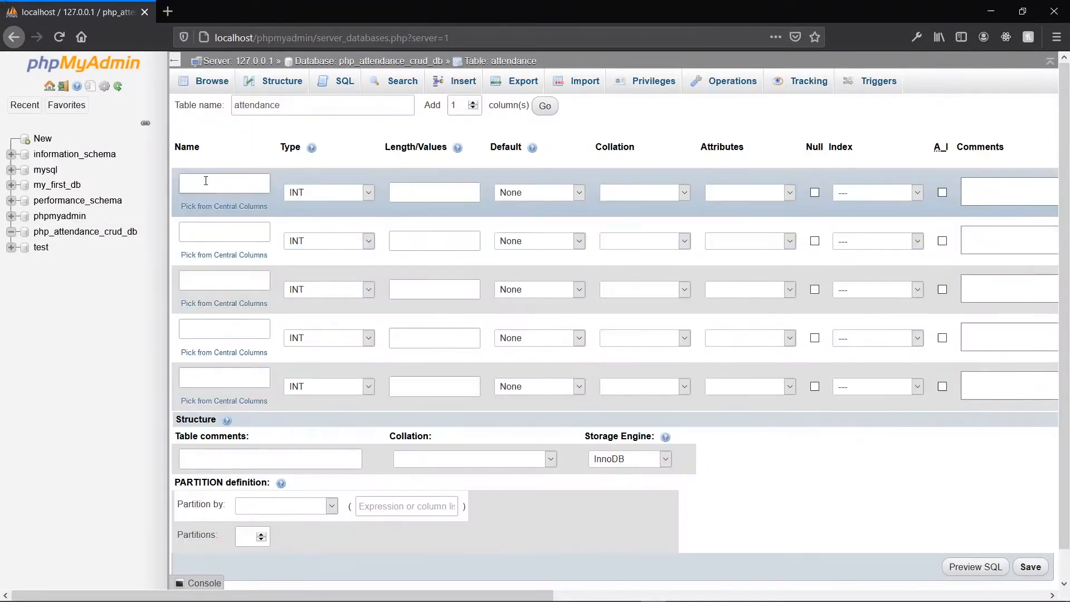
Step: Name the first column id and make it an auto-increment PRIMARY key
text(id)
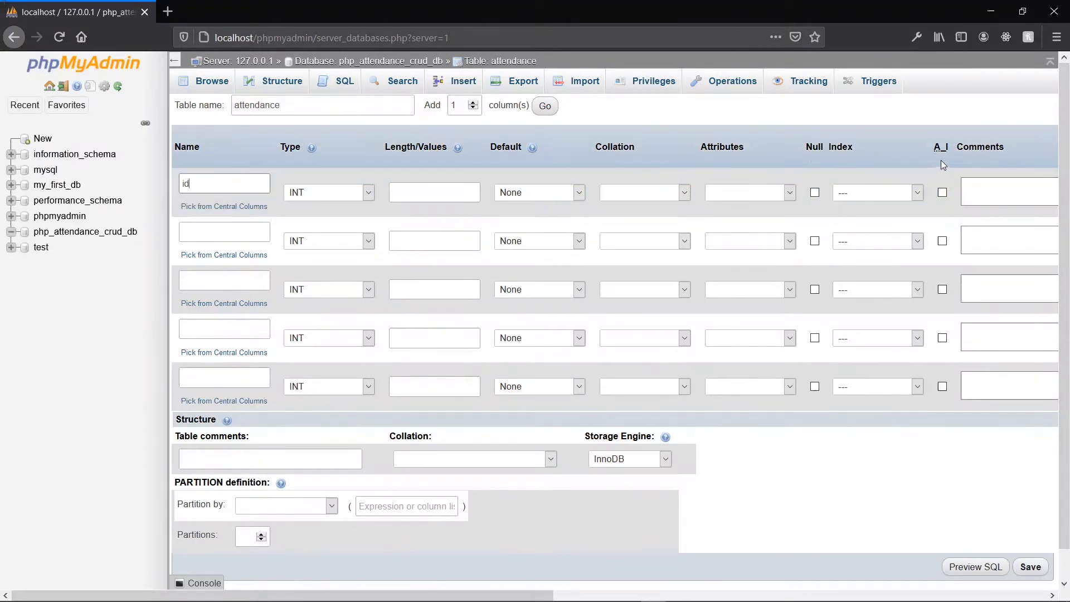
click(943, 193)
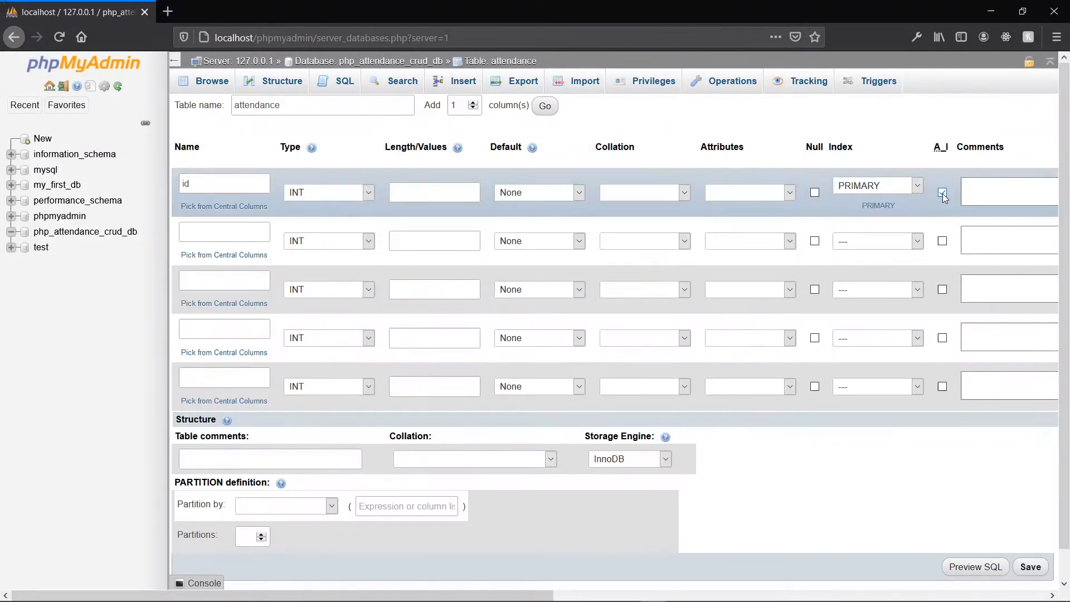
click(877, 185)
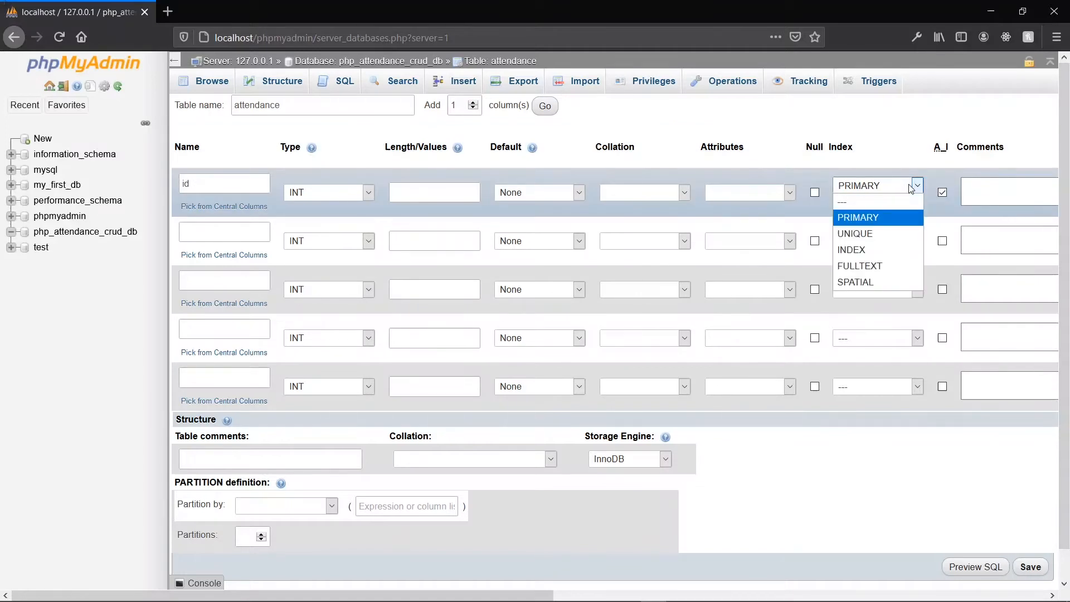
click(858, 217)
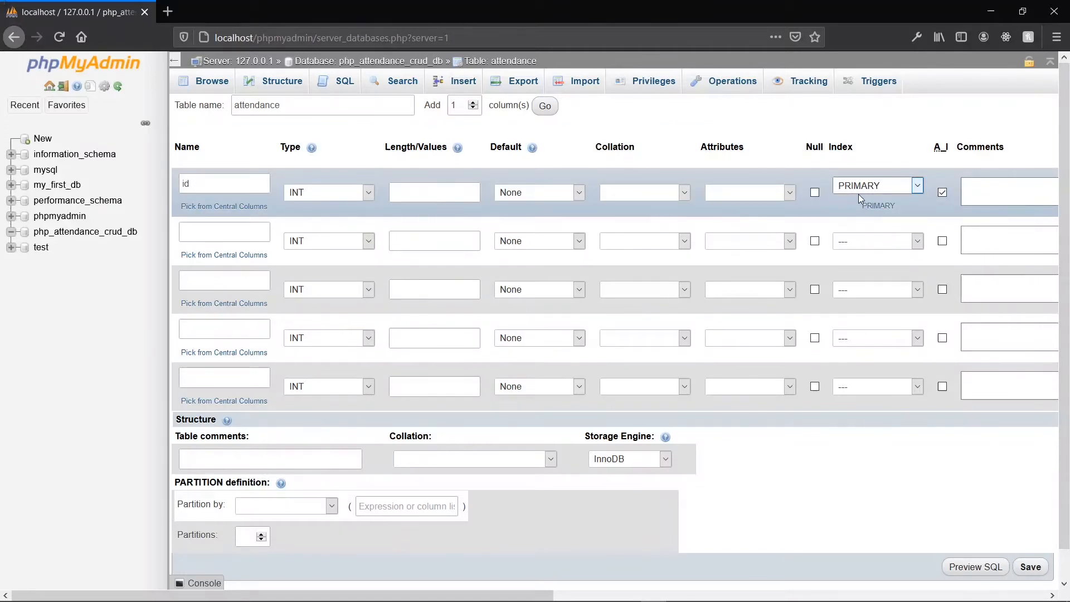
Step: Name the second column index_no
click(224, 231)
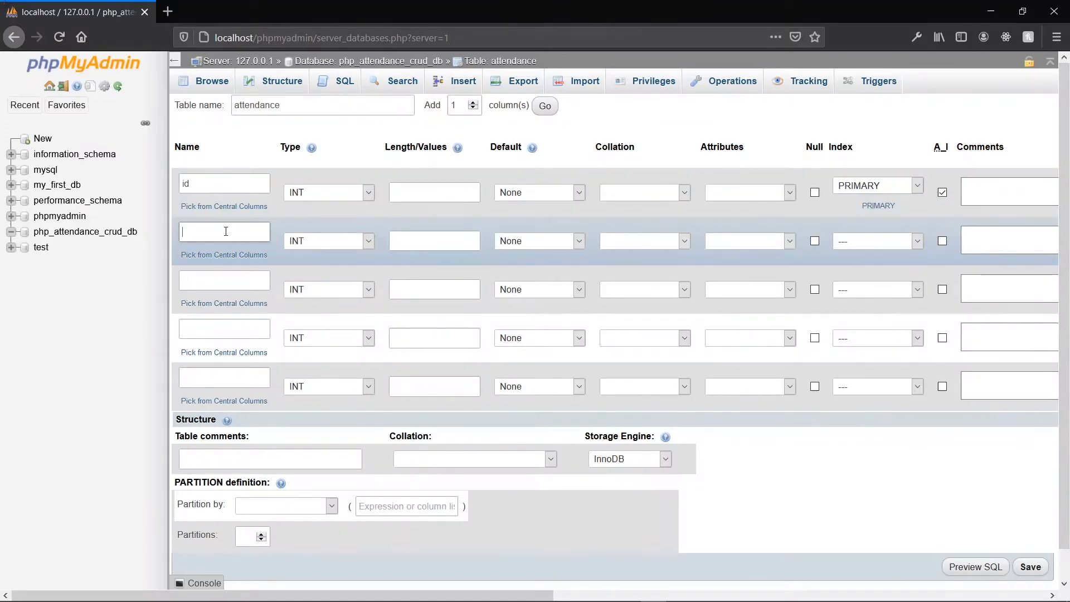
text(index)
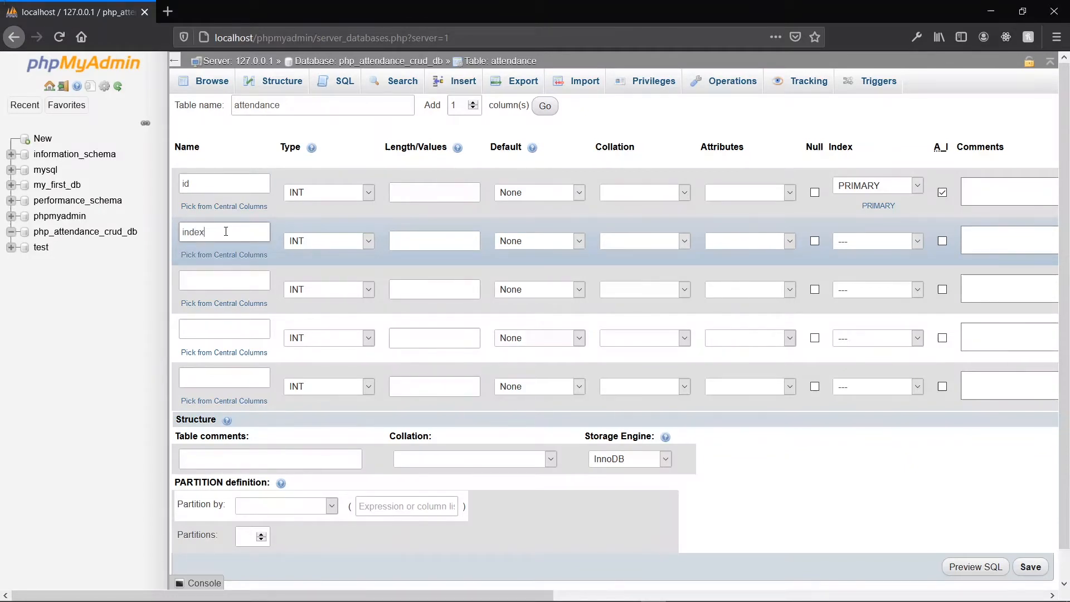
text(_no)
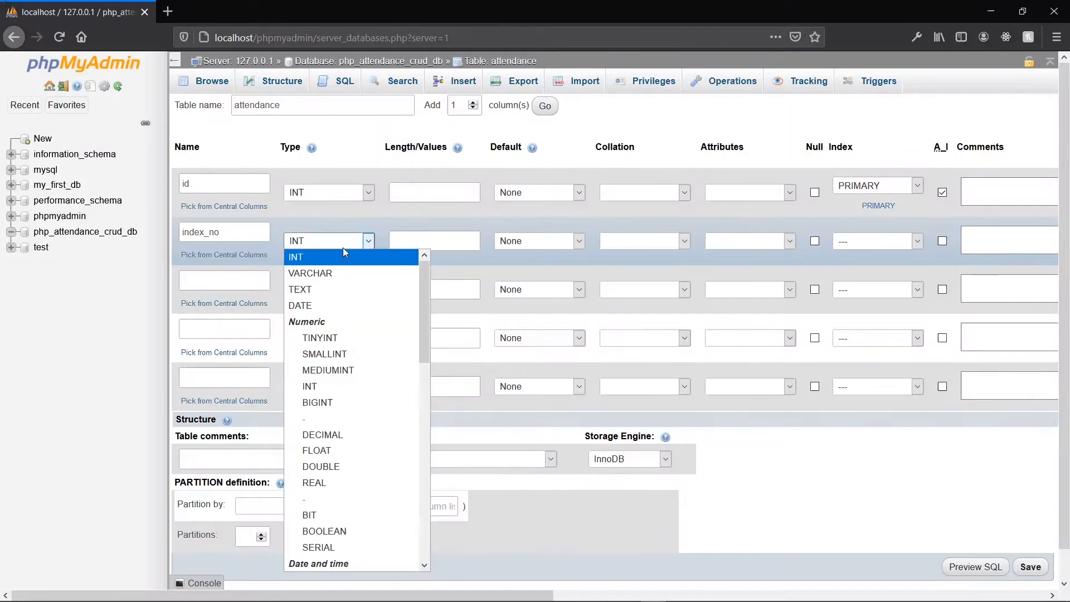
Step: Give index_no length 15 and add full_name as VARCHAR(200)
click(308, 273)
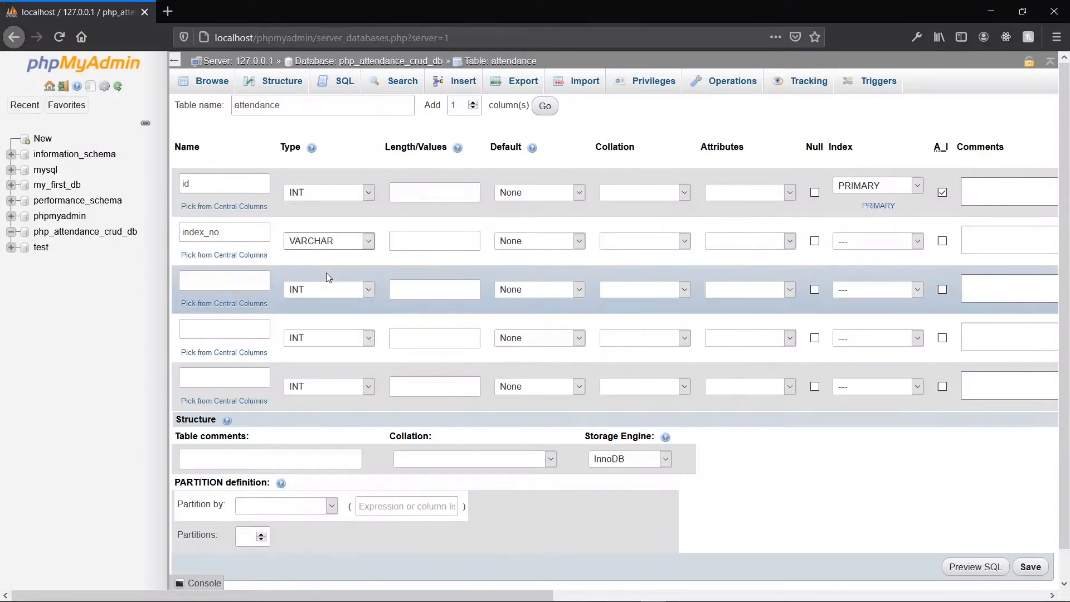
text(15)
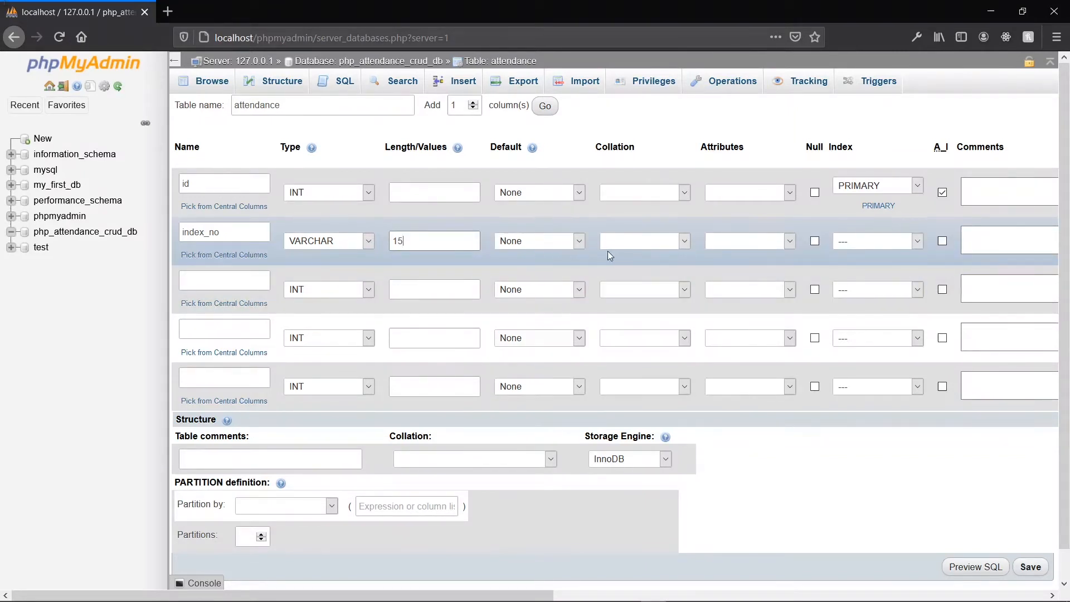
text(full_name)
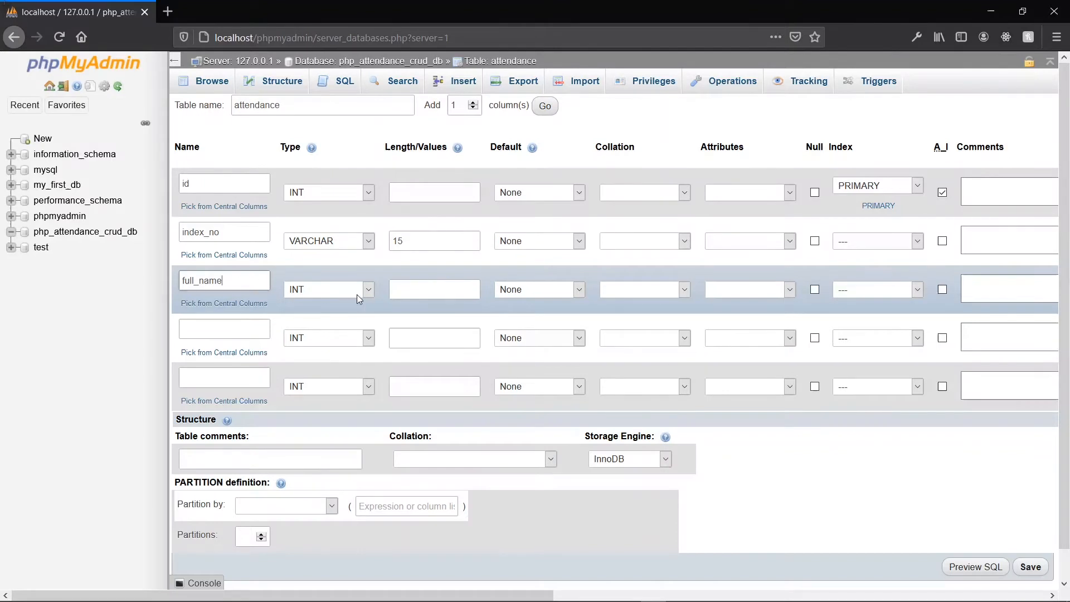
click(328, 289)
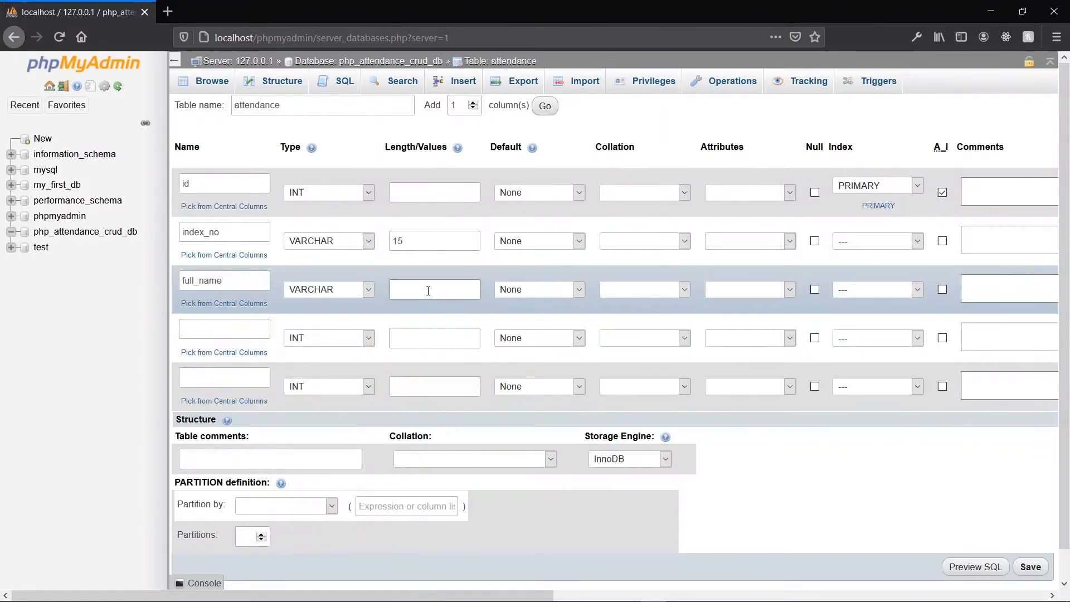
text(200)
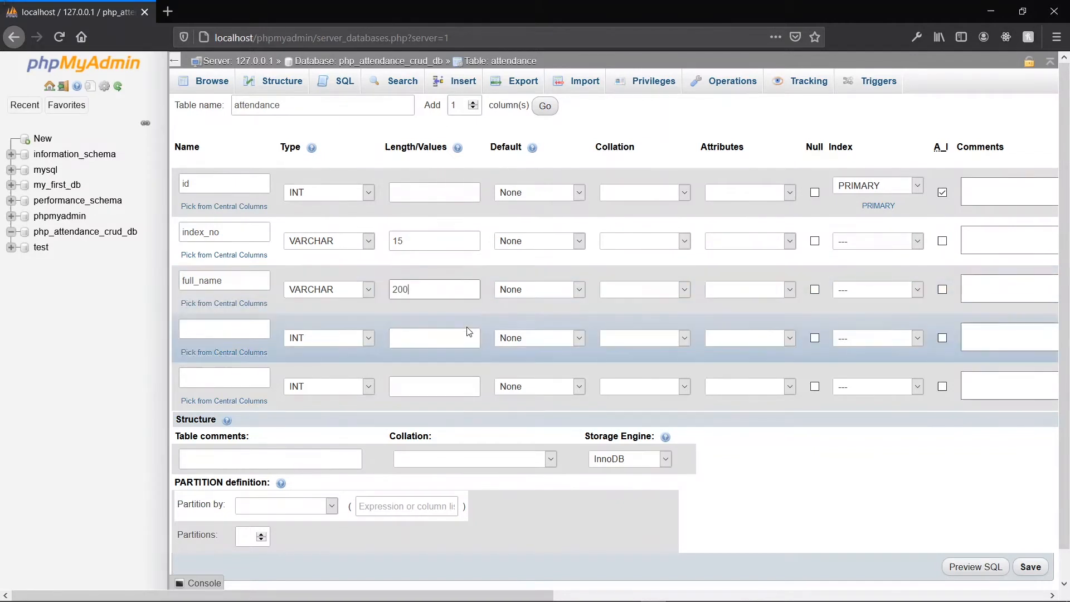
Step: Add the fourth column email as VARCHAR(100)
click(224, 328)
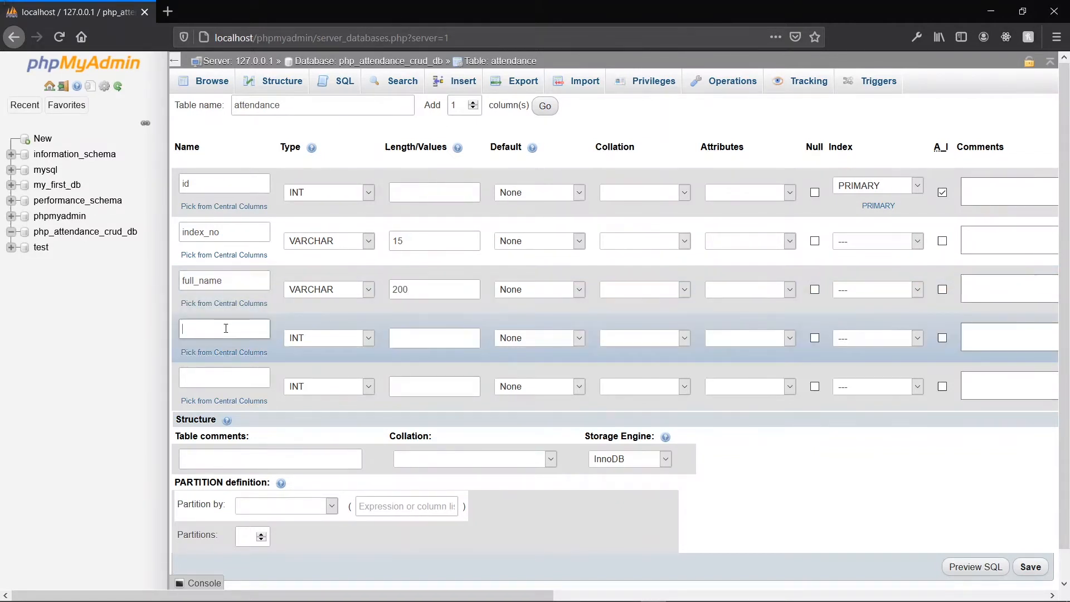
text(email)
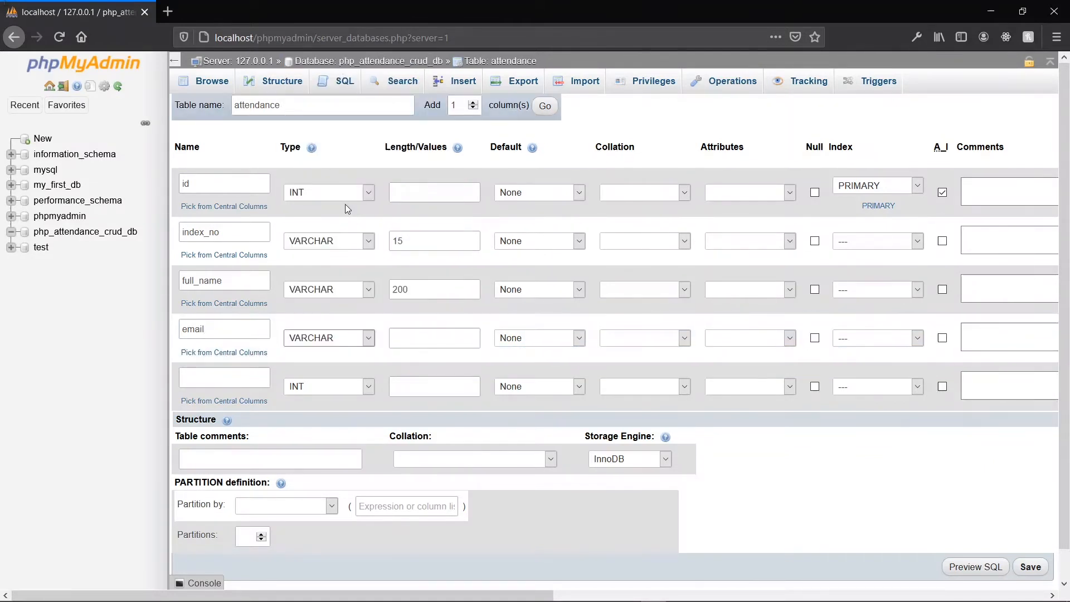
text(1)
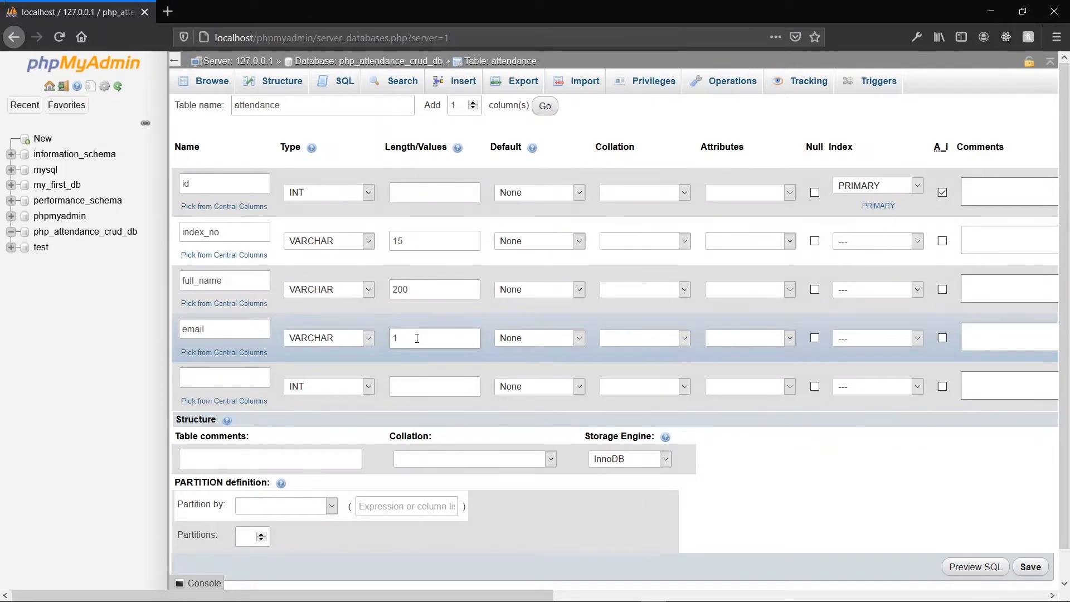
text(00)
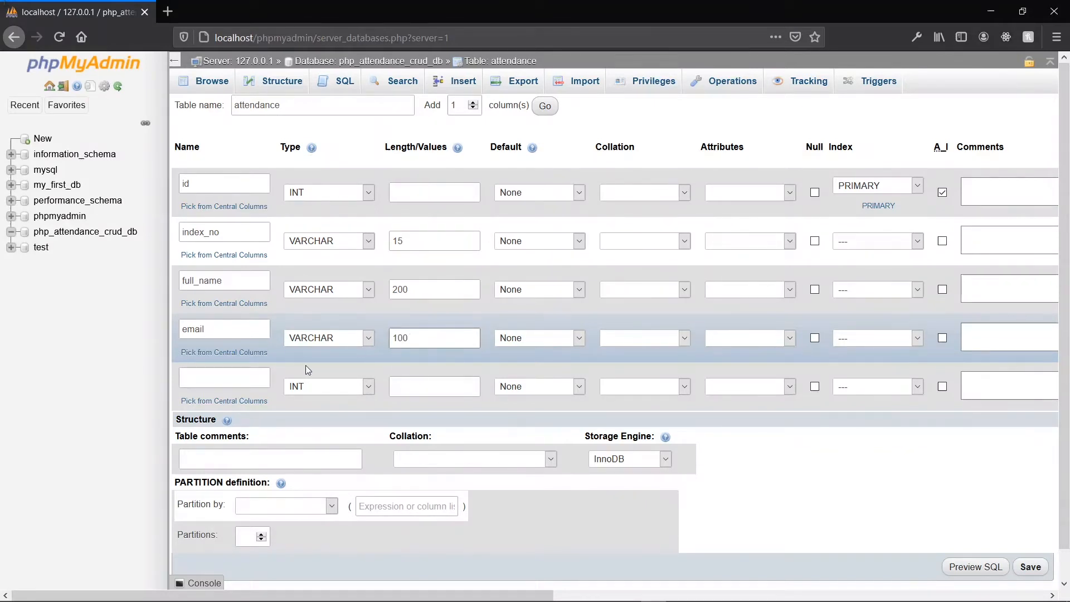
Step: Name the fifth column arrival_time
click(225, 378)
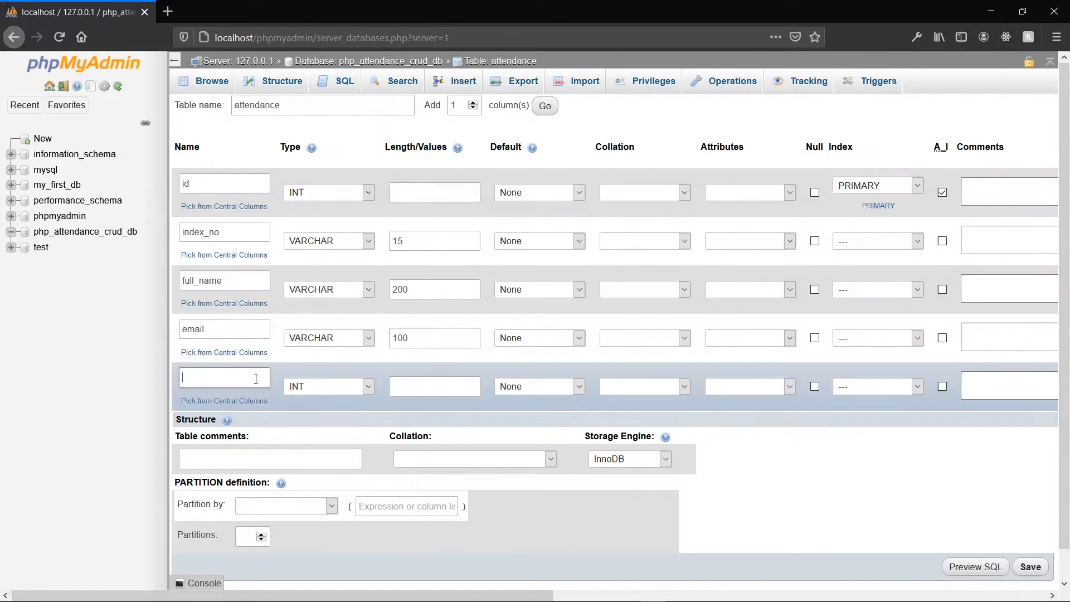
text(a)
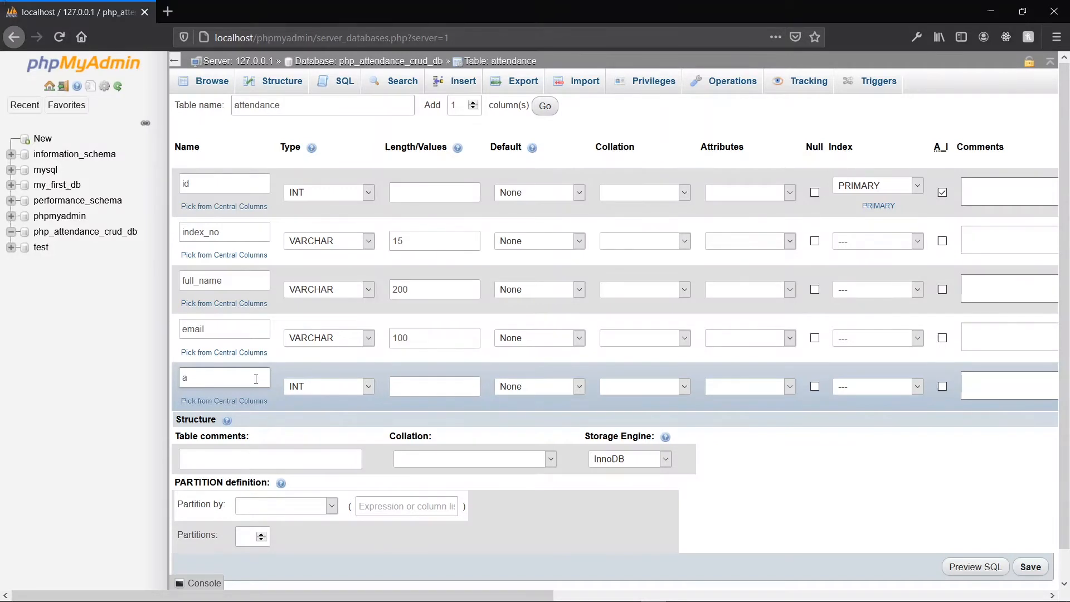
text(rrival)
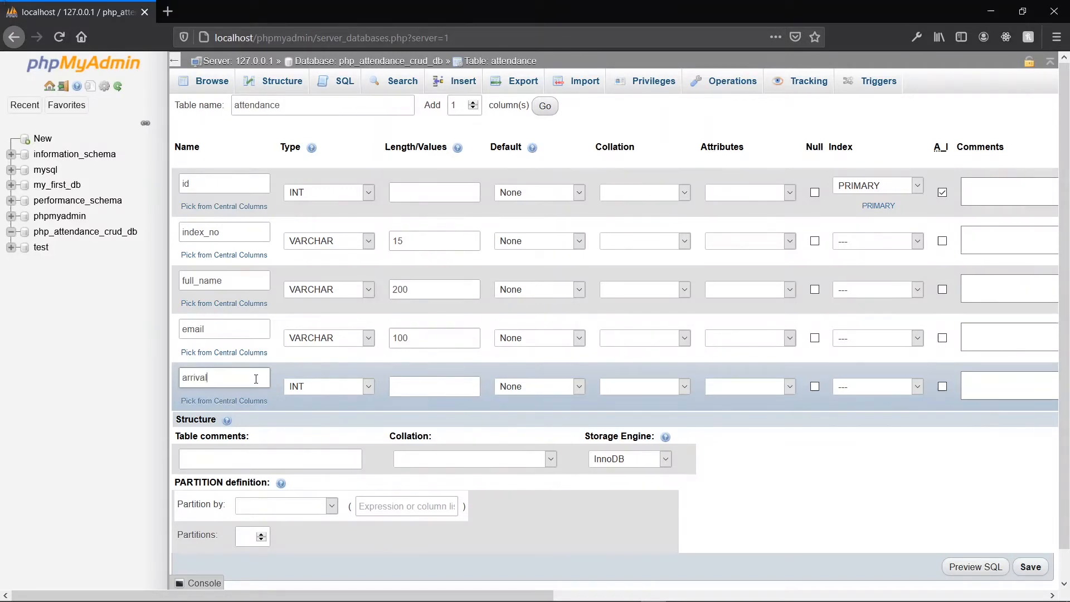
text(_time)
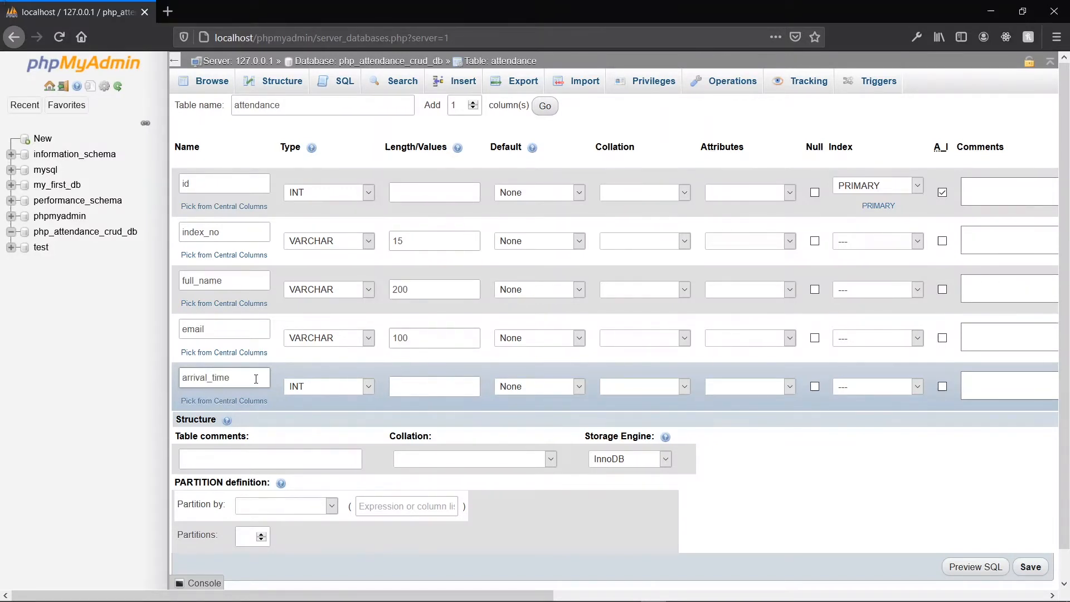
Step: Set arrival_time's type to DATETIME and save the attendance table
click(328, 386)
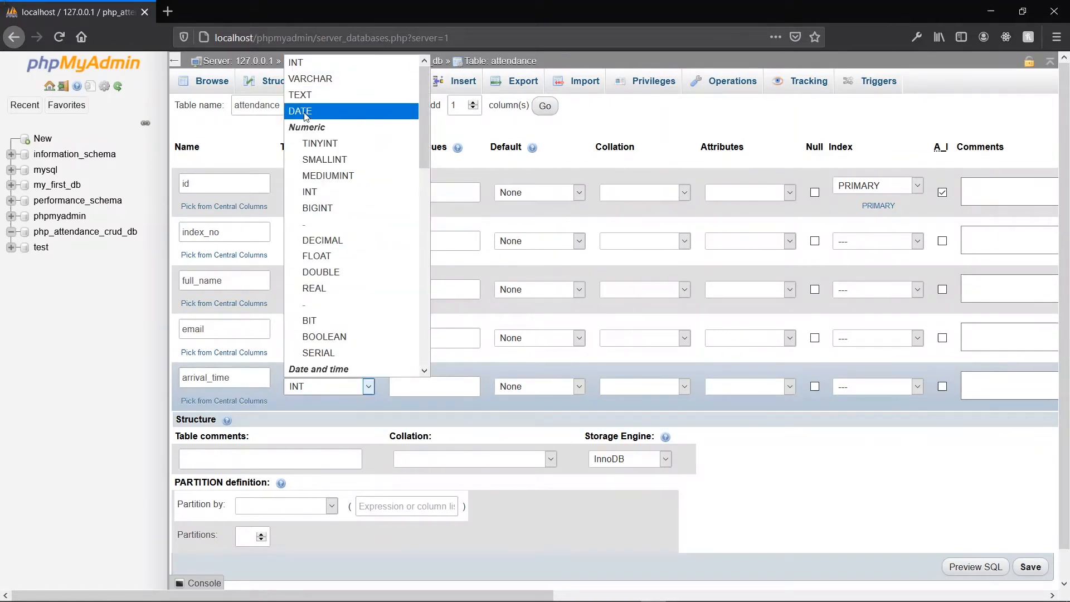
scroll(down, 3)
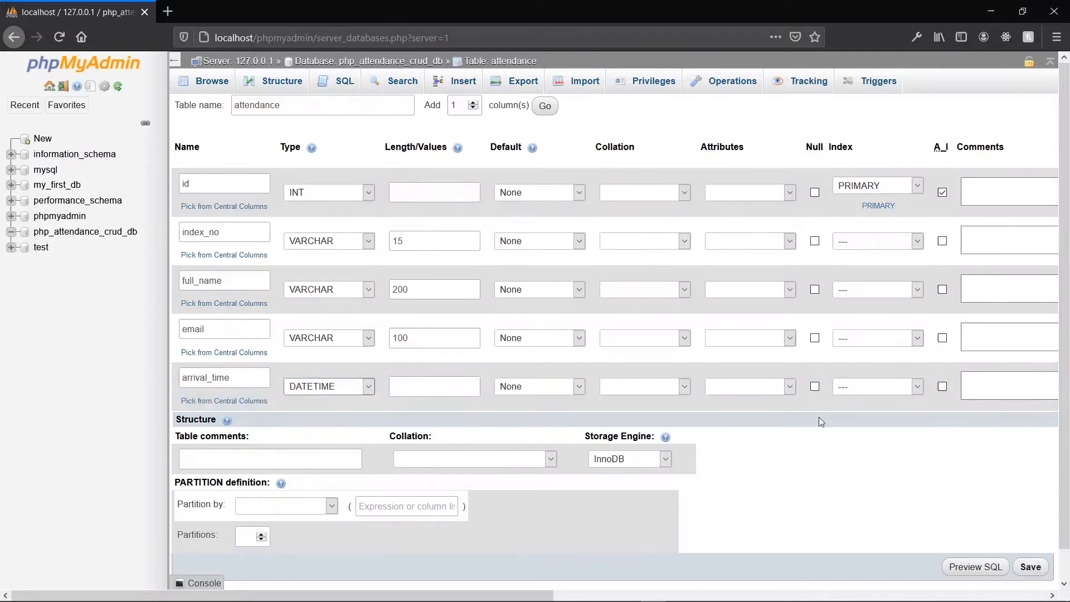
scroll(down, 3)
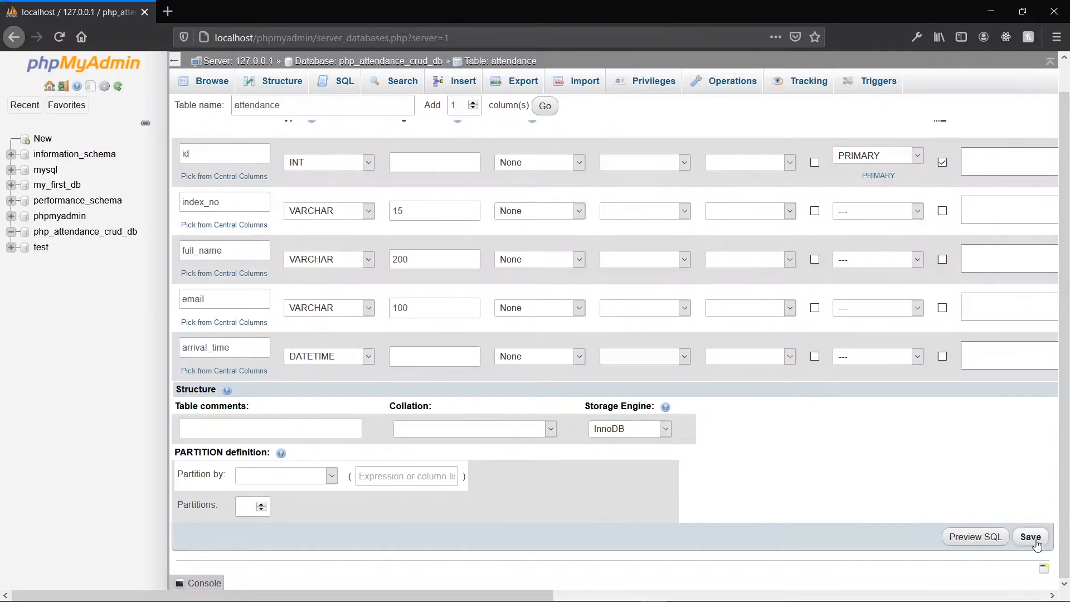
click(1029, 536)
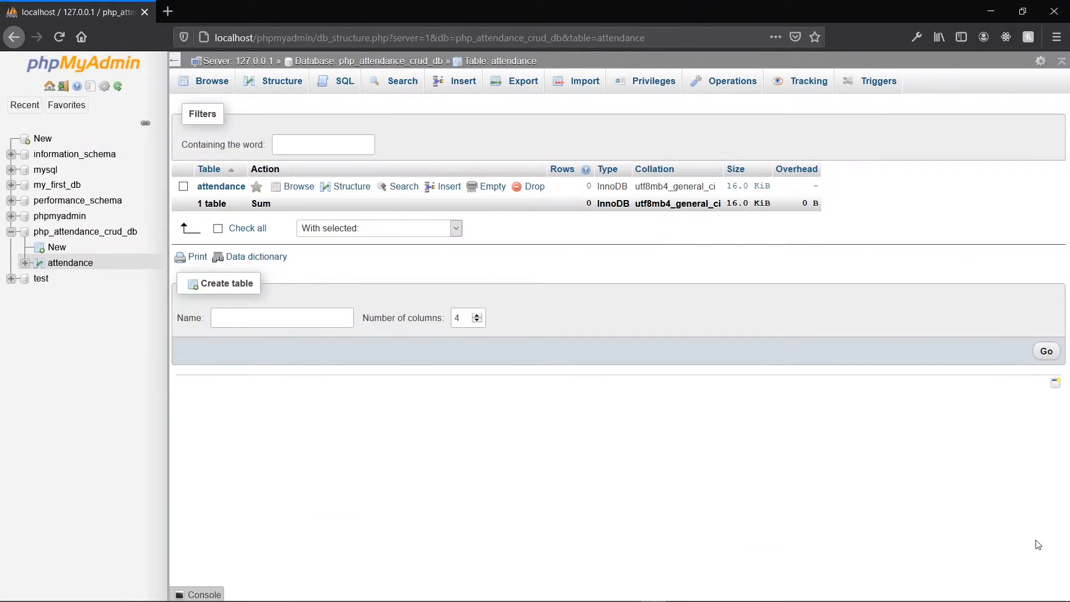
Step: View the attendance table's structure to confirm its five columns
click(351, 186)
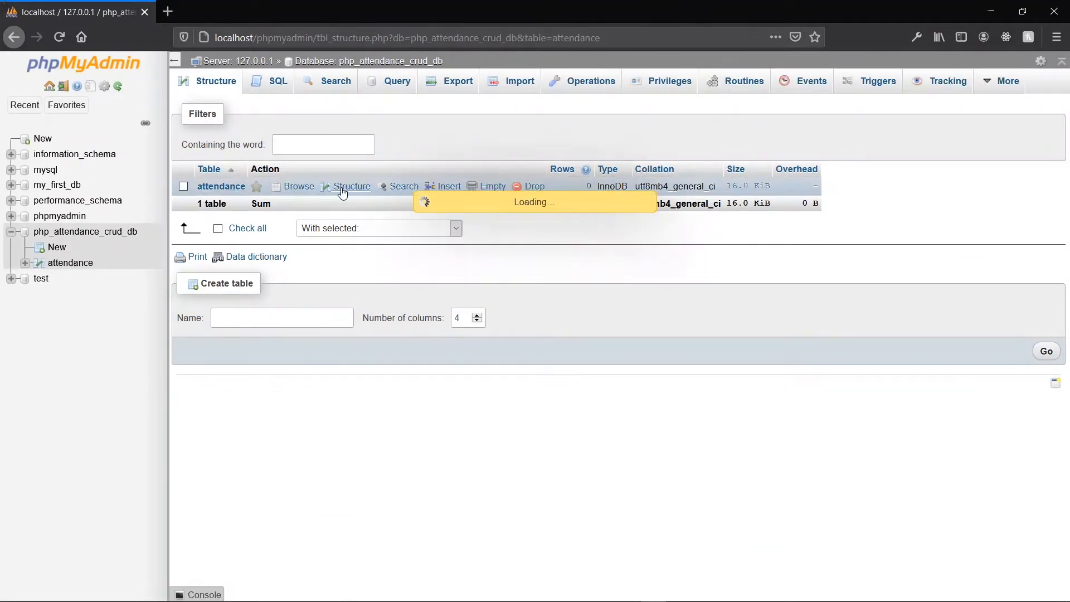
click(352, 186)
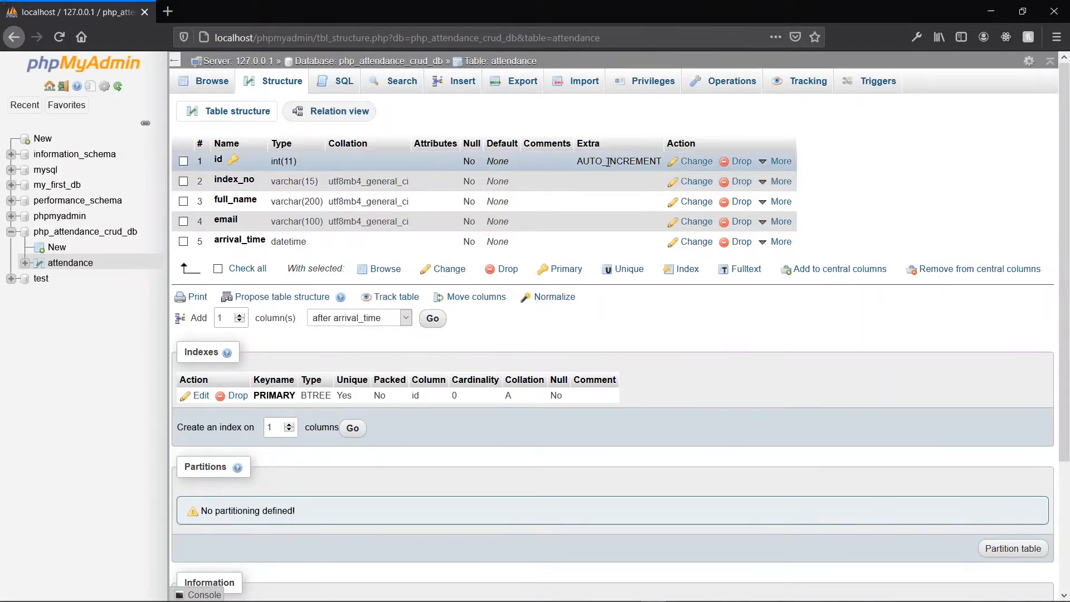
mouse_move(234, 162)
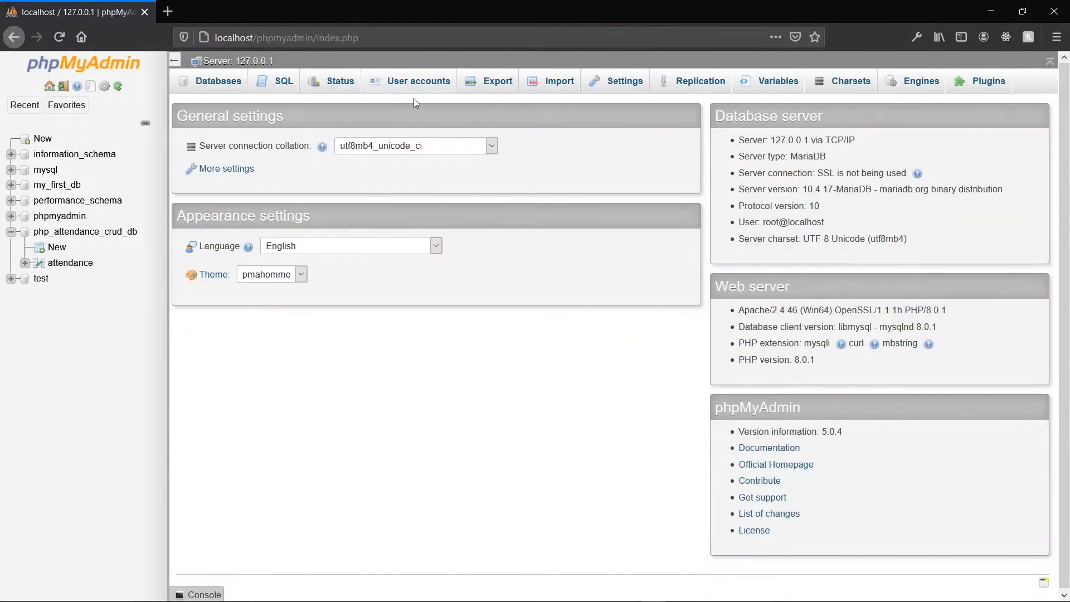
Step: Show the server's User accounts overview
click(418, 80)
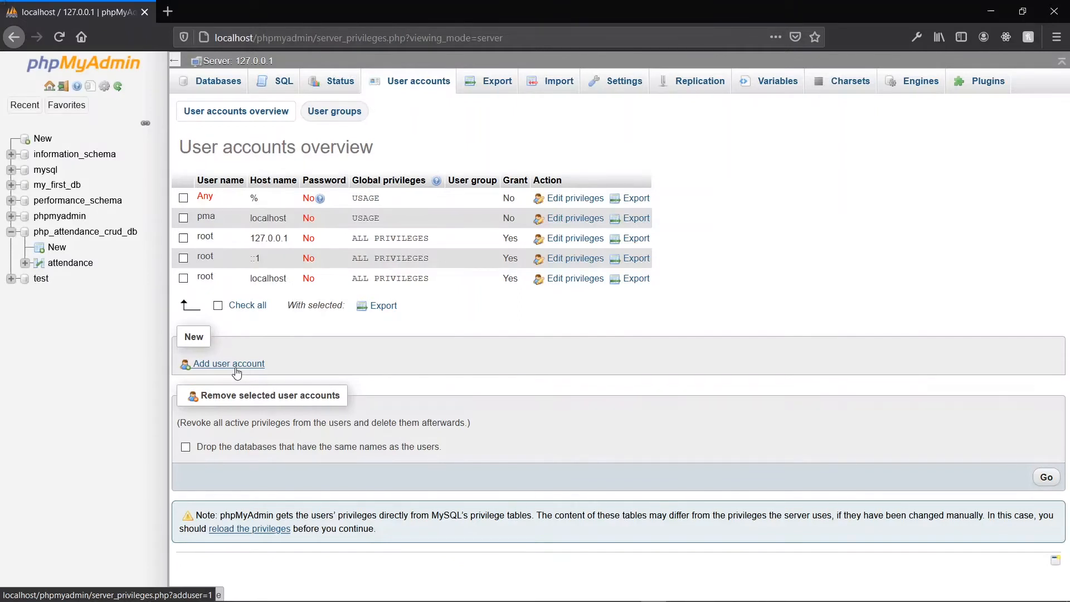
Step: Name the new account attendance_admin and restrict its host to Local (localhost)
click(227, 364)
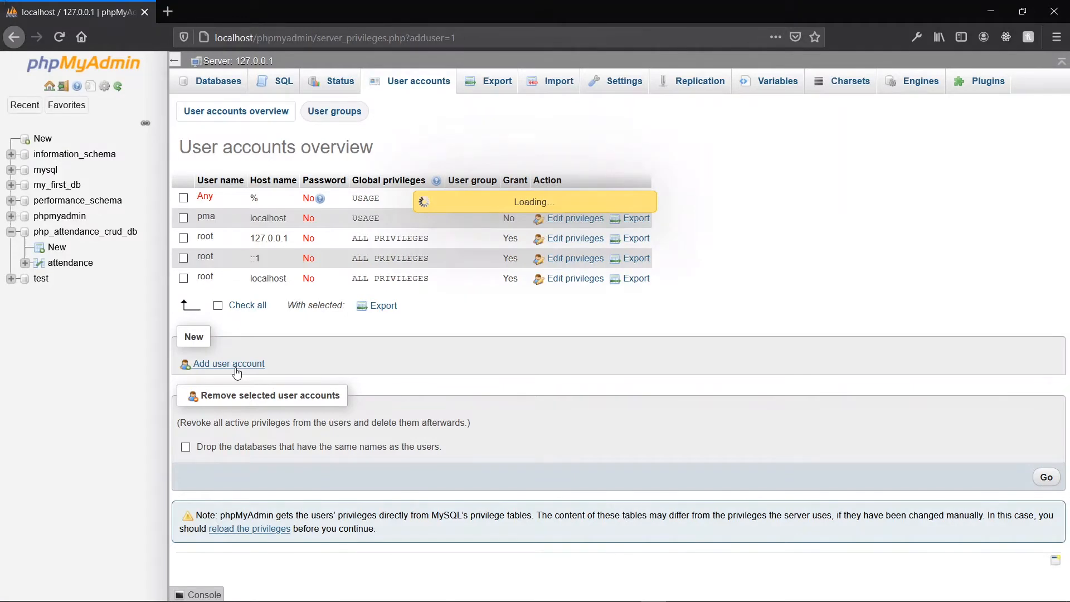
click(227, 364)
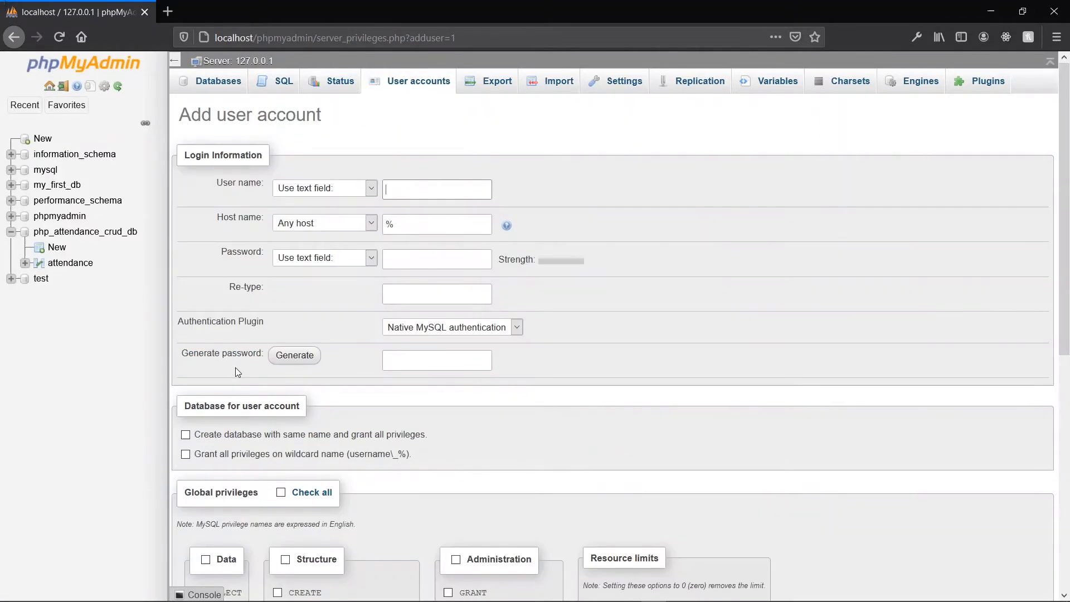
text(attendance)
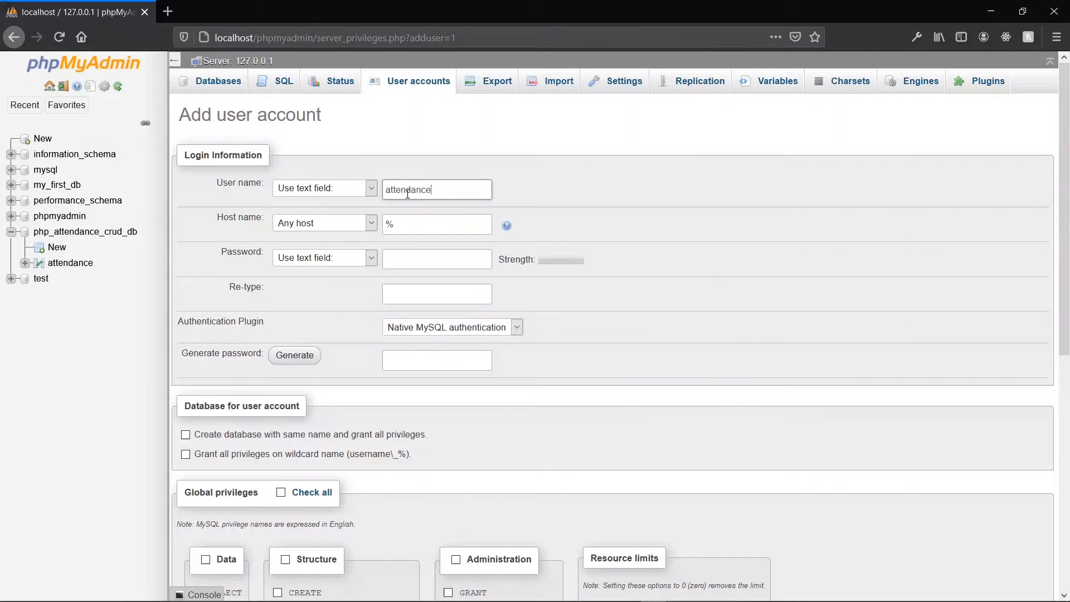
text(_admin)
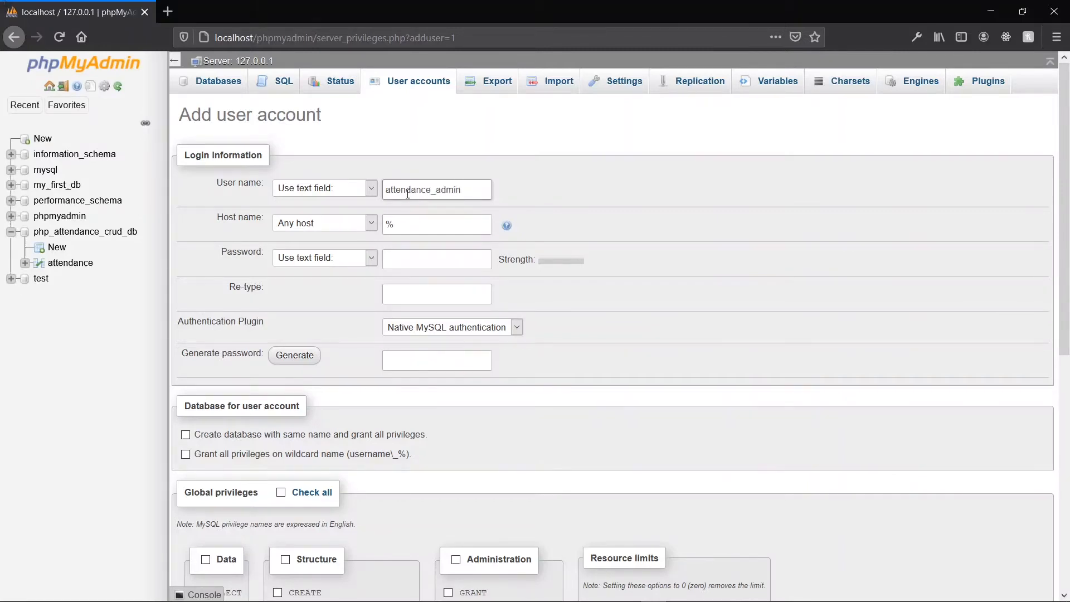
click(437, 224)
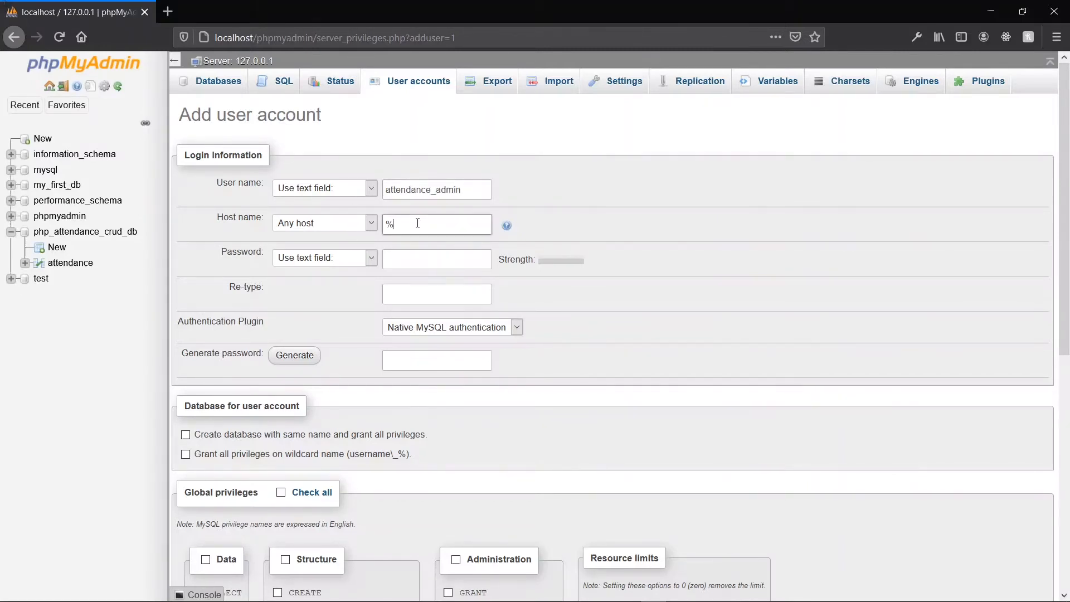
text(Local)
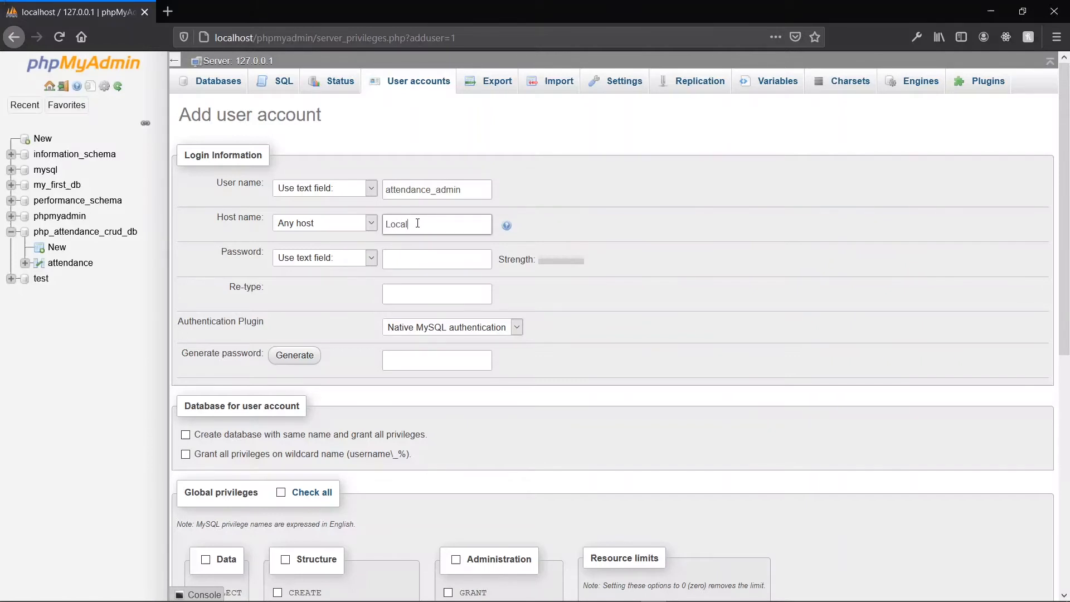
click(371, 223)
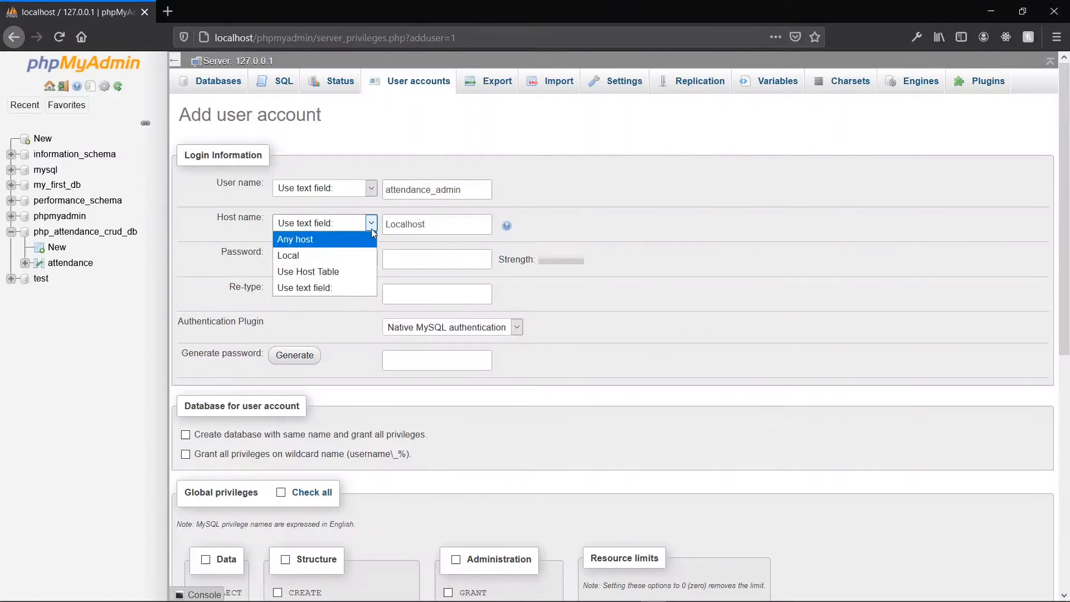
click(296, 238)
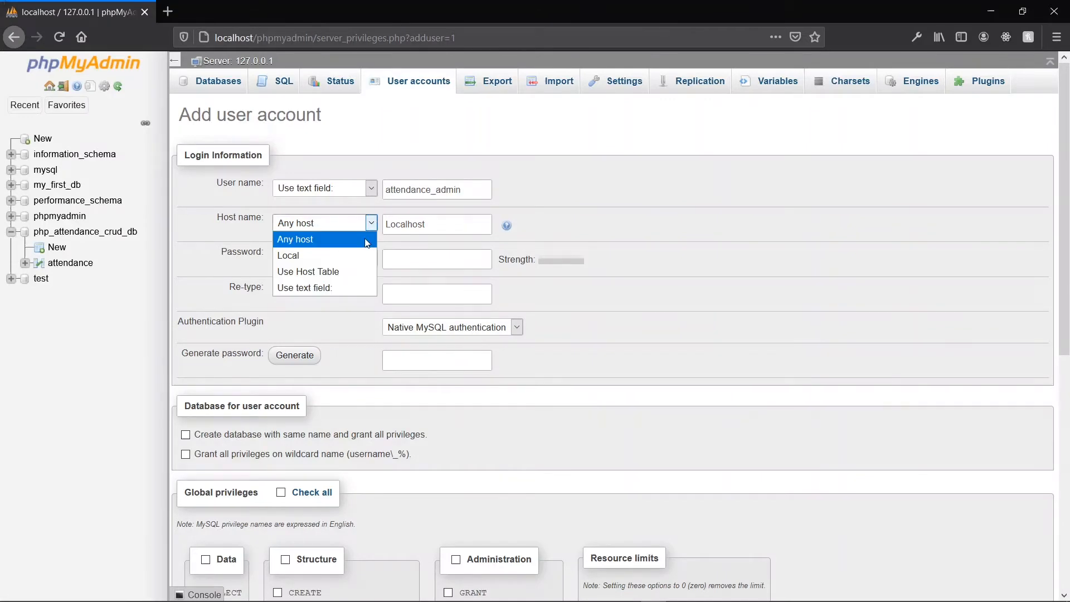
click(288, 255)
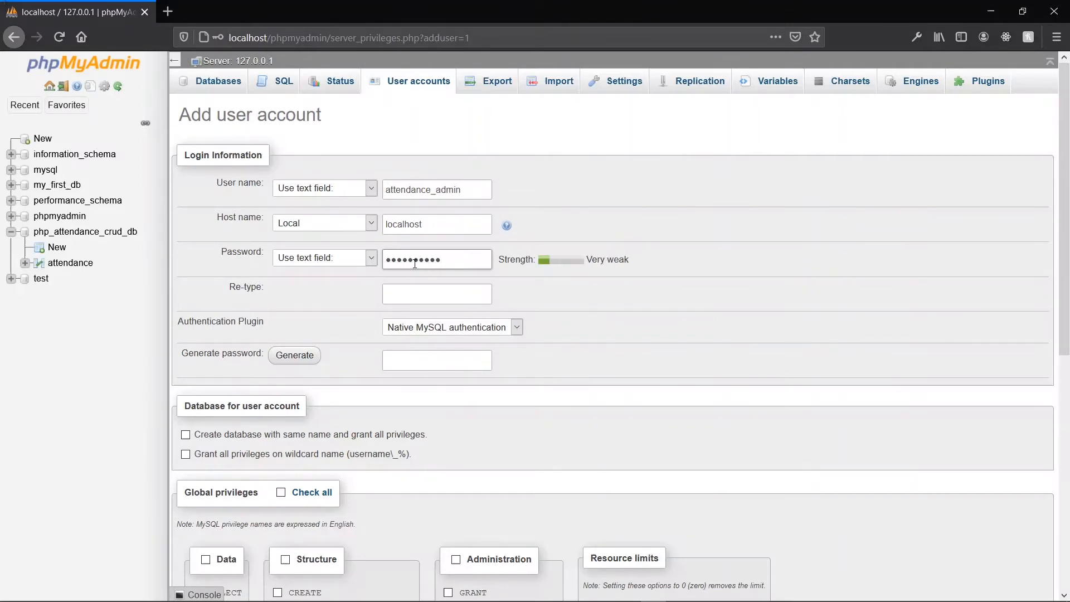
Step: Confirm the password and grant every global privilege with Check all
click(436, 293)
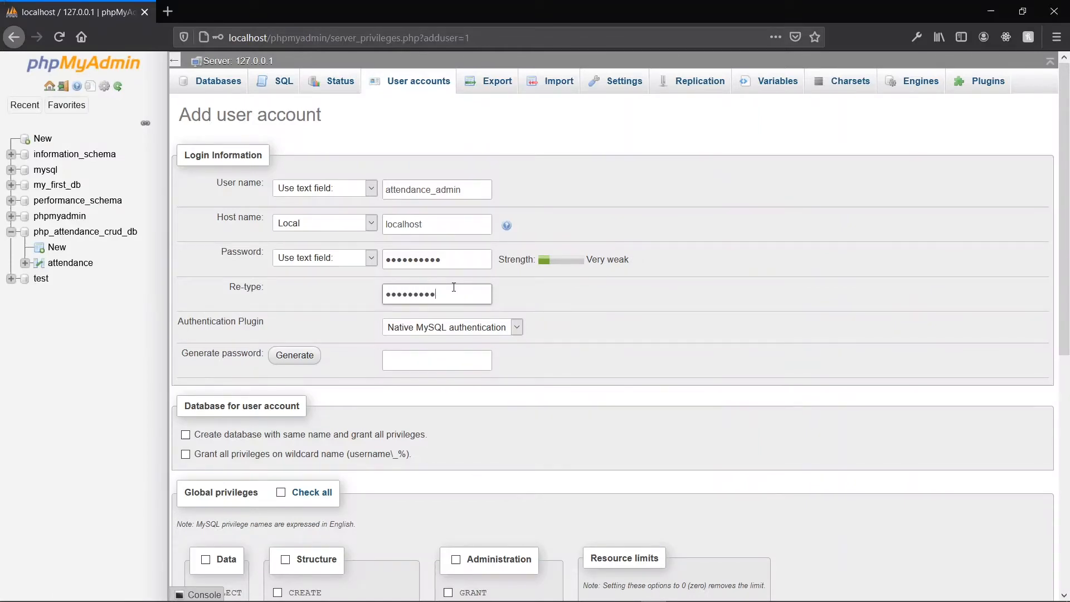
scroll(down, 3)
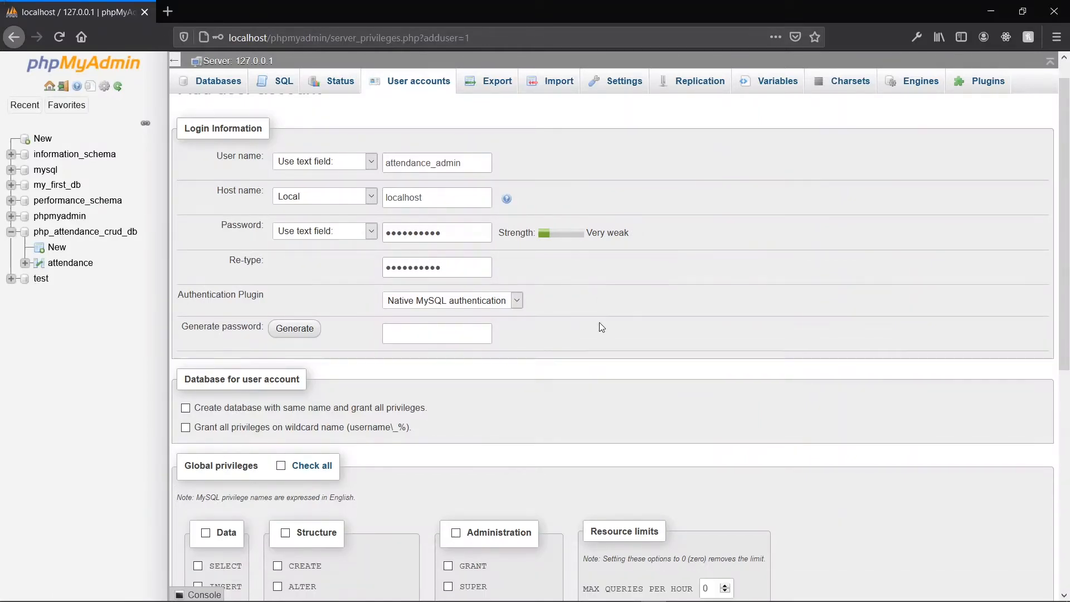
scroll(down, 3)
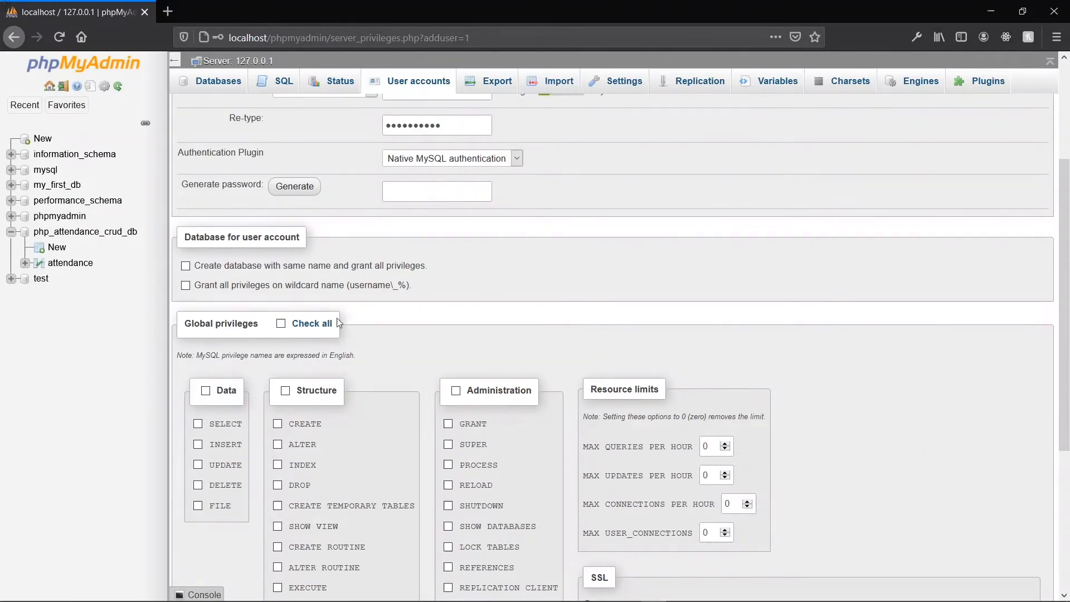
click(281, 324)
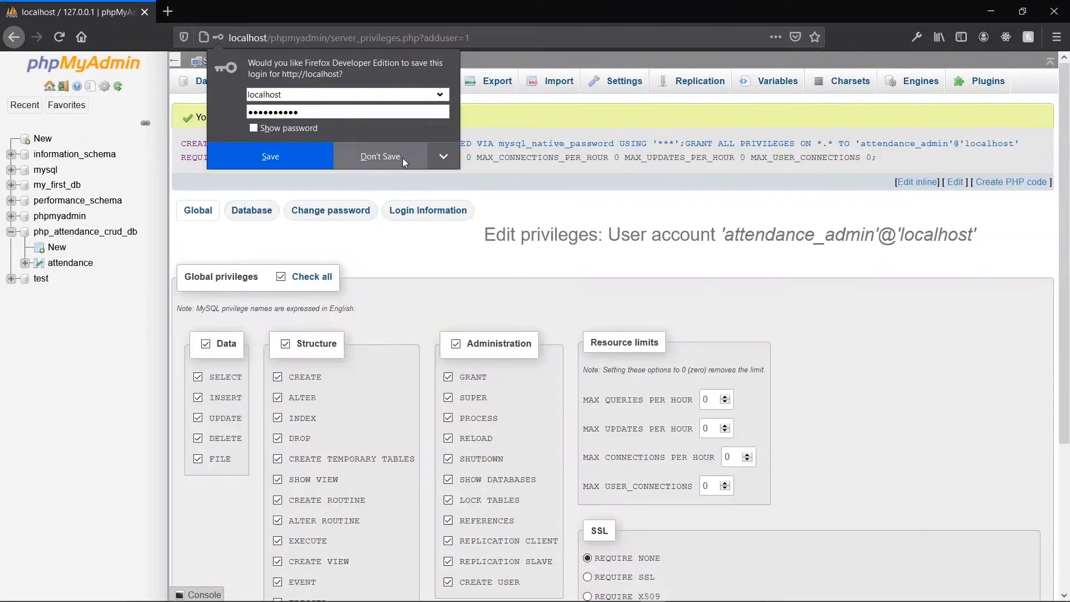
Step: Decline Firefox's save-login prompt and switch to the Atom editor window
click(380, 156)
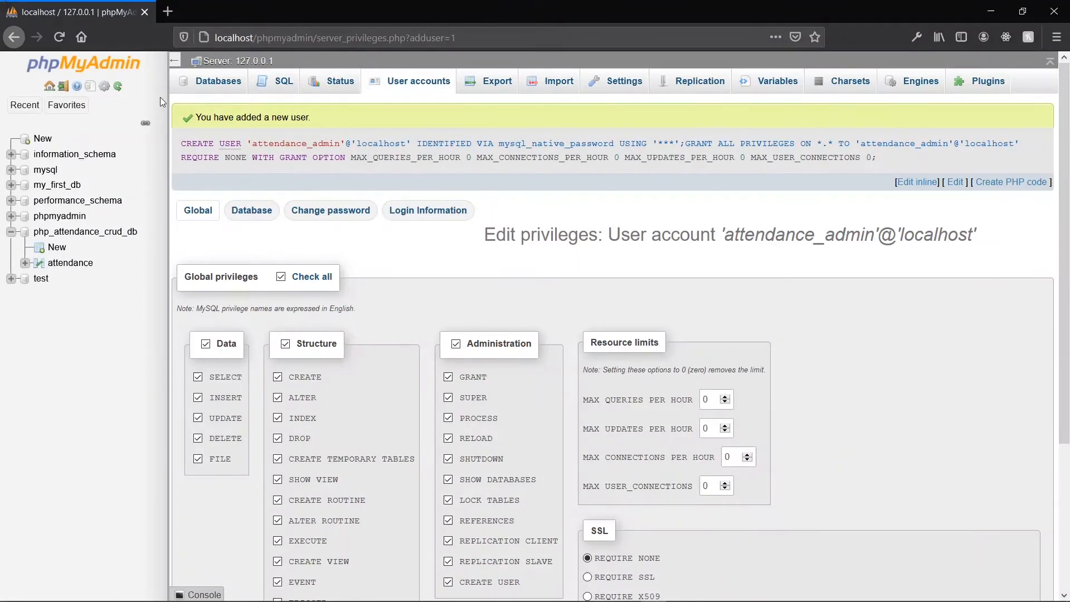
mouse_move(390, 238)
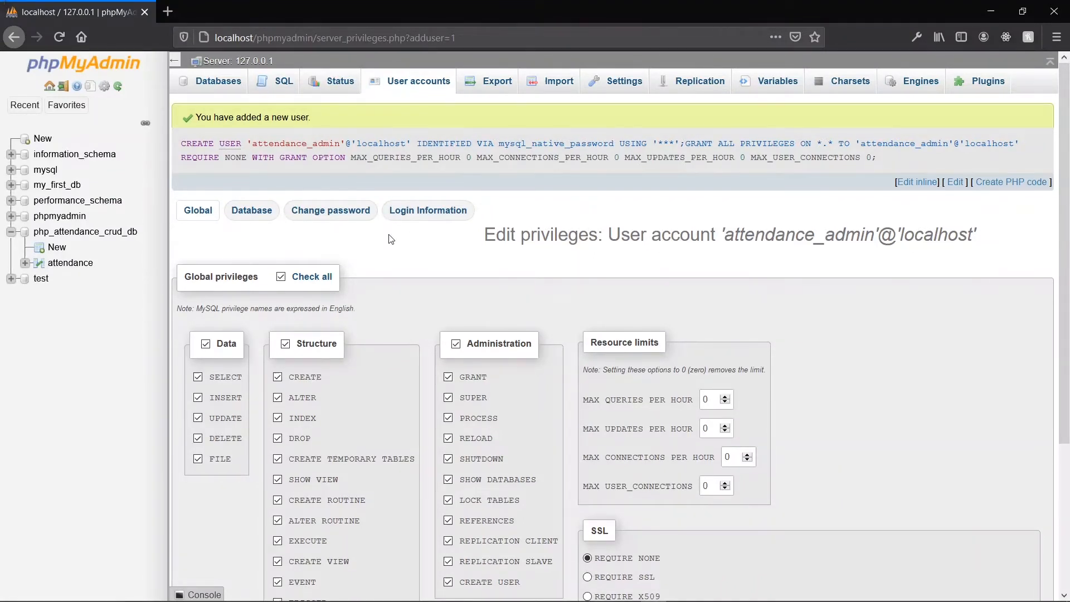
click(418, 81)
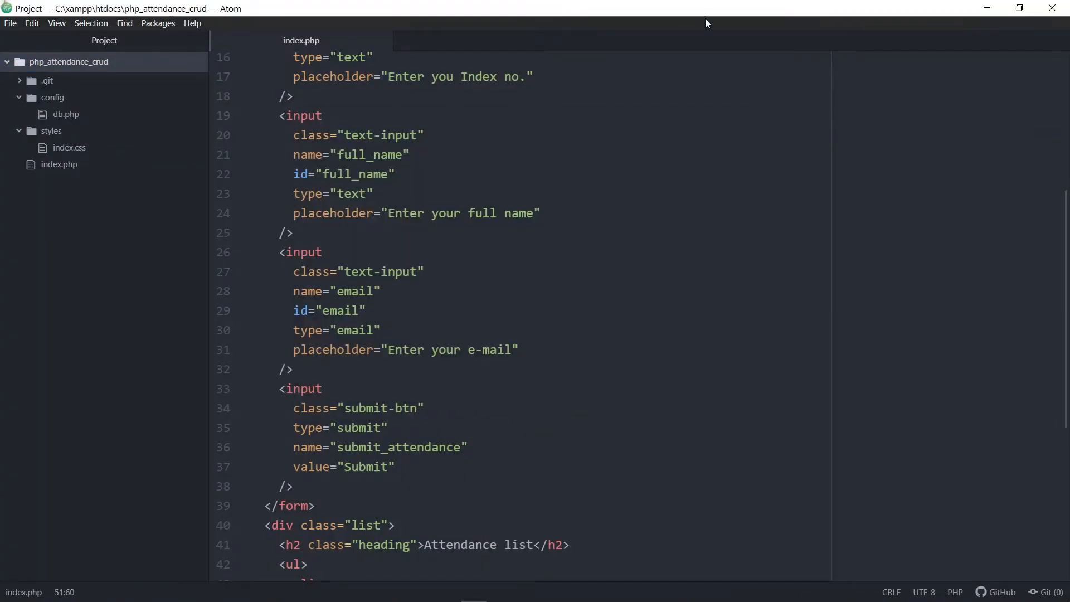
Step: Open the empty config/db.php file from the project tree
click(68, 62)
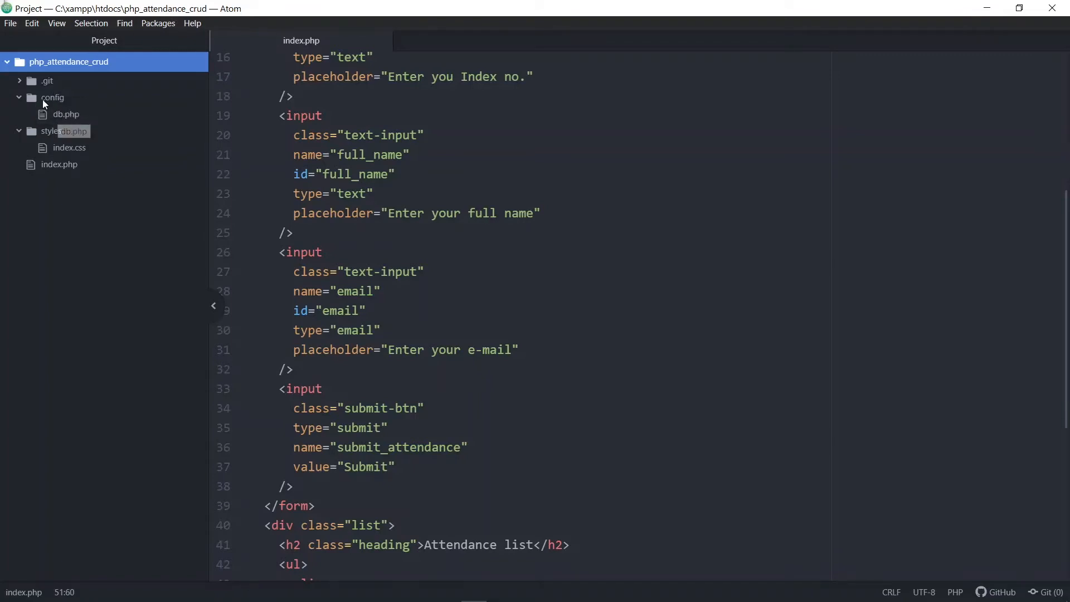
click(66, 114)
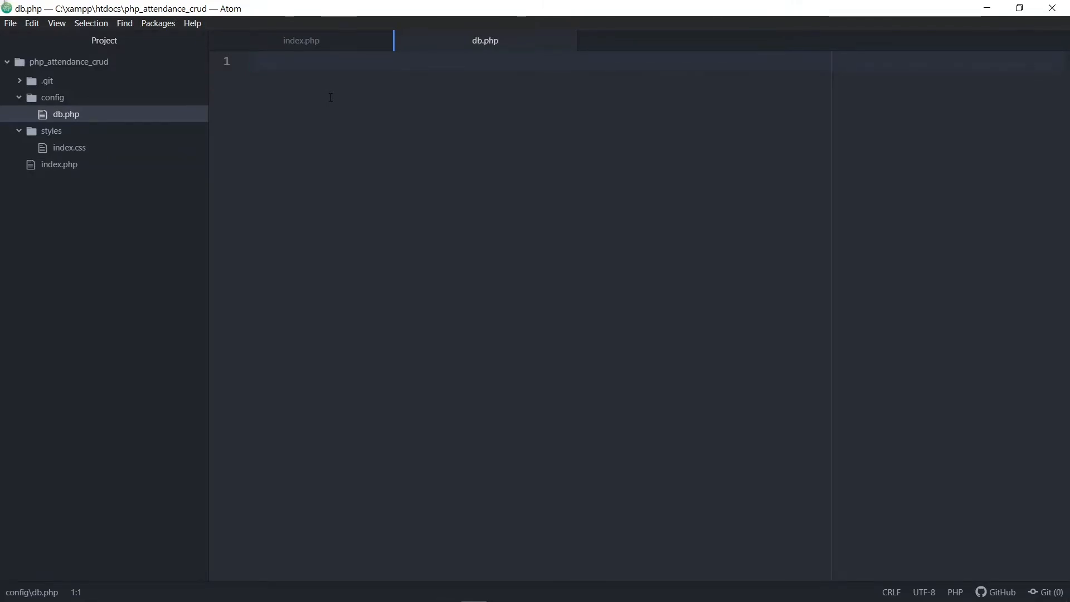
Step: Start a PHP block with a credentials comment and define DB_HOST as localhost
text(<?php)
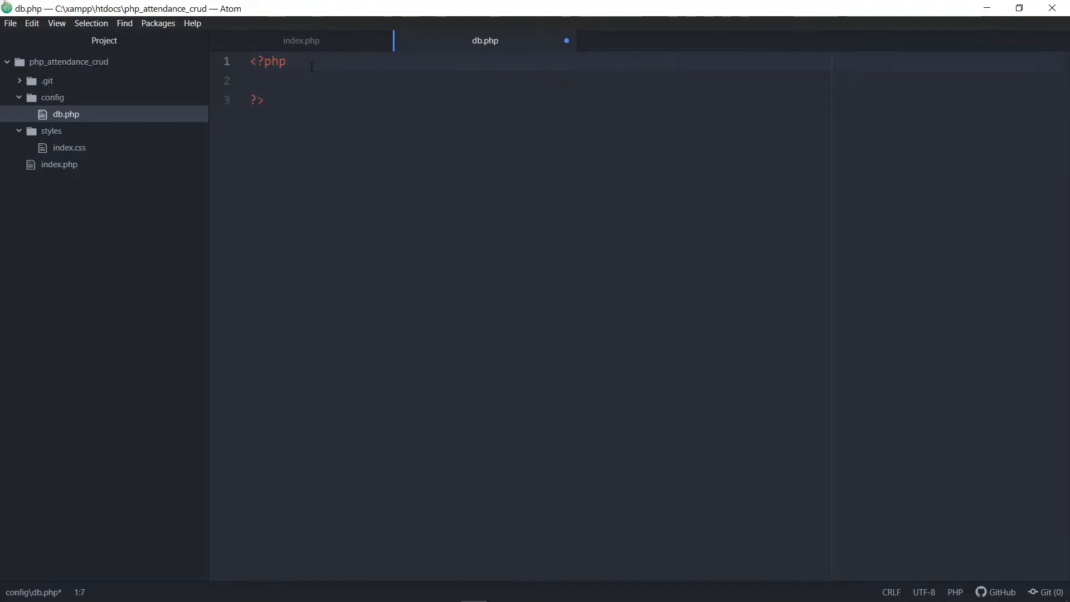
key(enter)
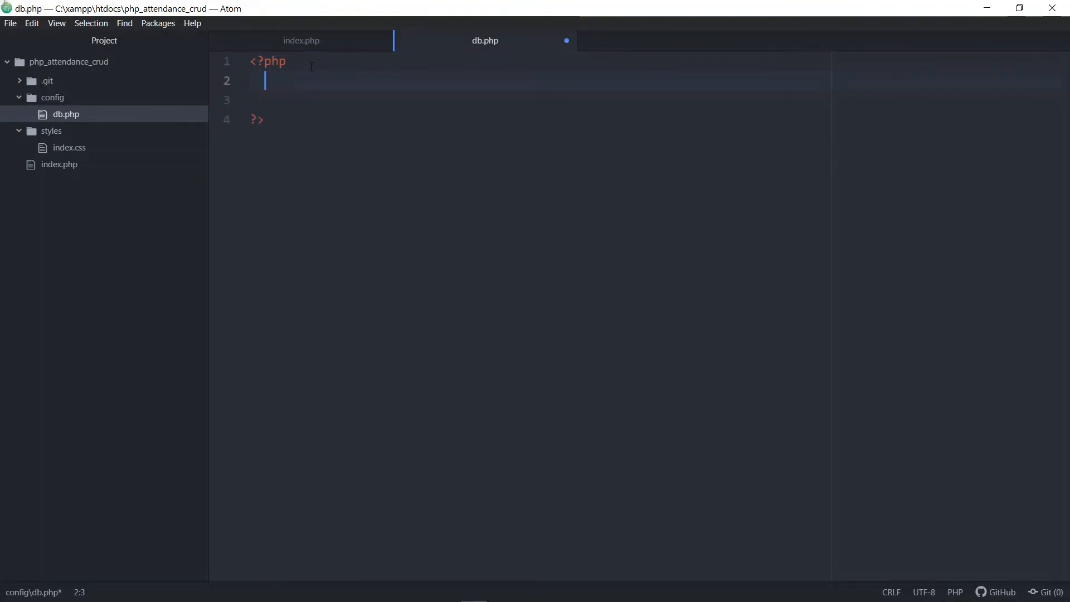
text(// d)
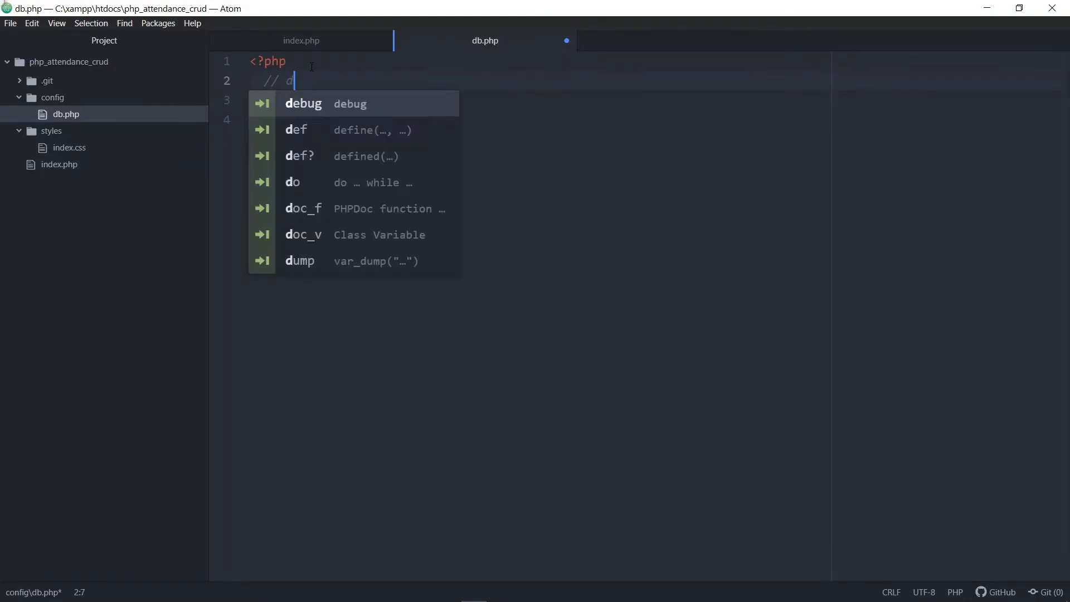
text(atabase cre)
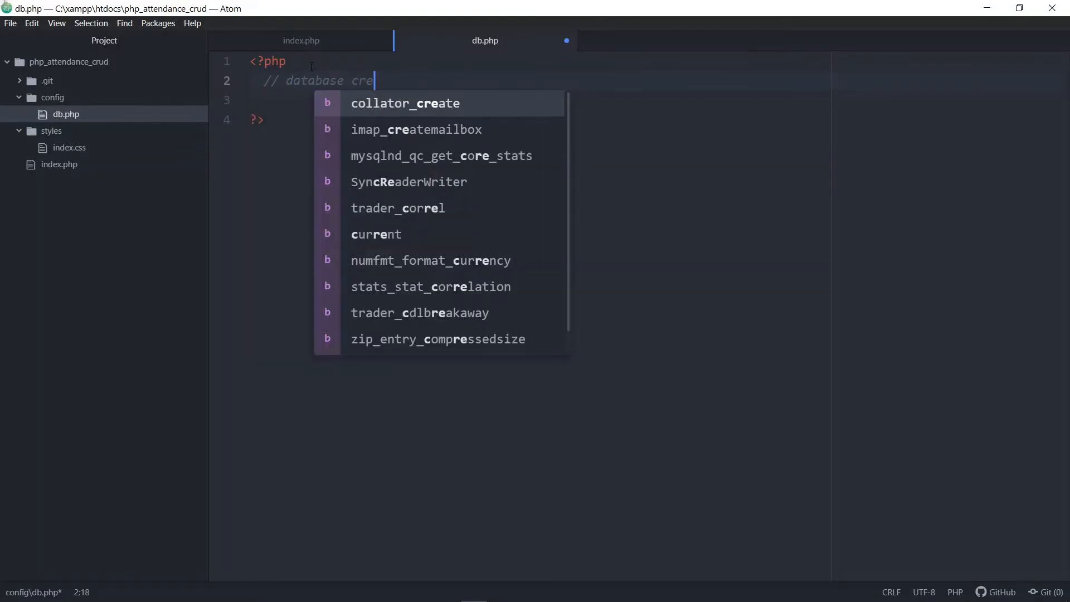
text(dentials)
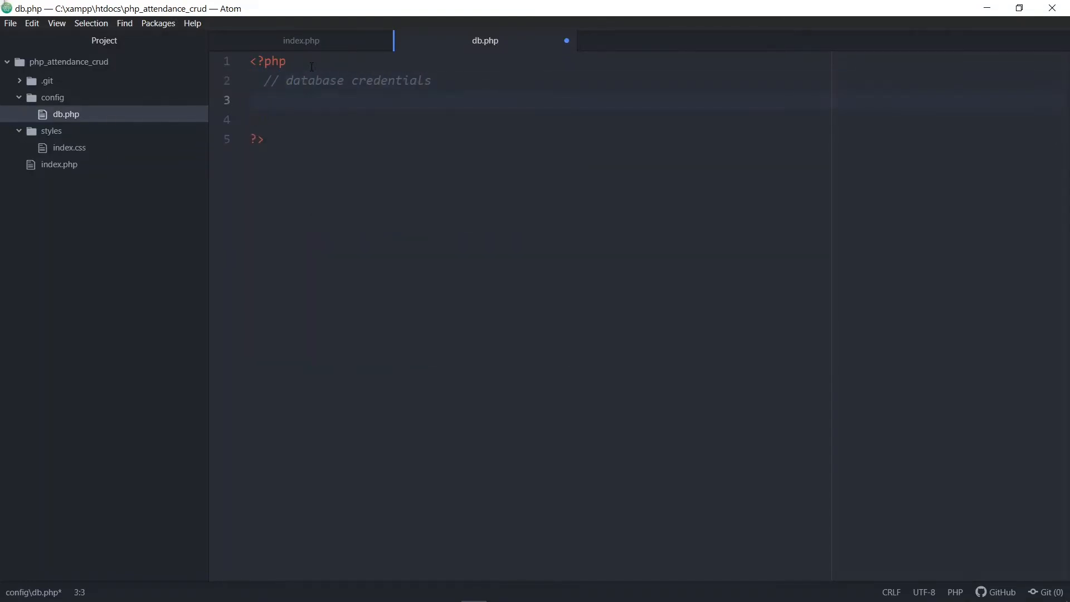
text(define)
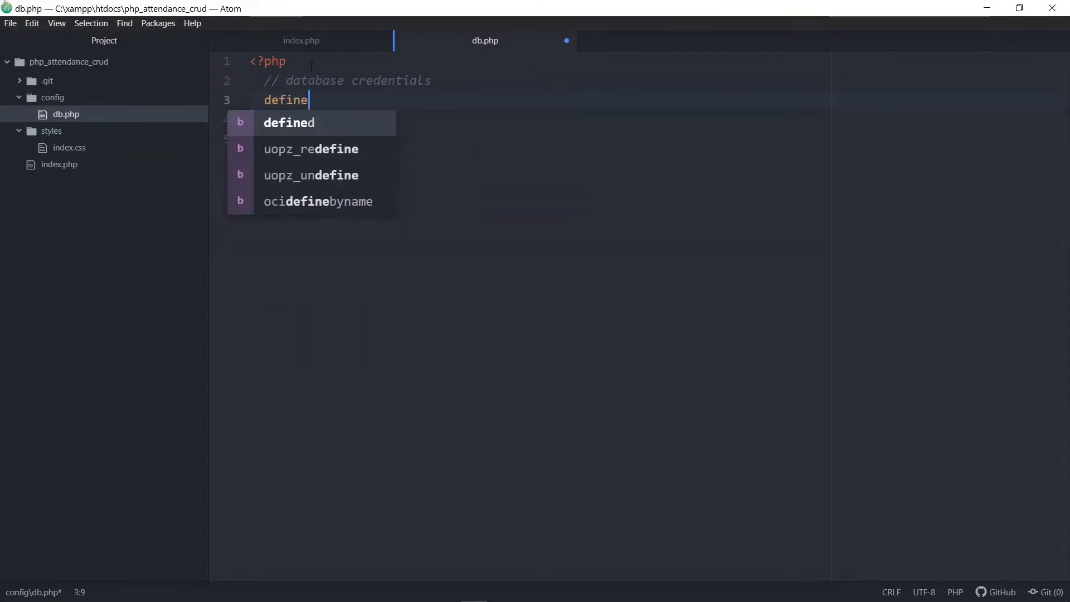
text(("D"))
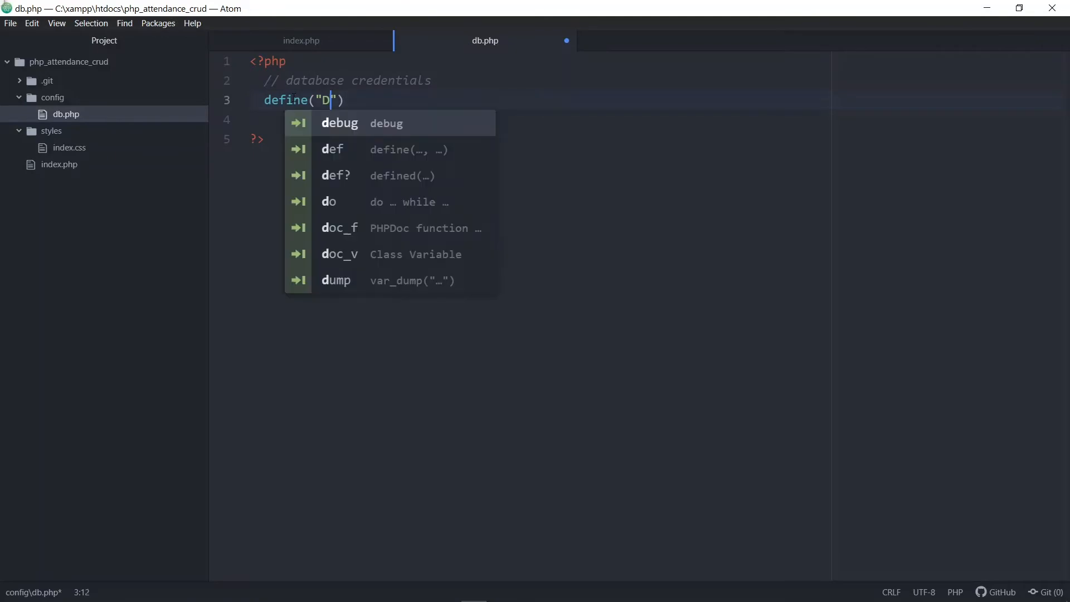
text(B_HOST)
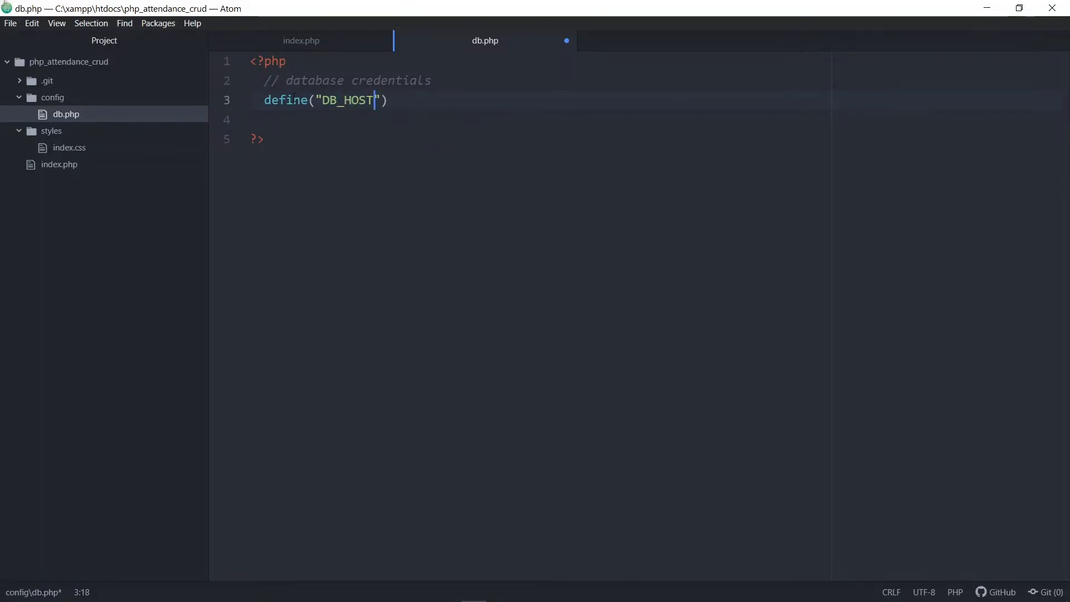
text(,)
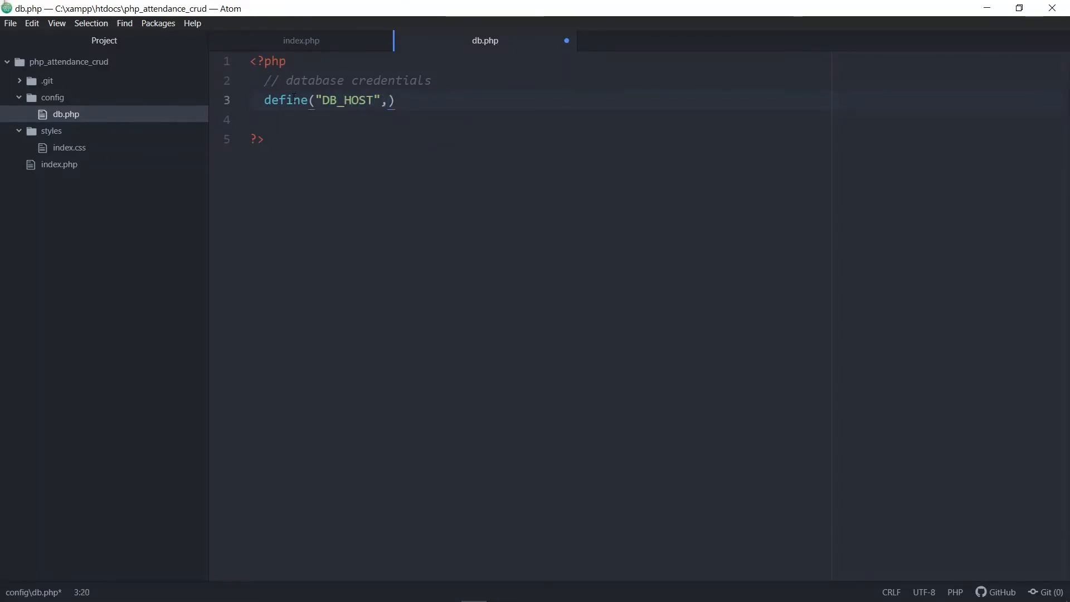
text("localhost)
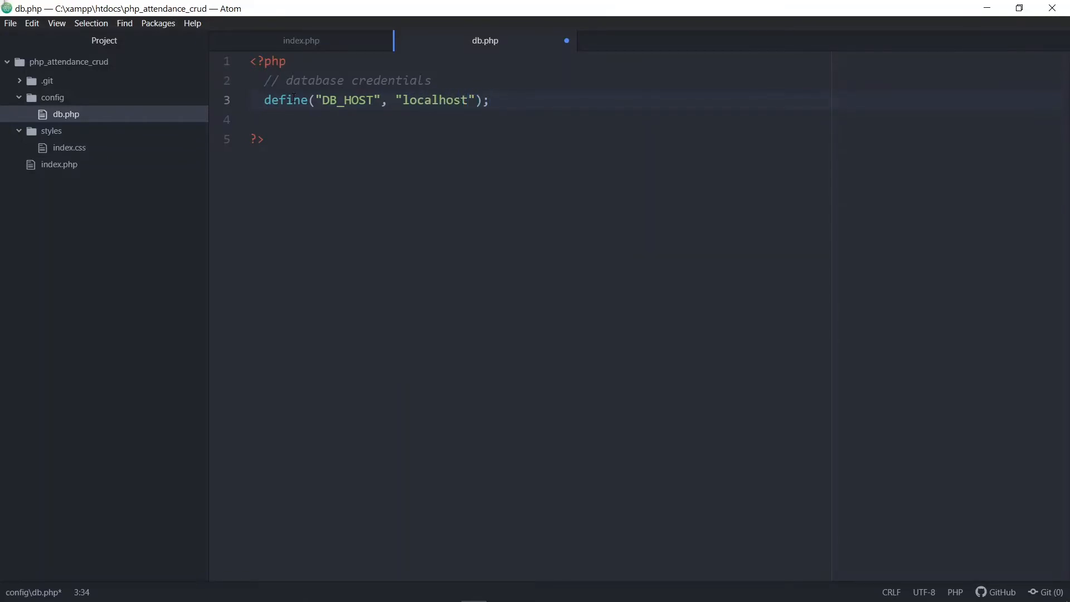
Step: Define DB_USER as attendance_admin
text(define)
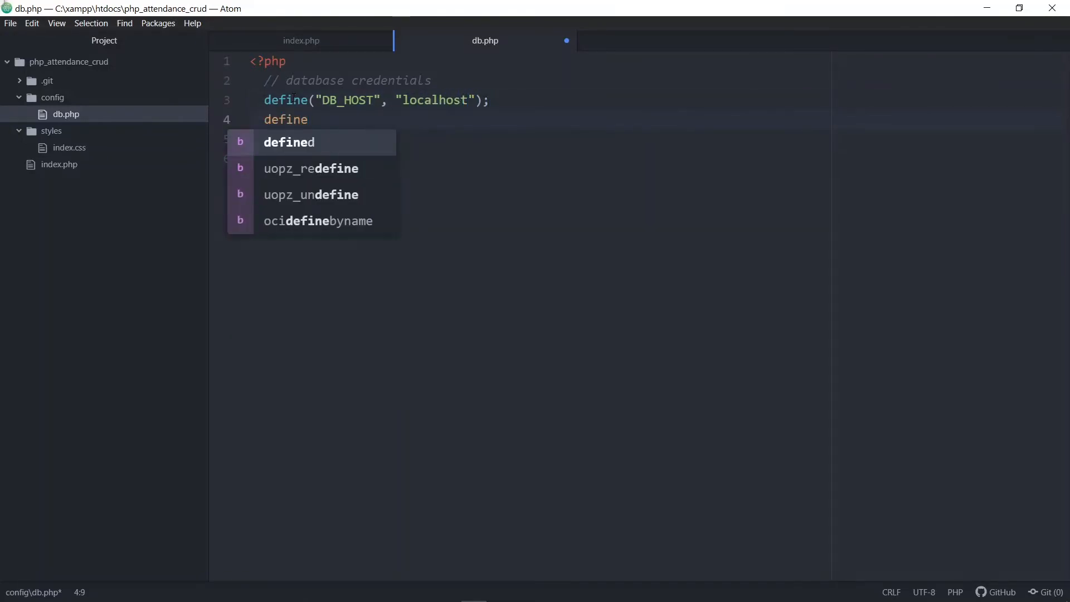
text(())
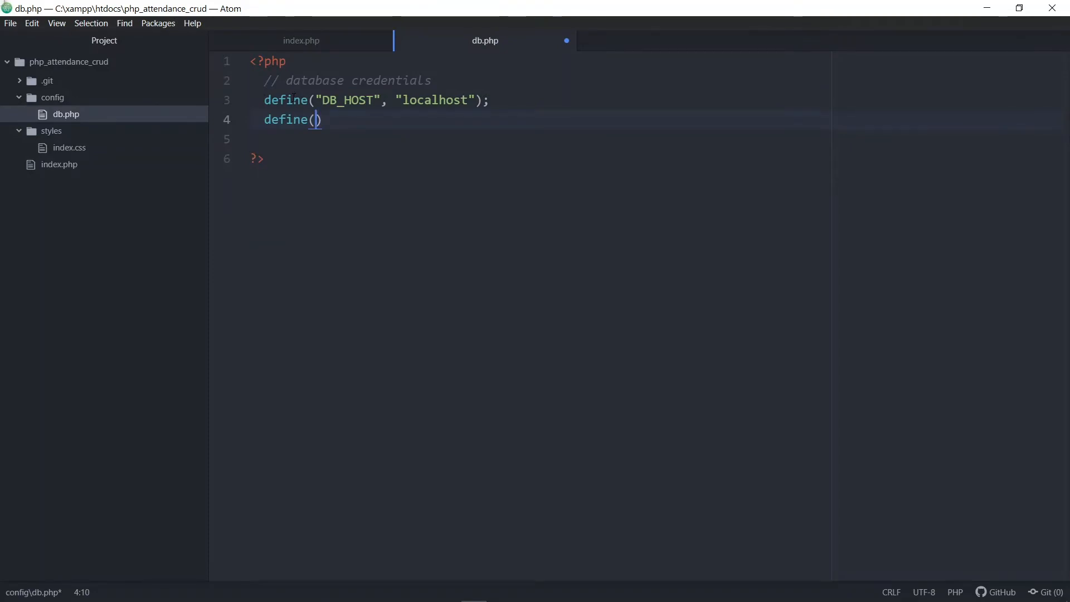
text("DB_")
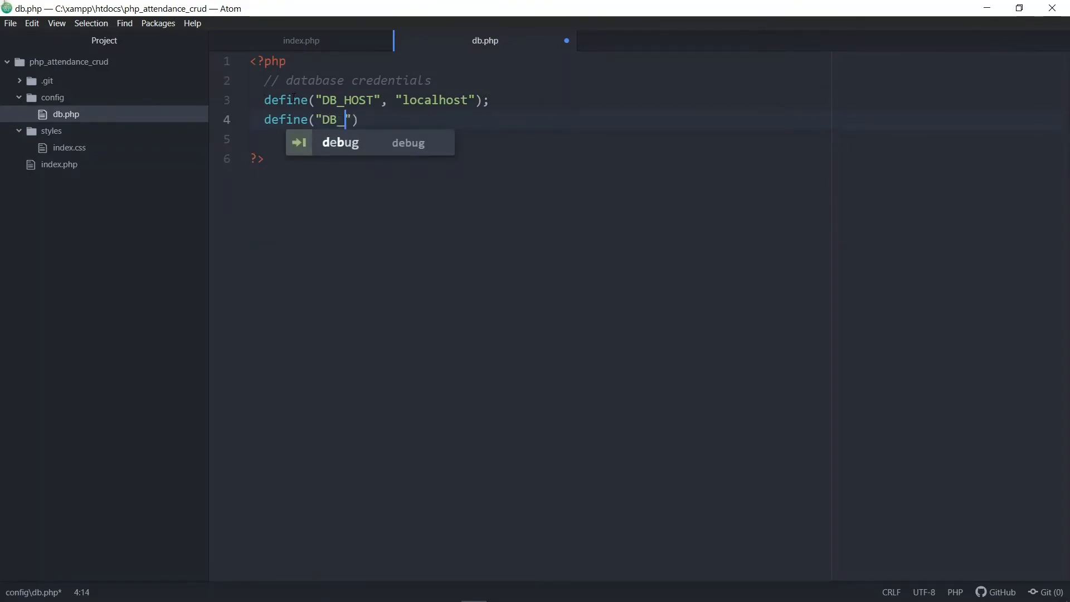
text(USER)
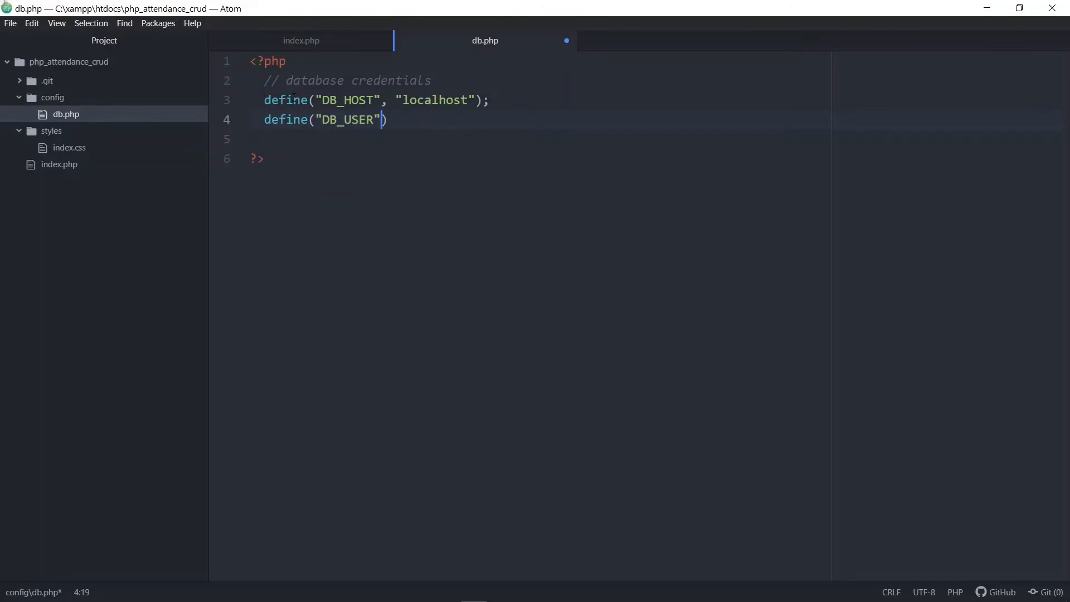
text(, "")
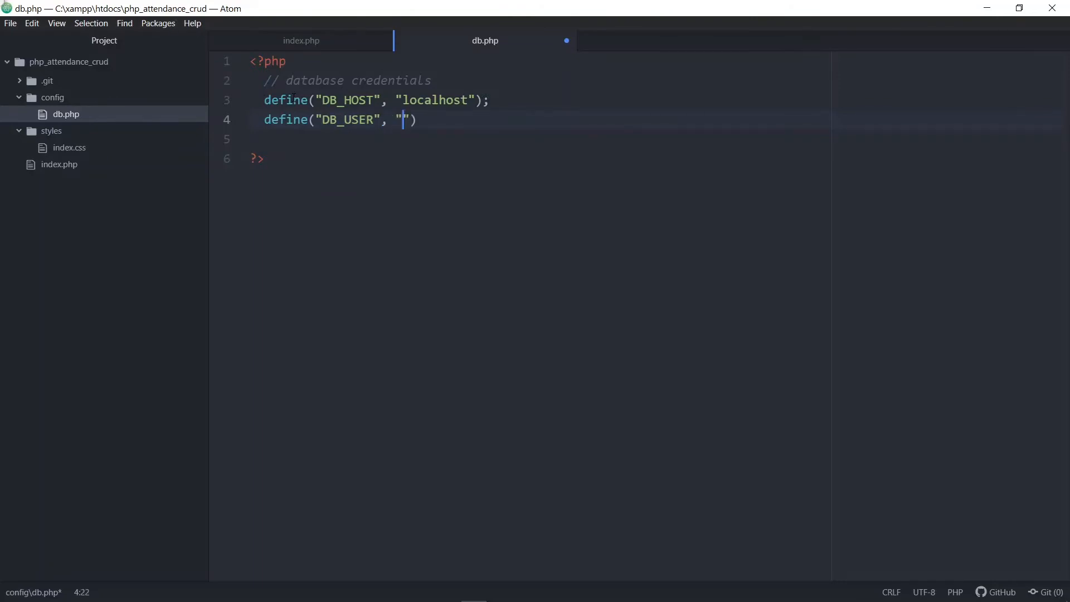
text(attendance)
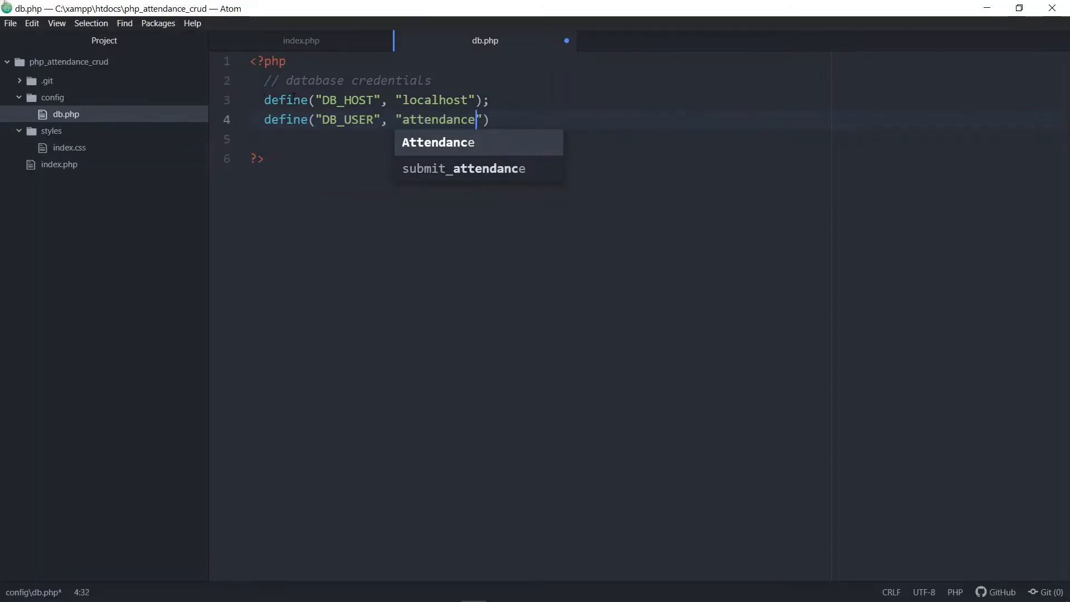
text(_admin)
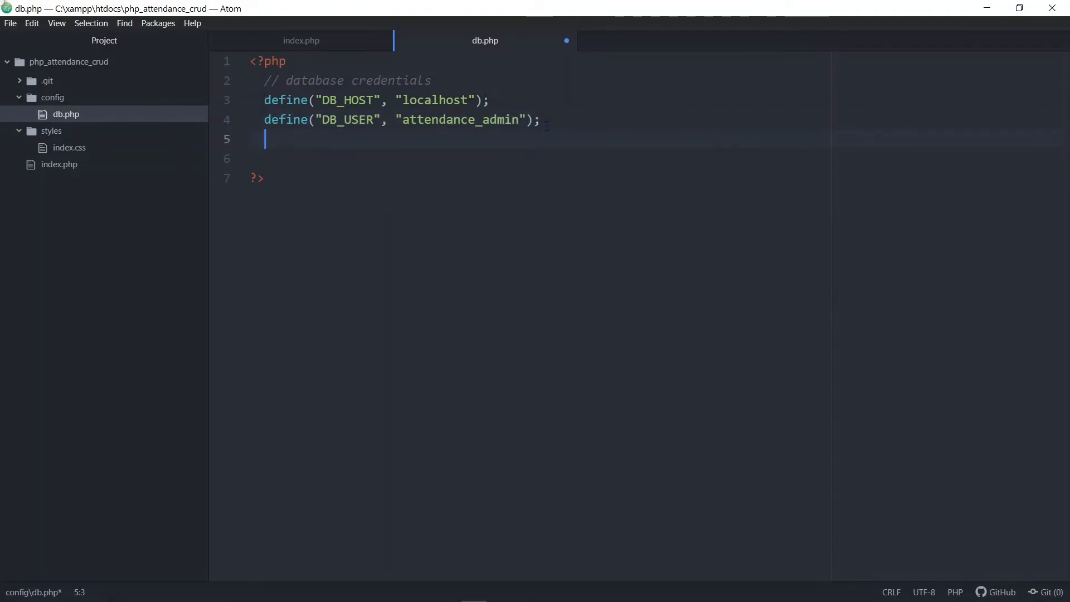
Step: Define DB_PASSWORD and DB_NAME as php_attendance_crud_db
text(define()
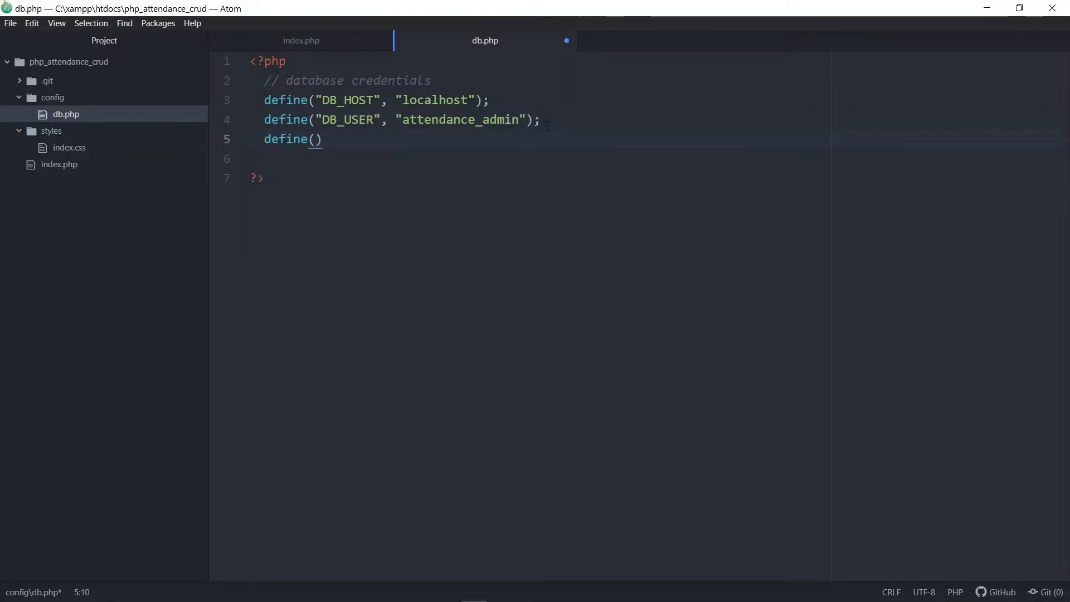
text("DB")
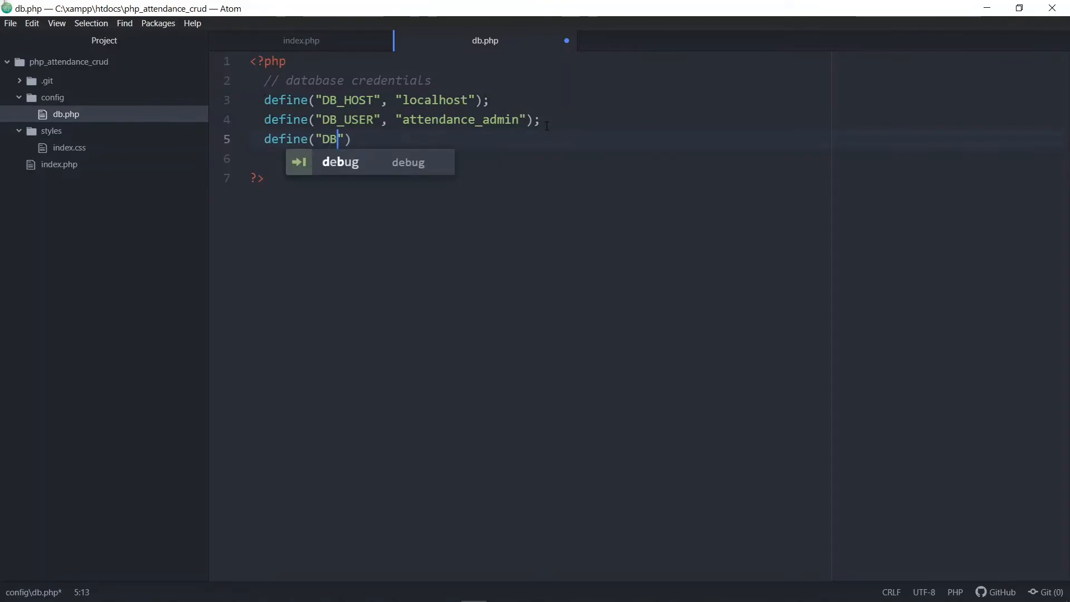
text(_PASSW)
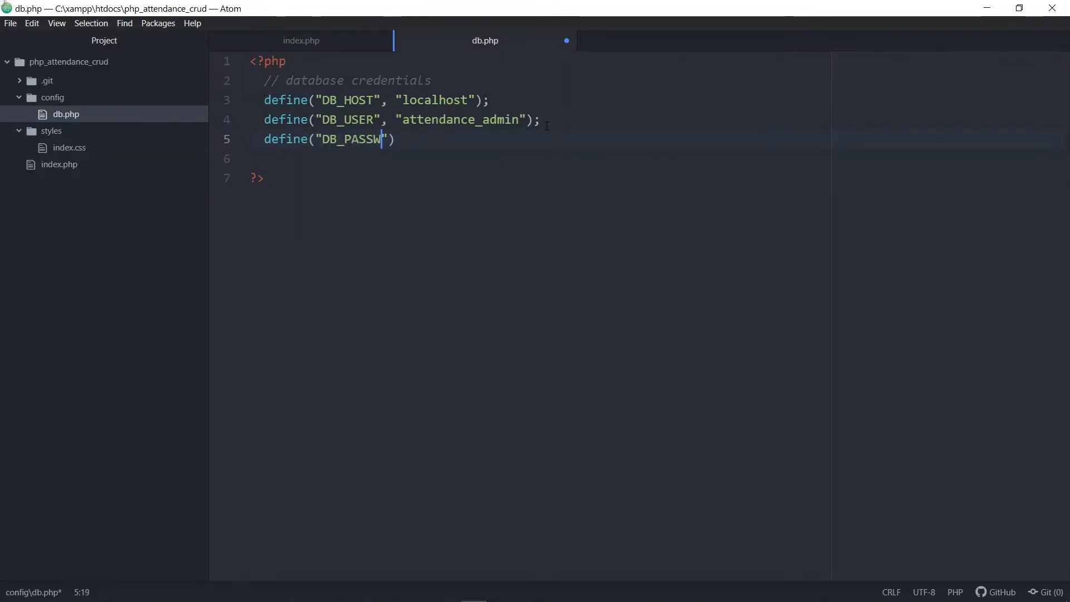
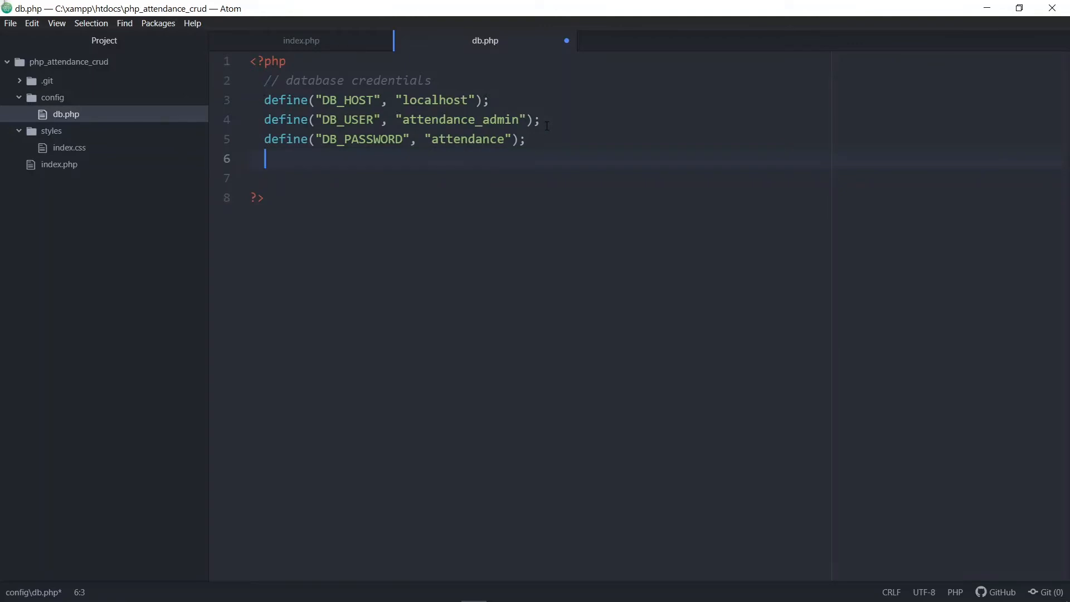
text(define)
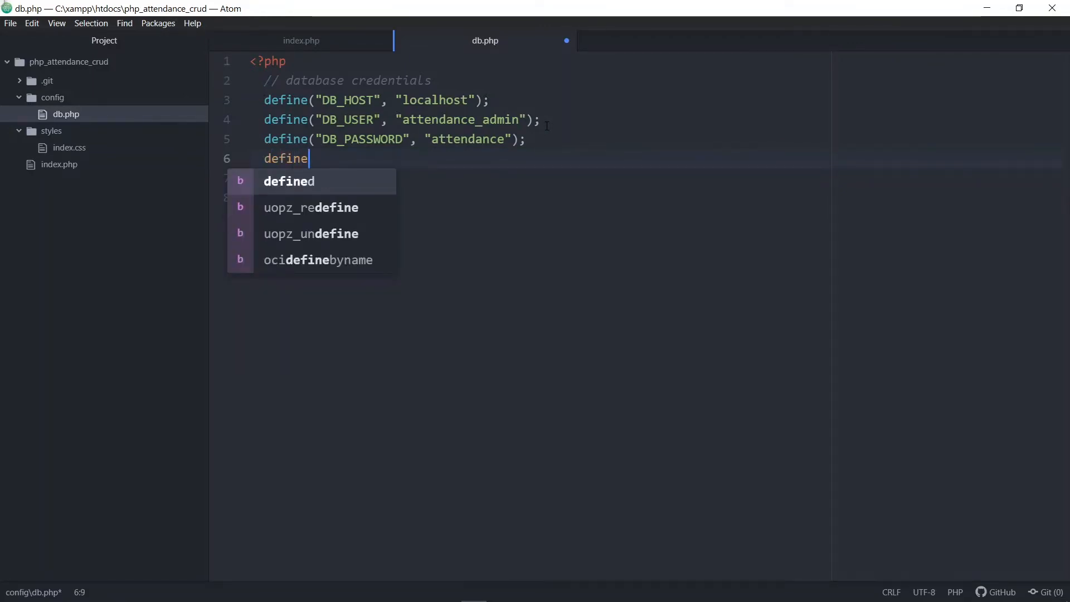
text(("DB_N")
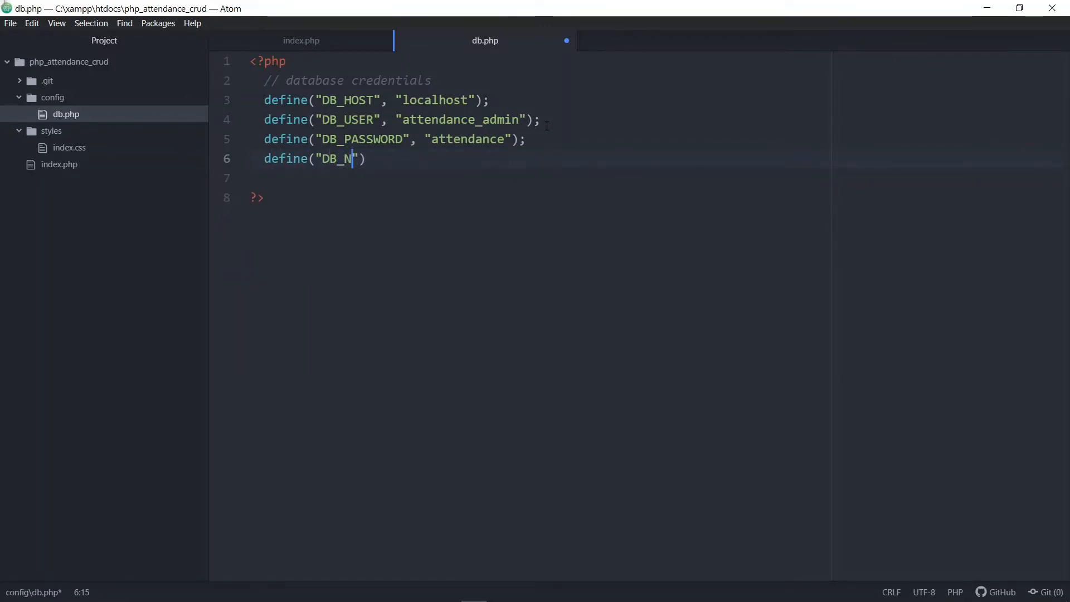
text(AME",)
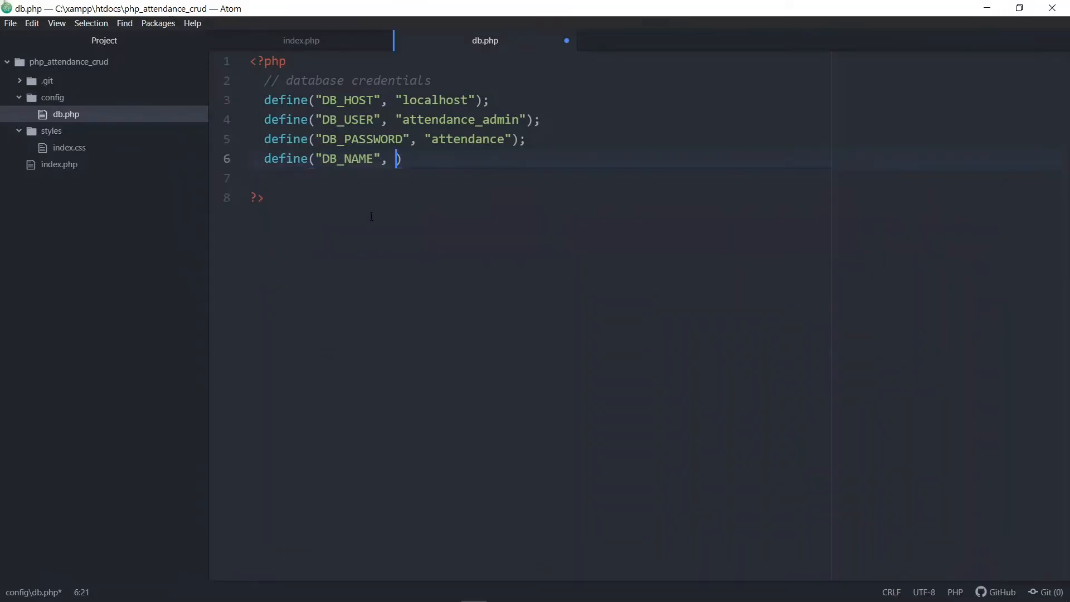
text("php_att")
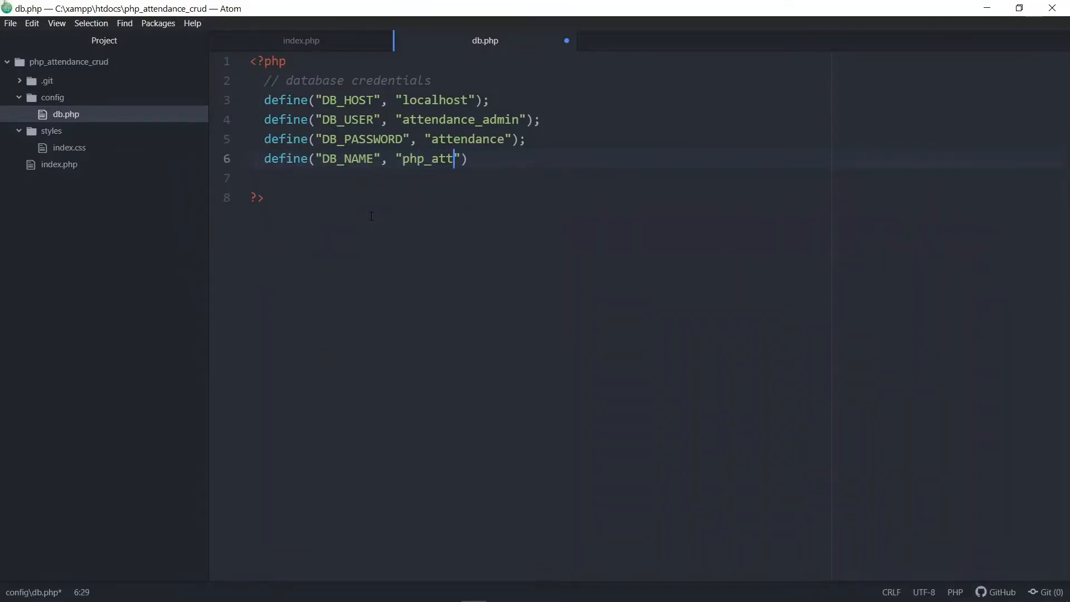
text(endance_crud_db)
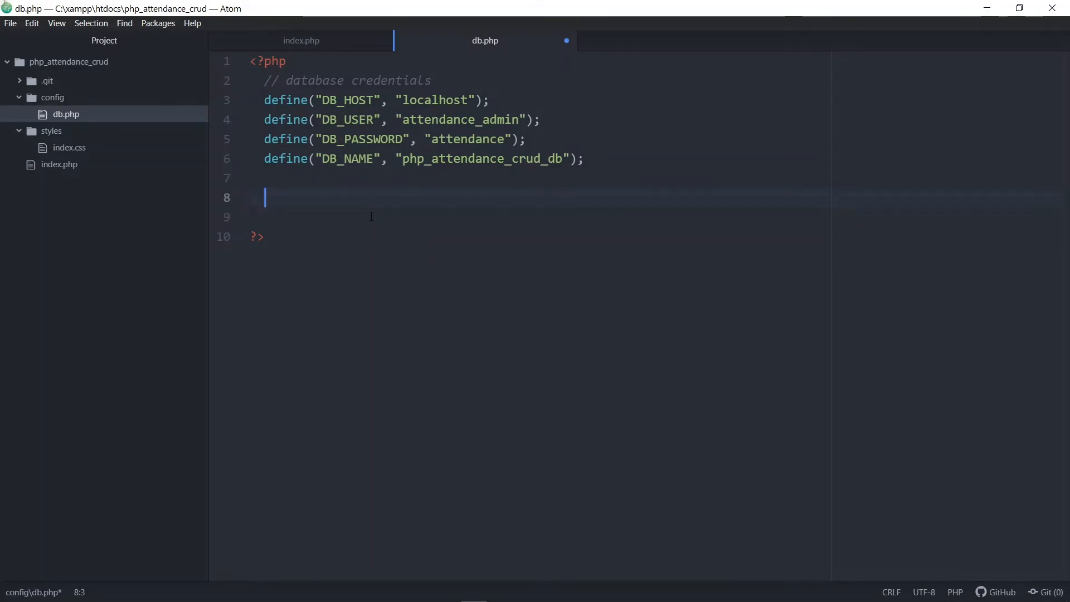
Step: Write $conn = mysqli_connect() with a 'connection to mySQL' comment
text($conn)
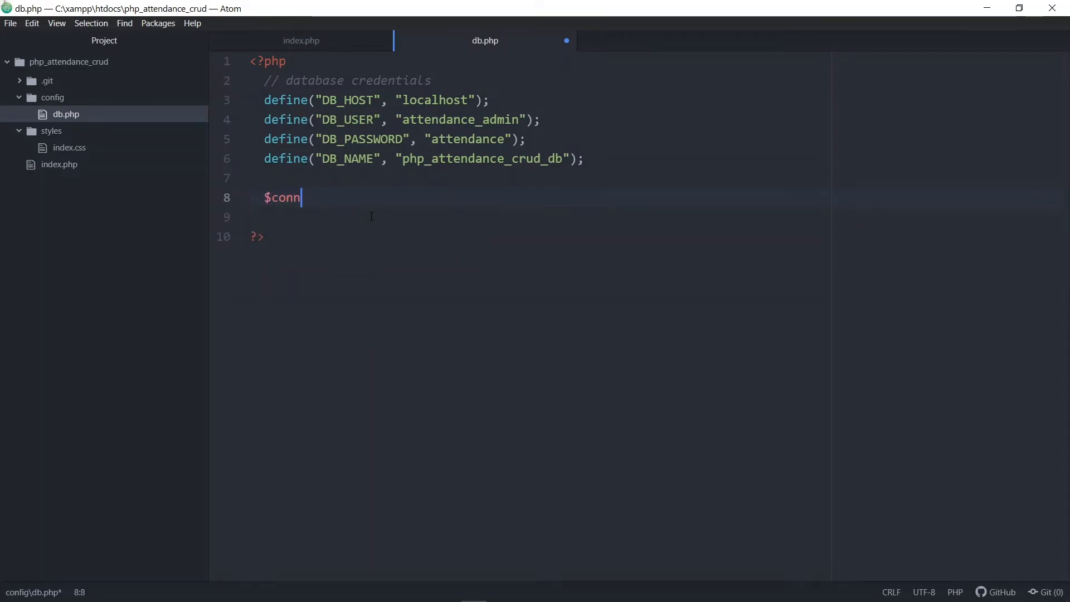
text(=)
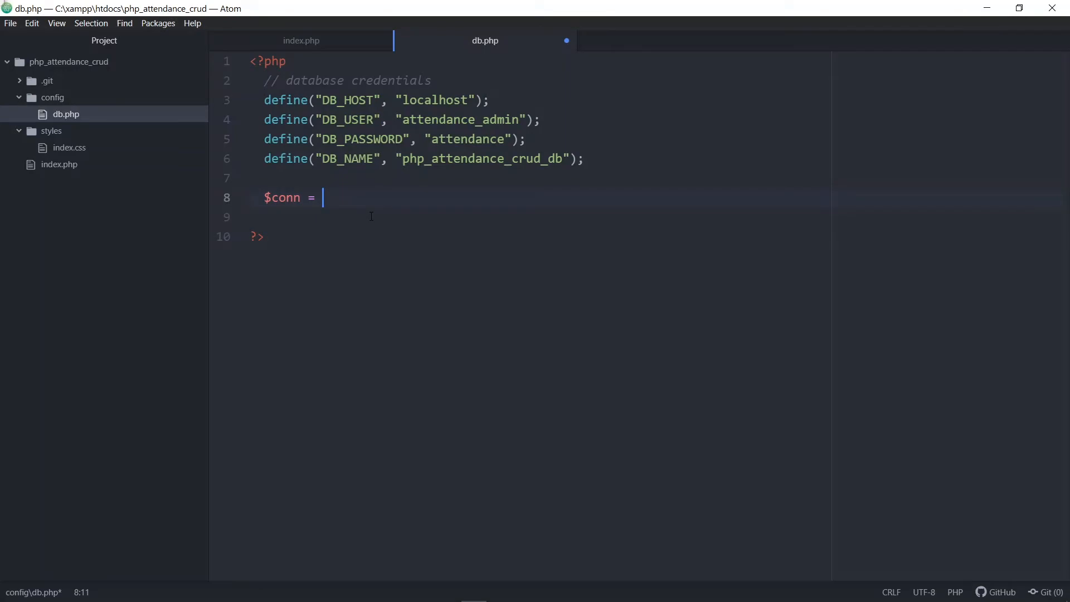
text(mysqli_)
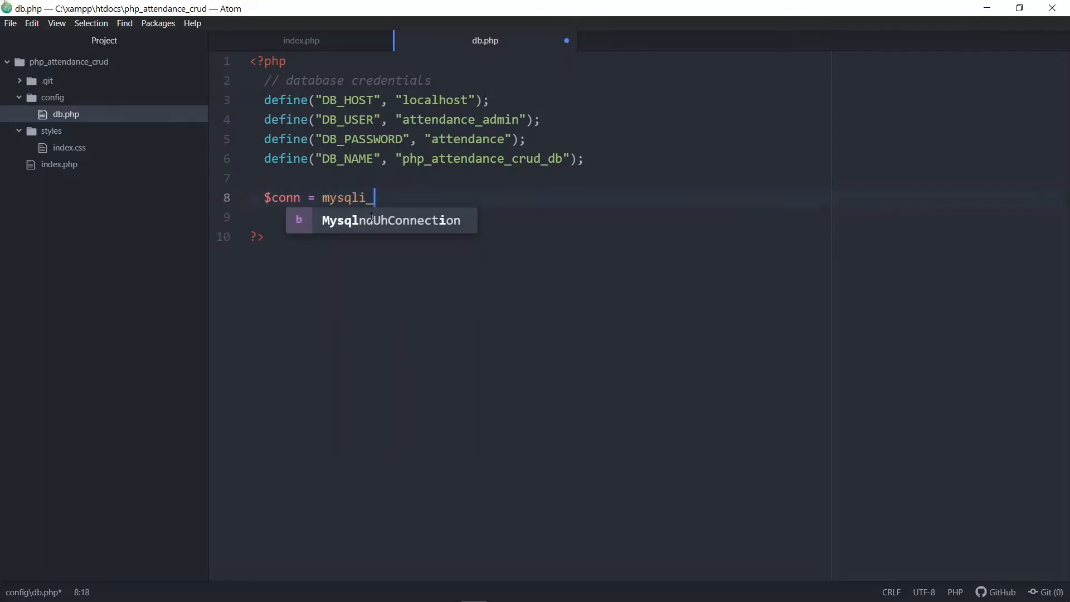
text(connect();)
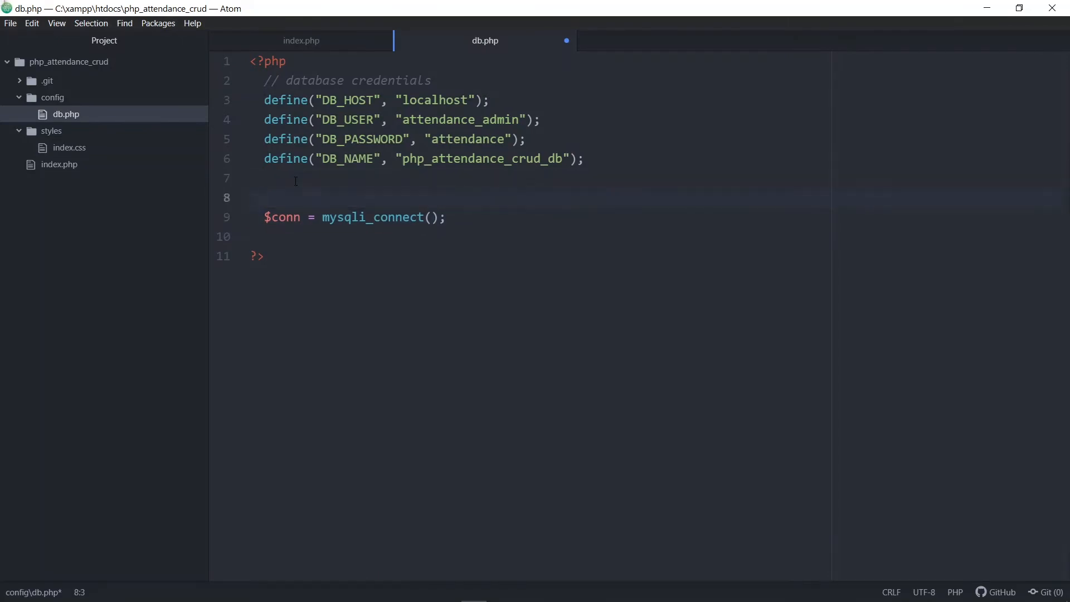
text(// connection to)
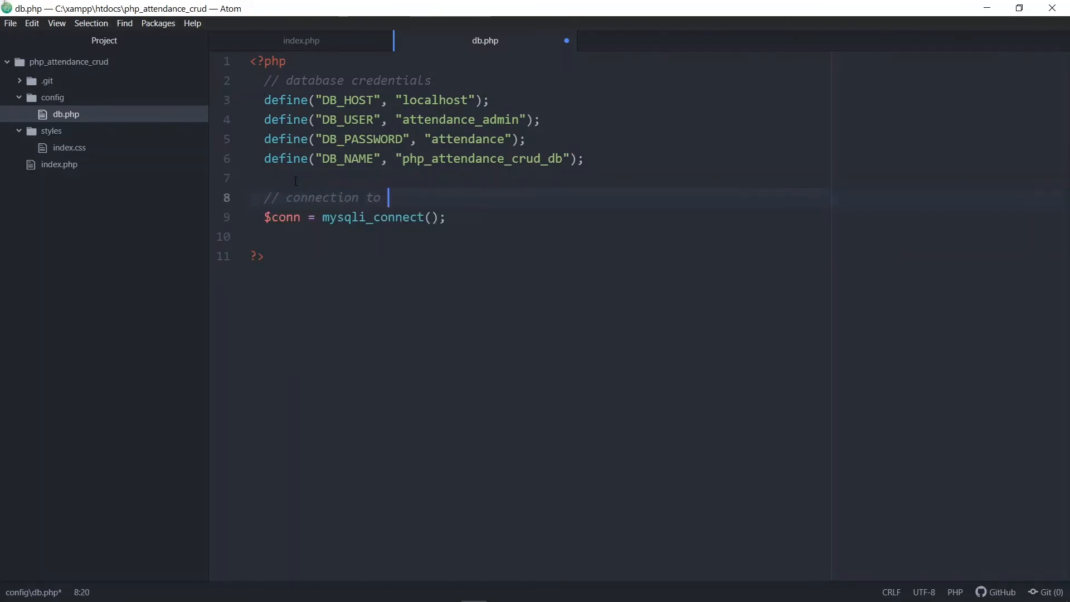
text(mySQL)
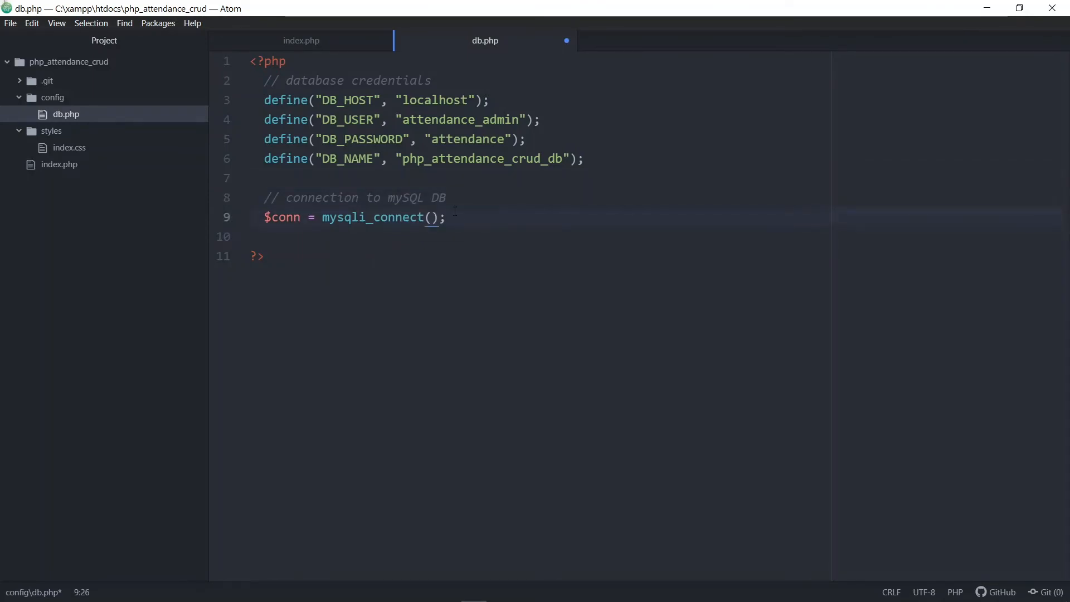
Step: Pass DB_HOST, DB_USER, DB_PASSWORD and DB_NAME as the connect arguments
text(DB)
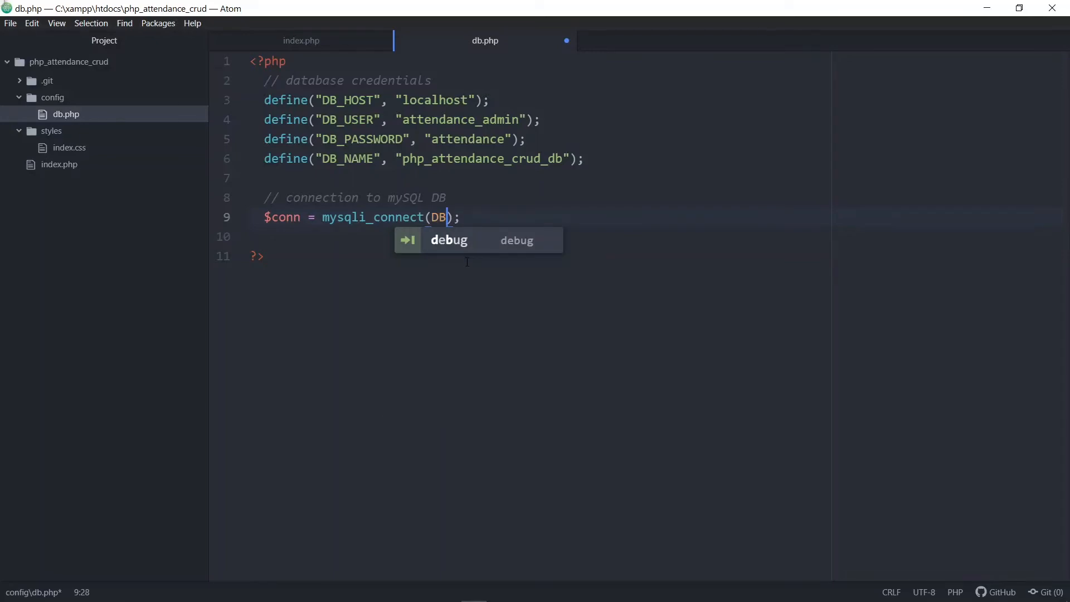
text(_HOST)
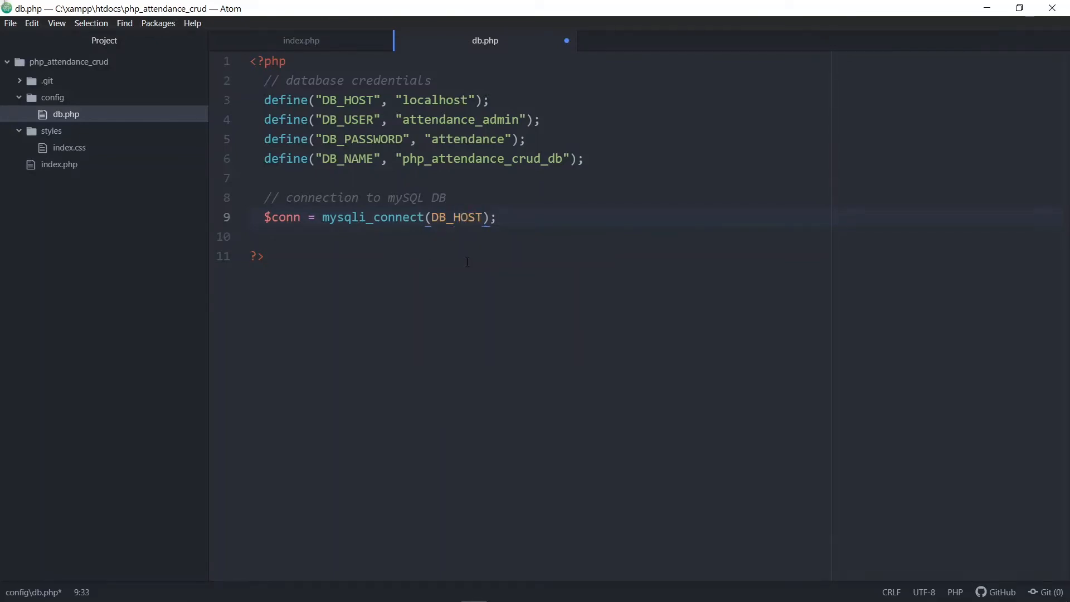
text(, D)
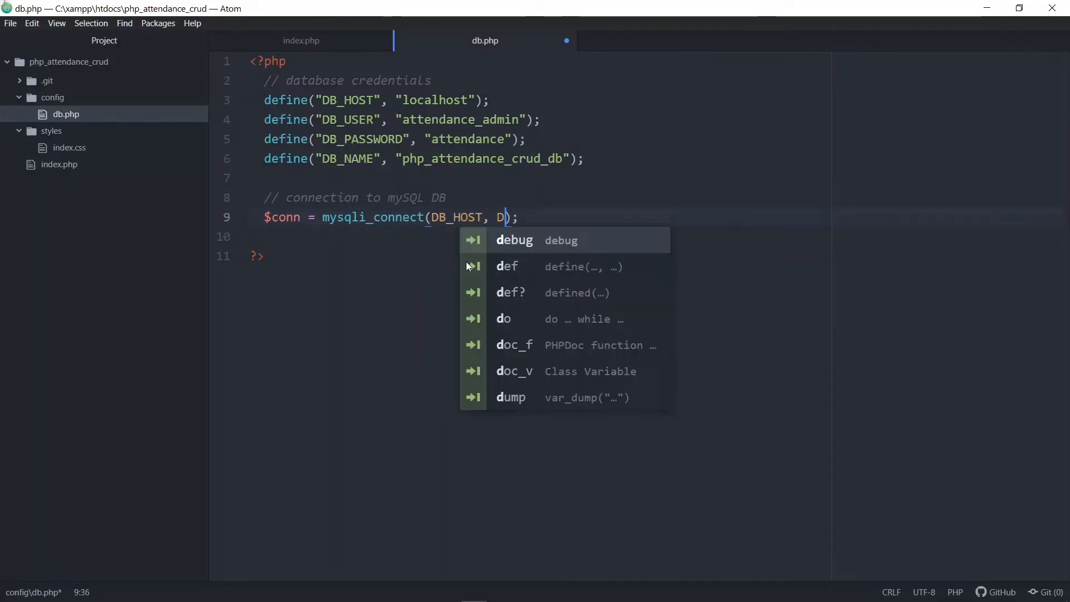
text(B_USER,)
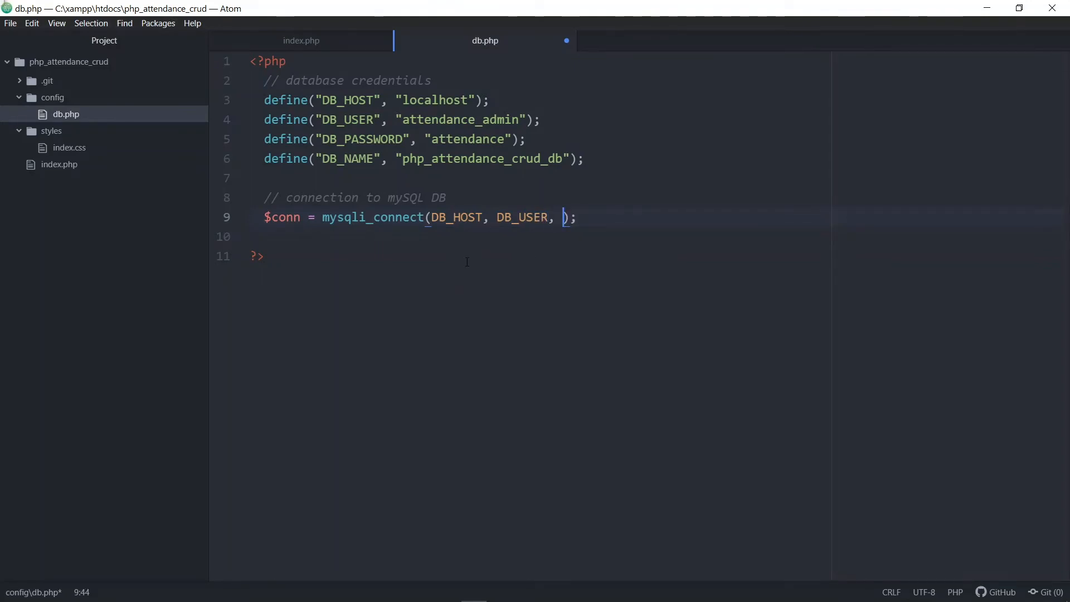
text(DB_P)
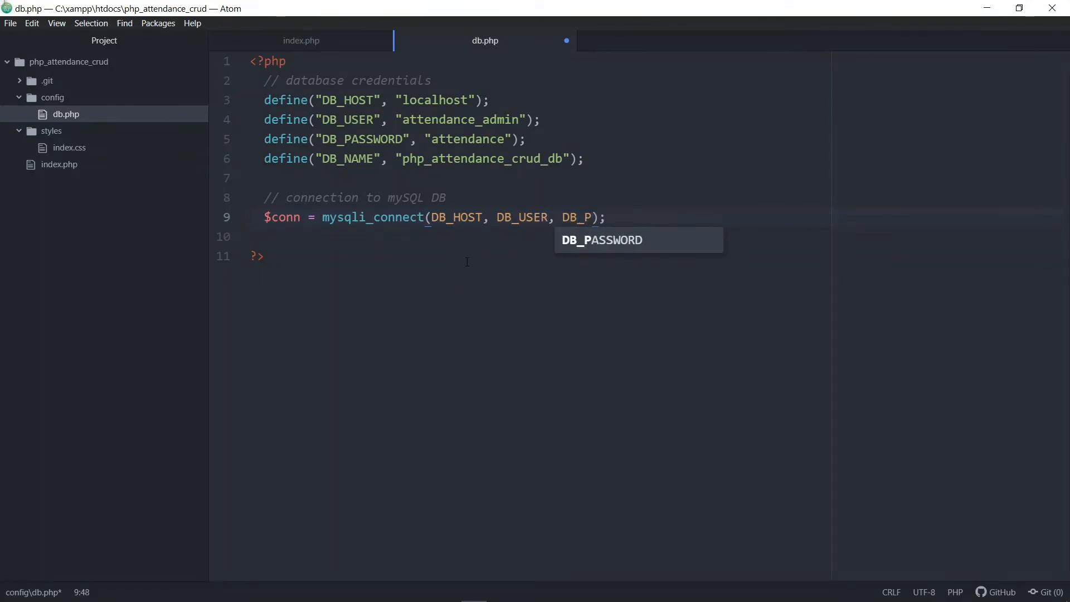
key(Tab)
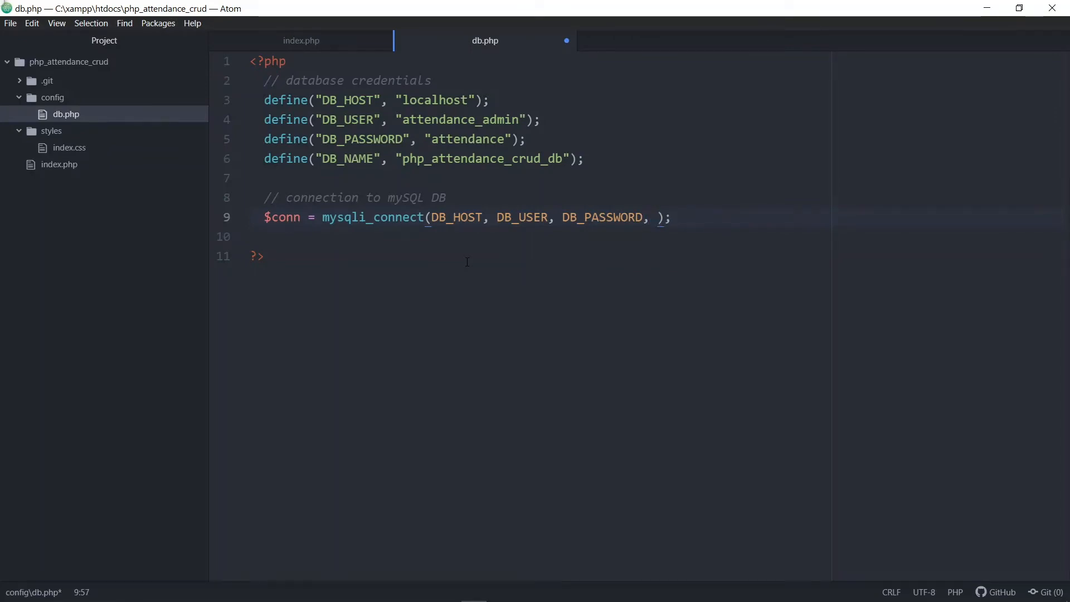
text(DB_N)
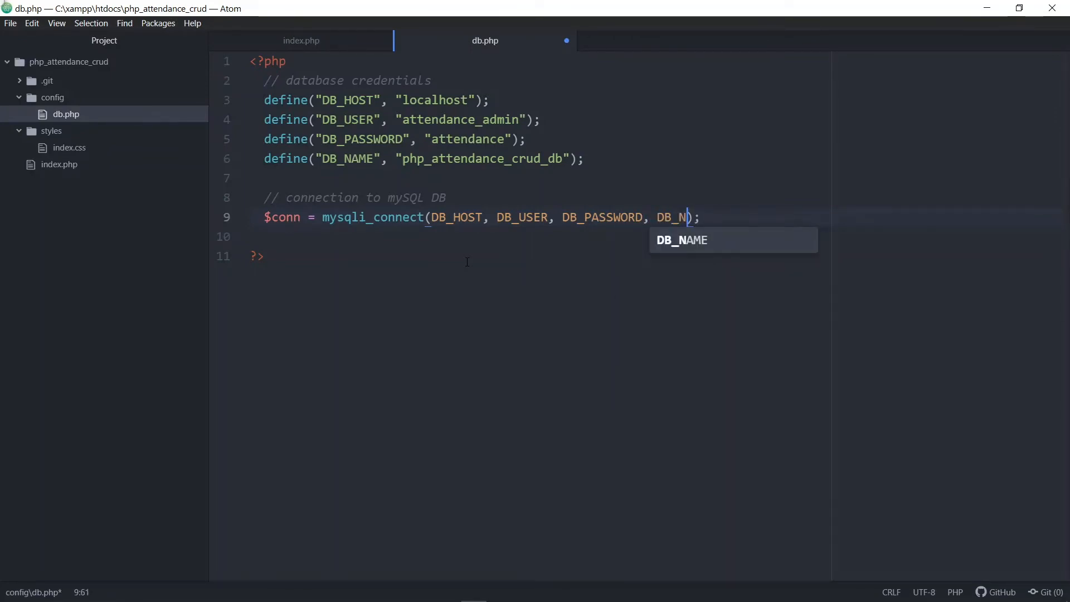
key(tab)
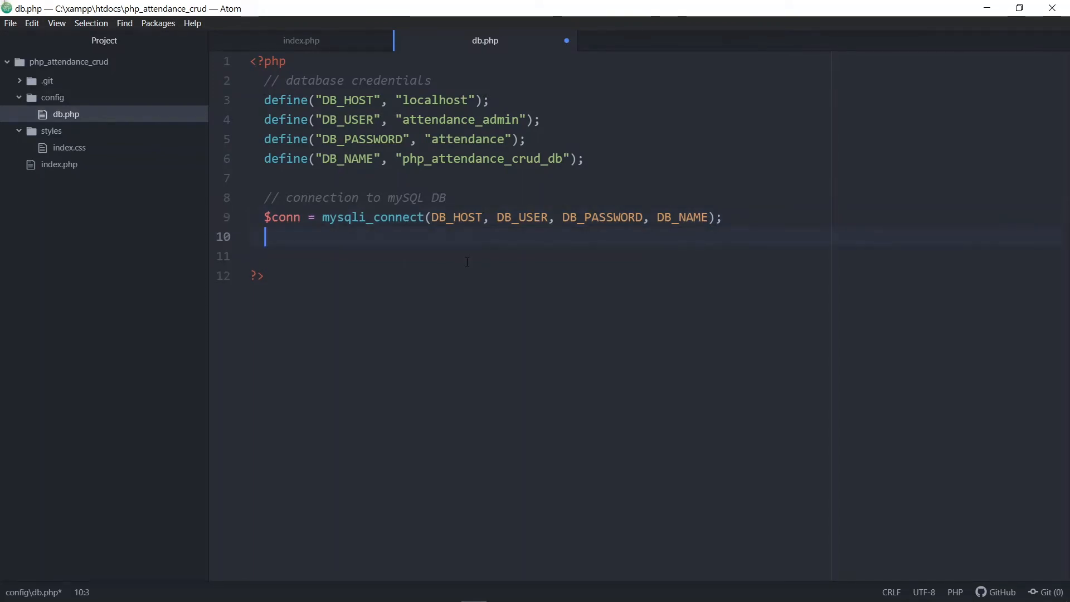
Step: Add an if (!$conn) check that exits with 'An error occurred while connecting'
text(// checking for succ)
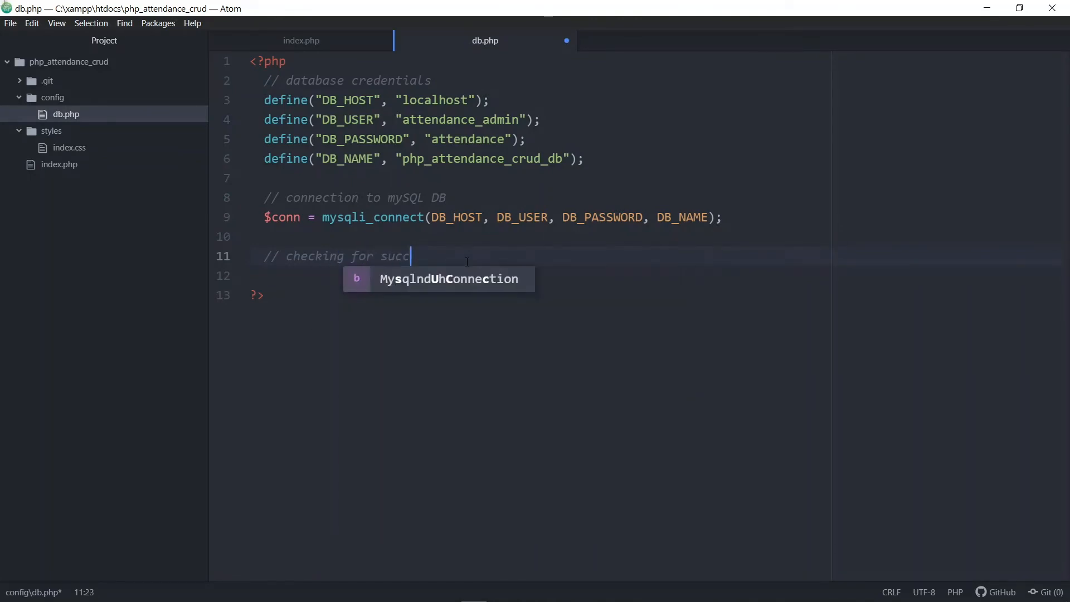
text(essful connection)
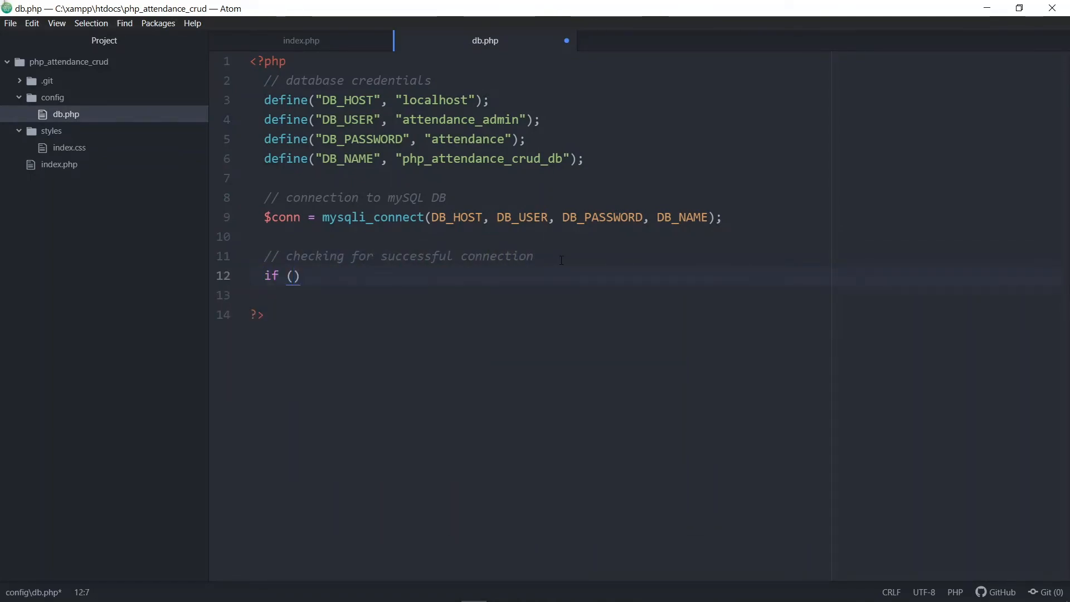
text(!$conn)
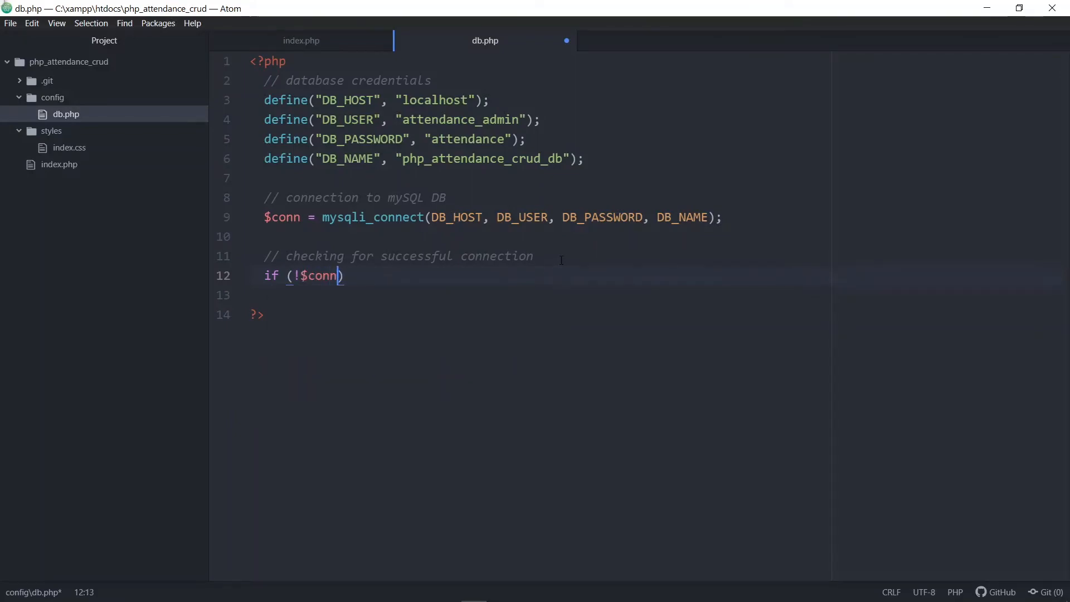
text({)
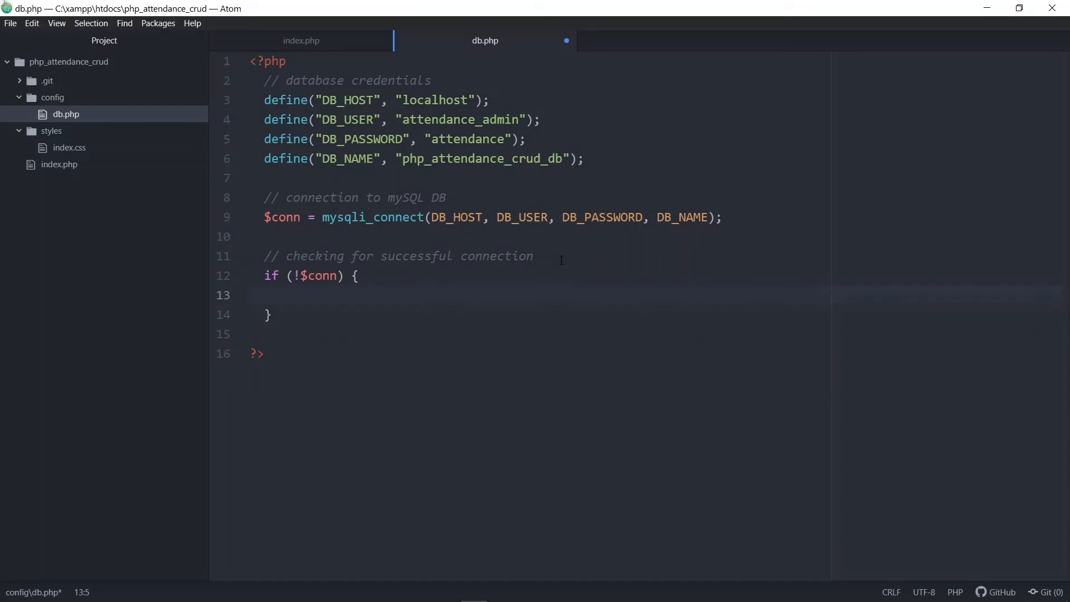
text(exit())
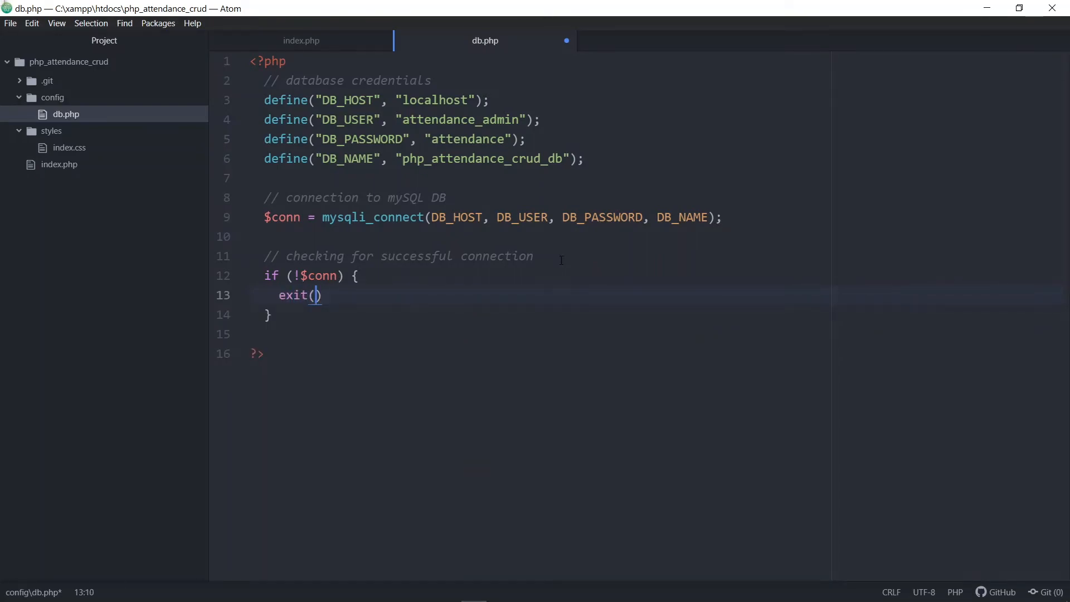
text("An erro")
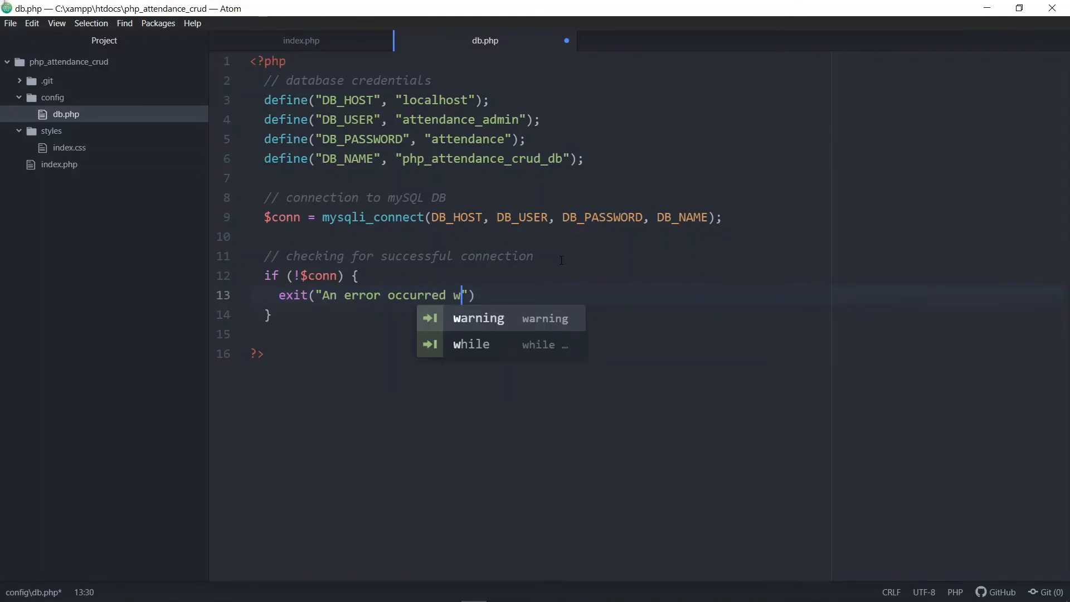
text(hile connection)
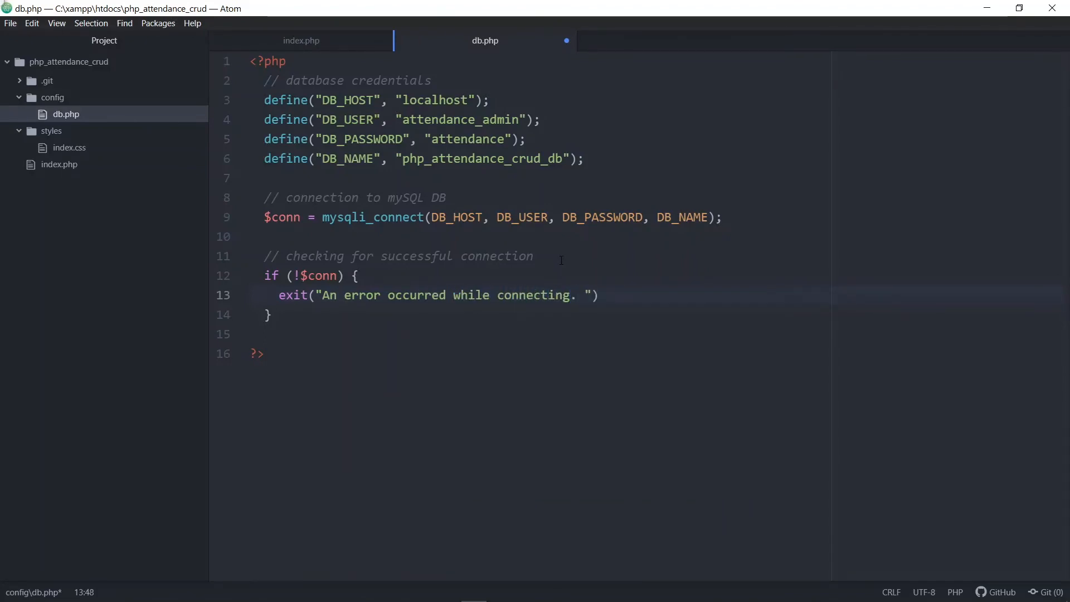
Step: Append mysqli_connect_errno() to the message and terminate the exit statement
text(.)
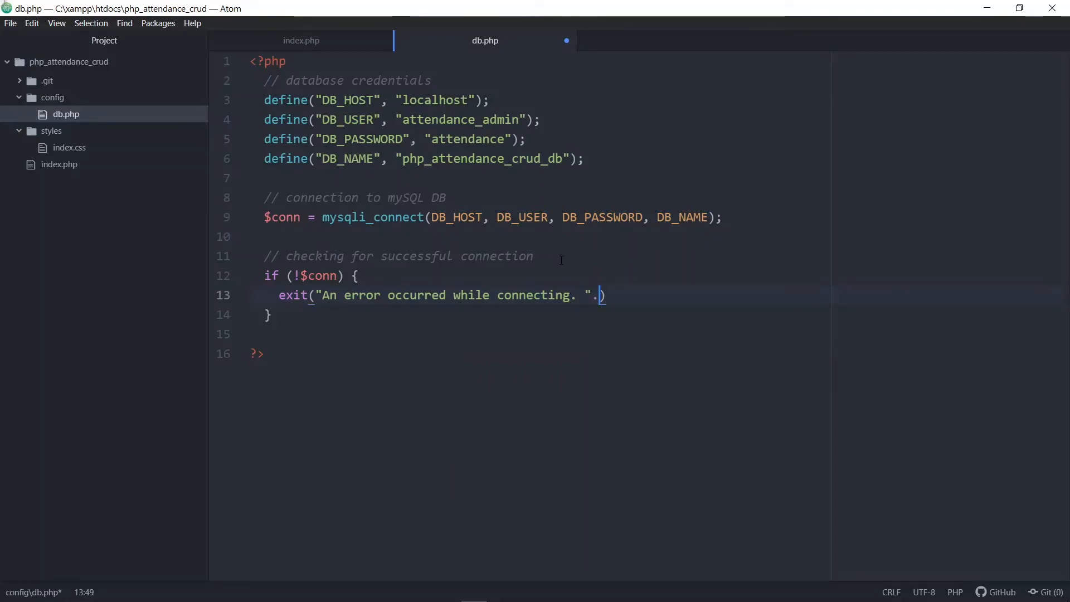
text(myssqli))
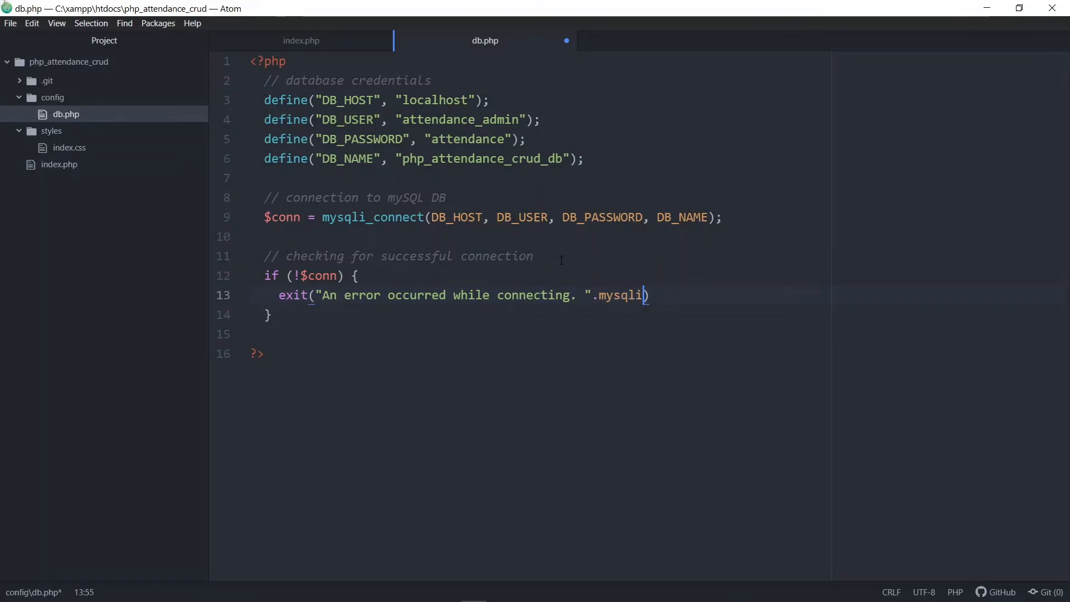
text(_connect)
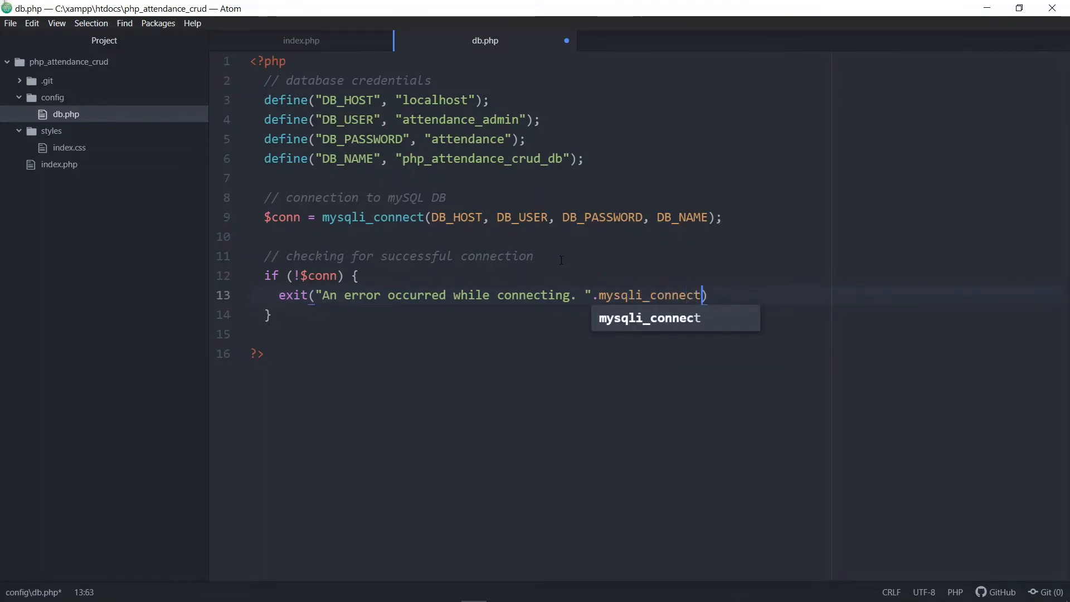
text(_errno)
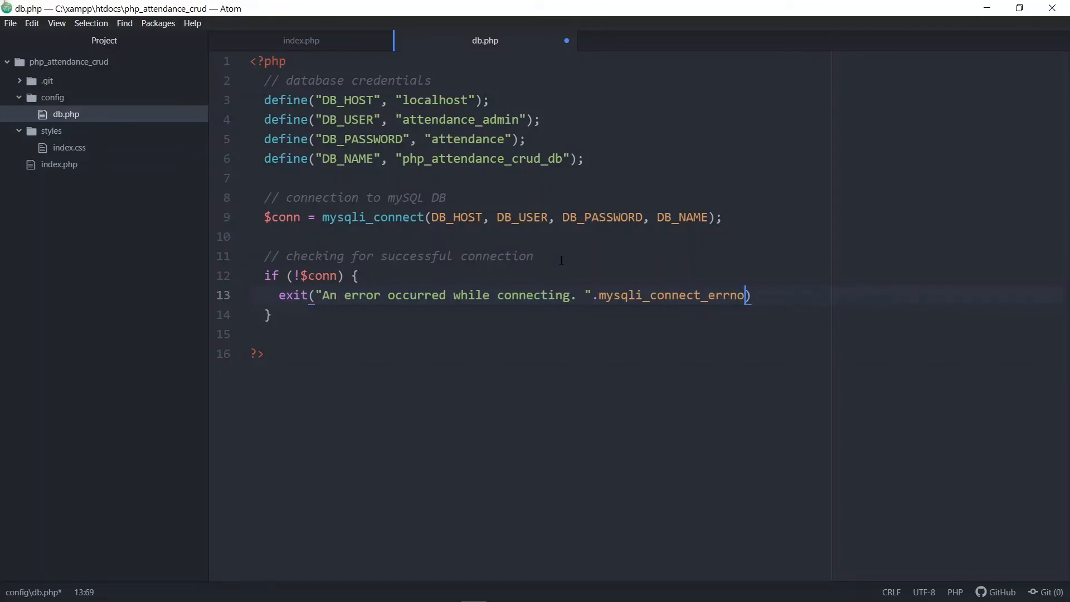
text(())
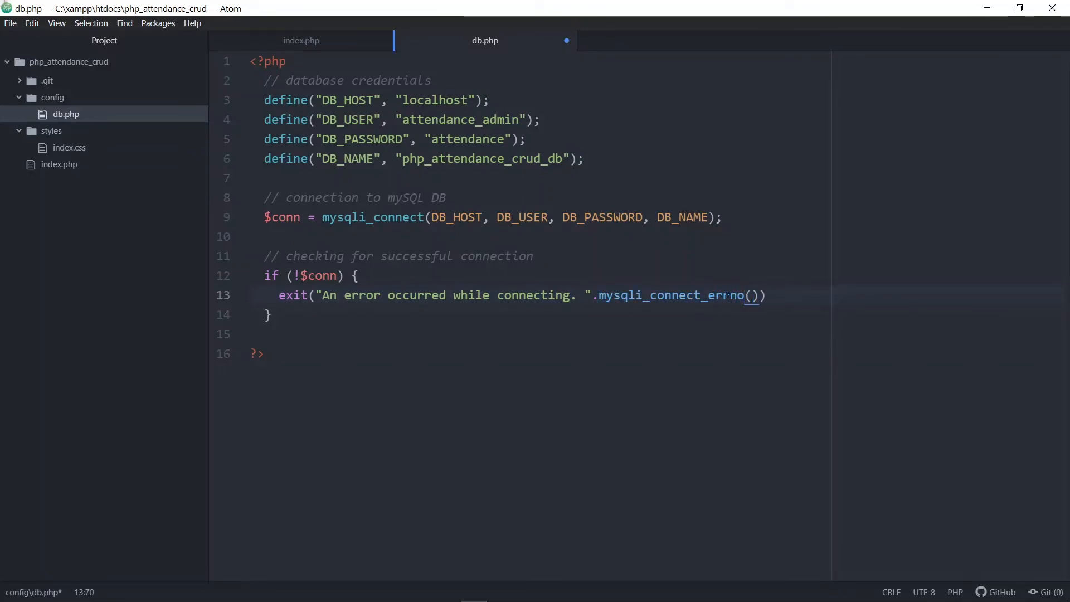
click(775, 296)
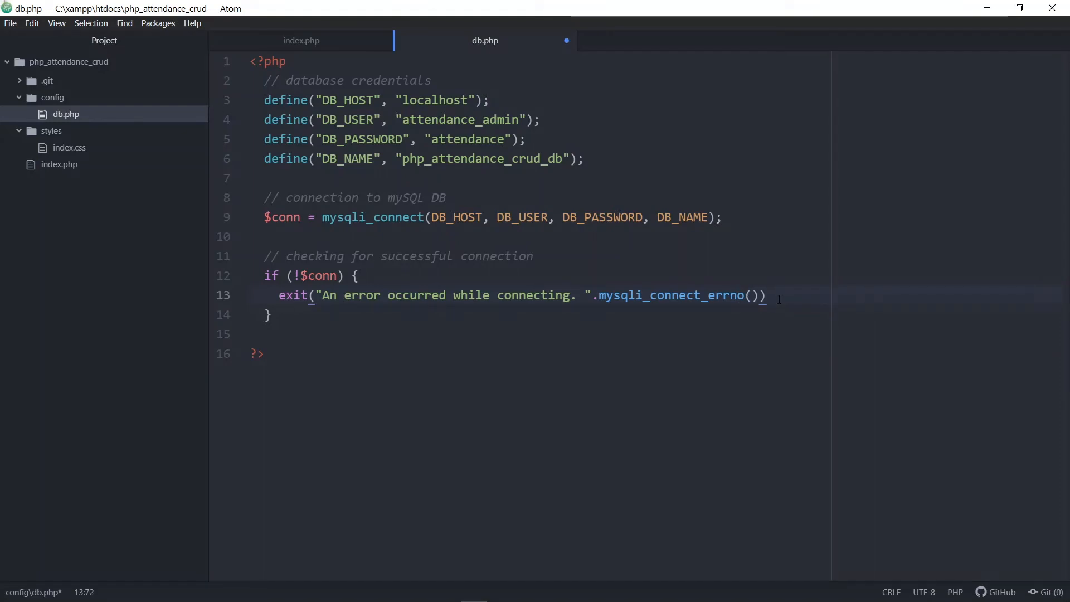
text(;)
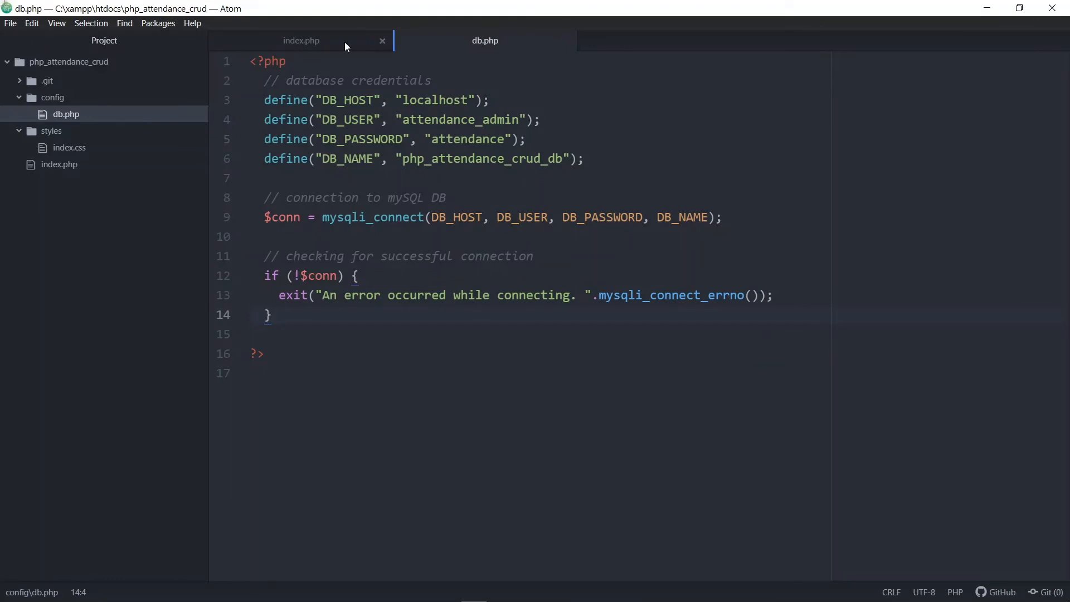
Step: Add <?php require 'config/db.php'; at the top of index.php
click(301, 40)
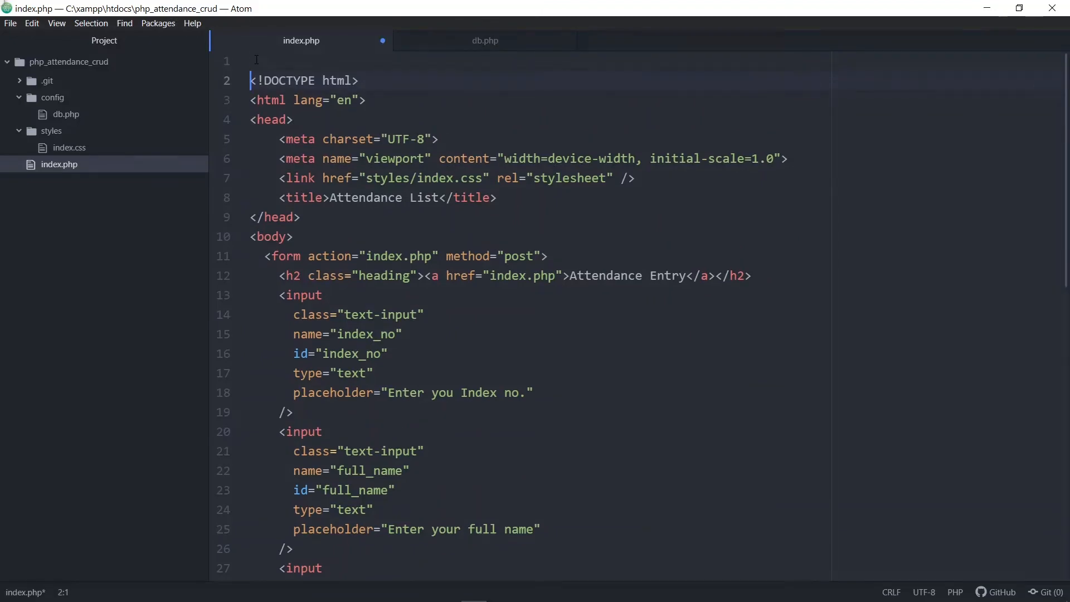
text(<?php)
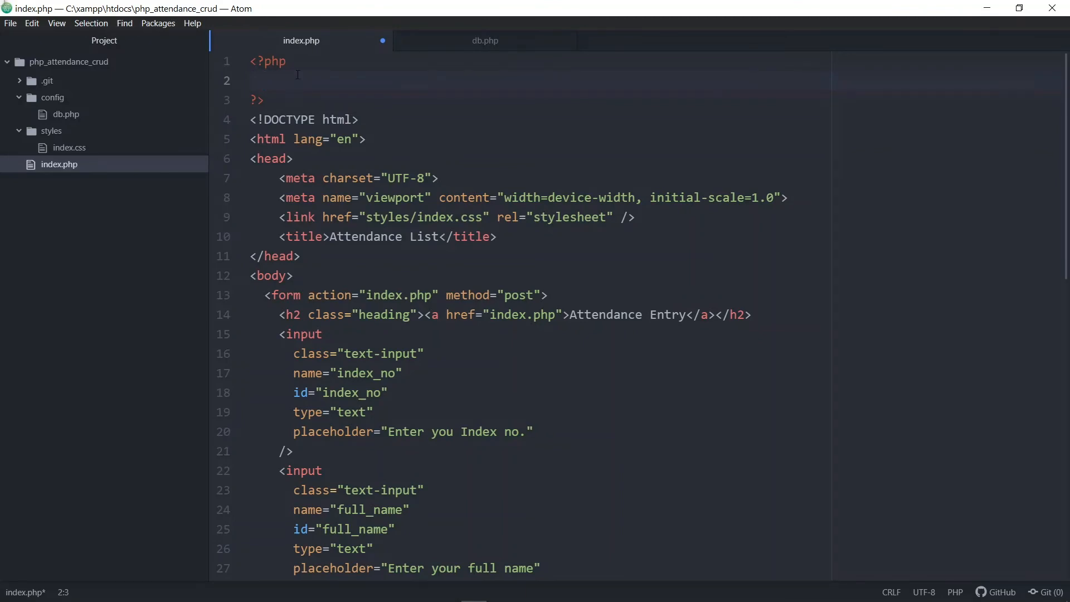
text(require 'c)
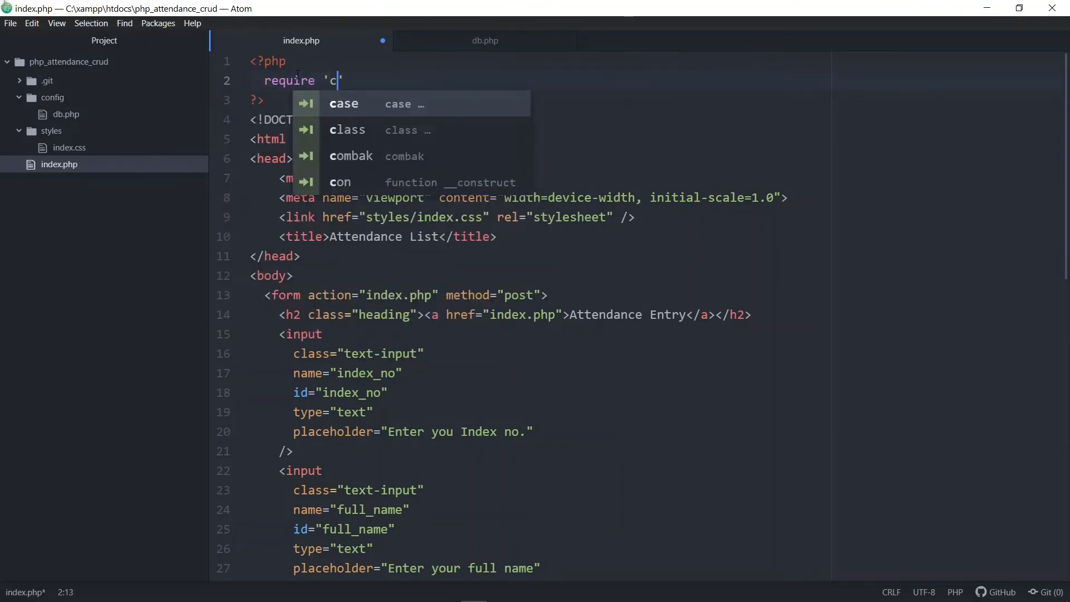
text(onfig/d)
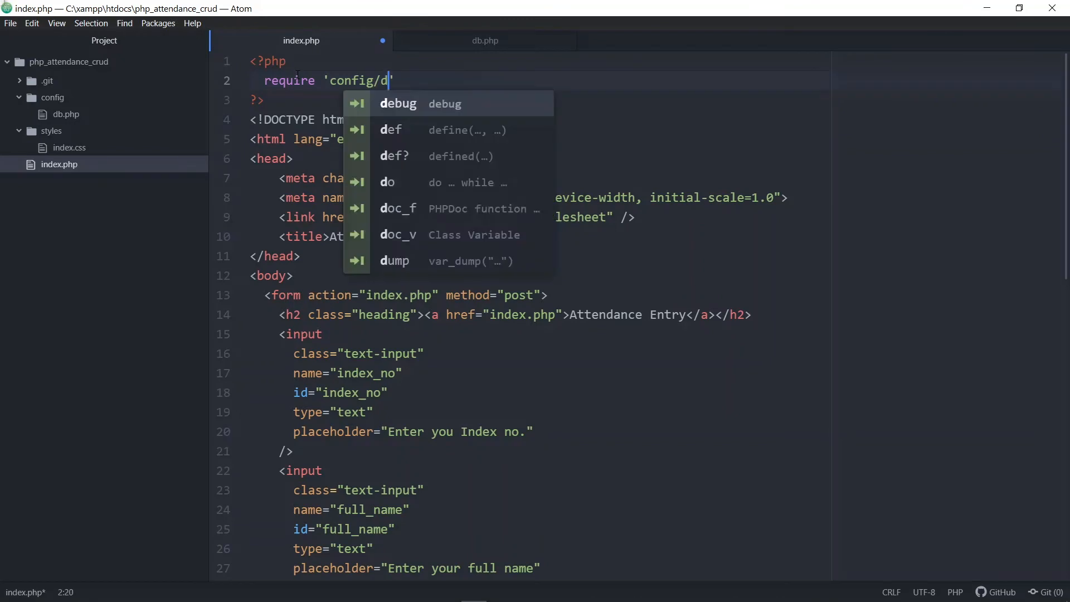
text(b.php)
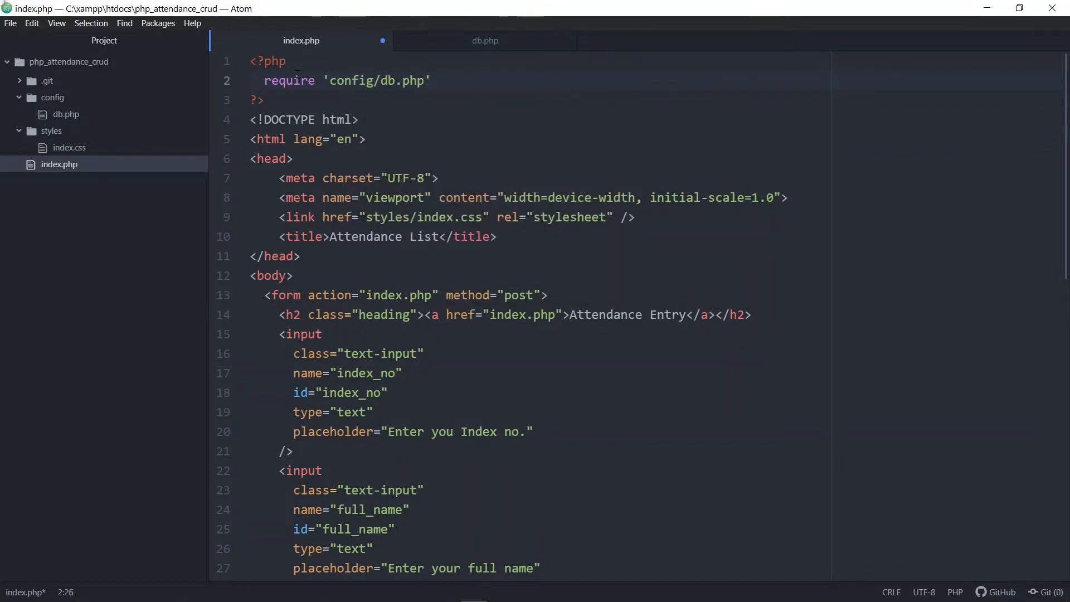
text(;)
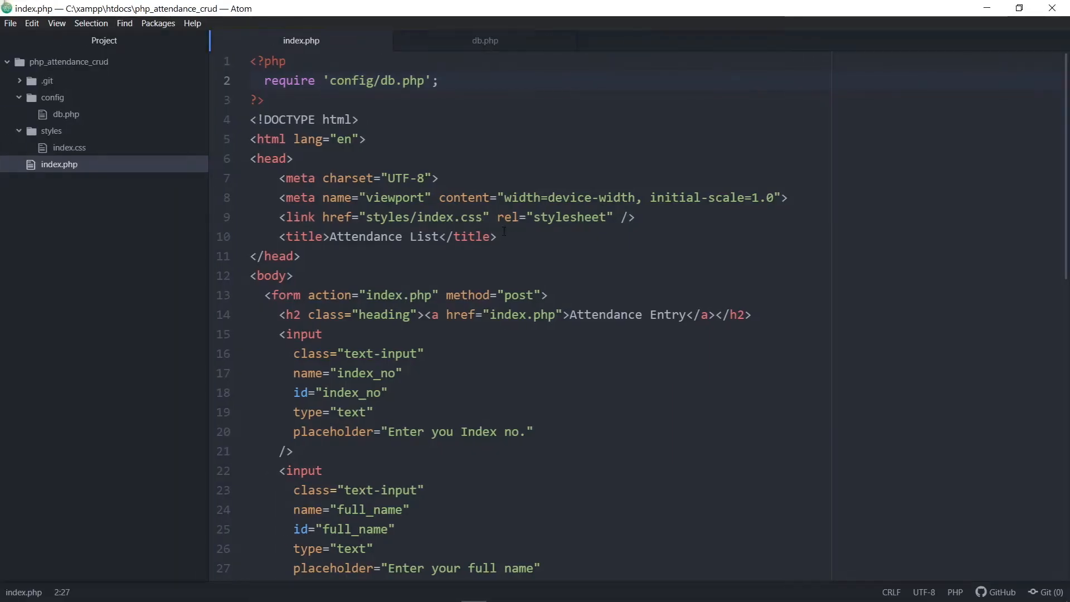
Step: In db.php add an else branch echoing 'Connection successful'
click(485, 40)
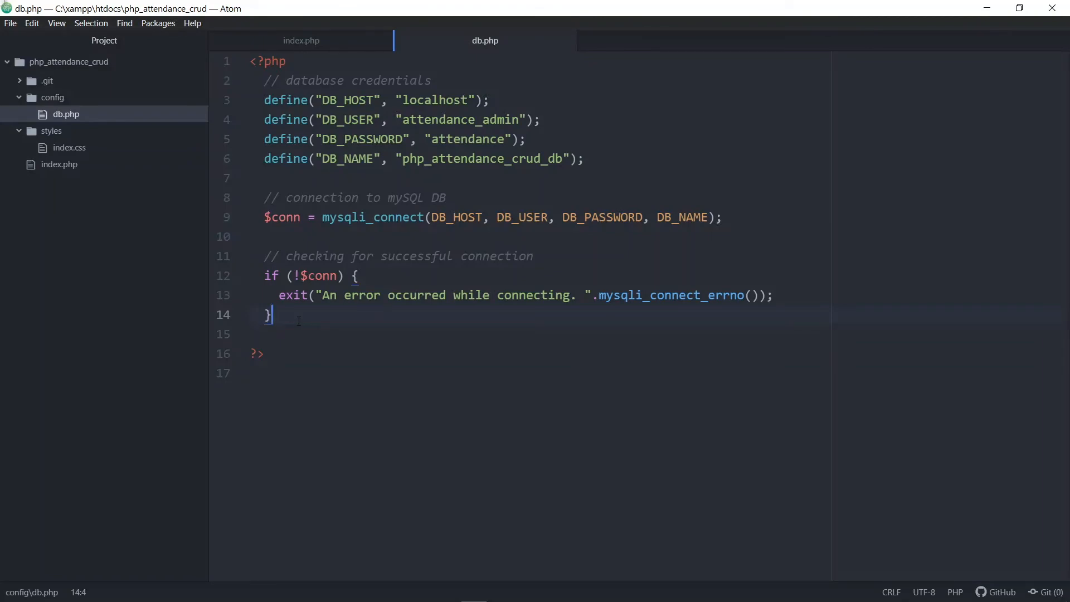
text(else {)
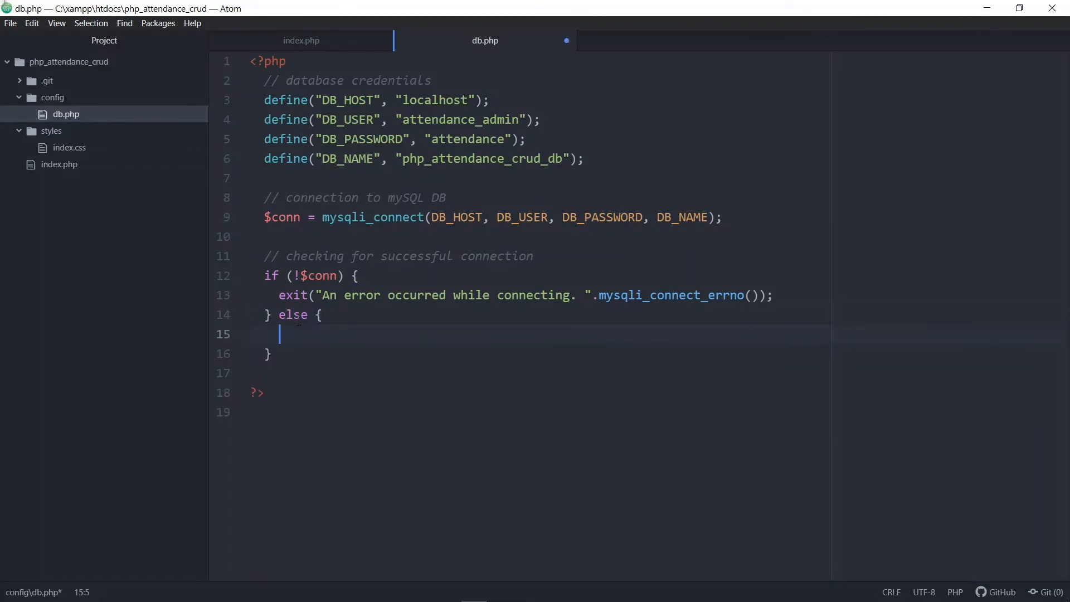
text(echo "Co)
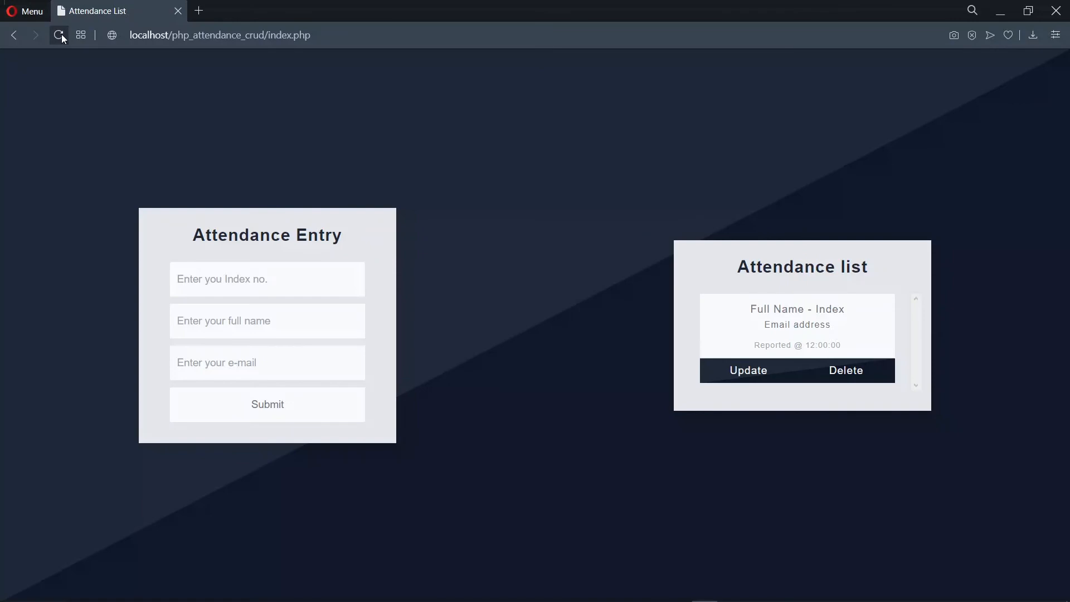
Step: Reload the attendance page so it shows Connection successful
click(59, 35)
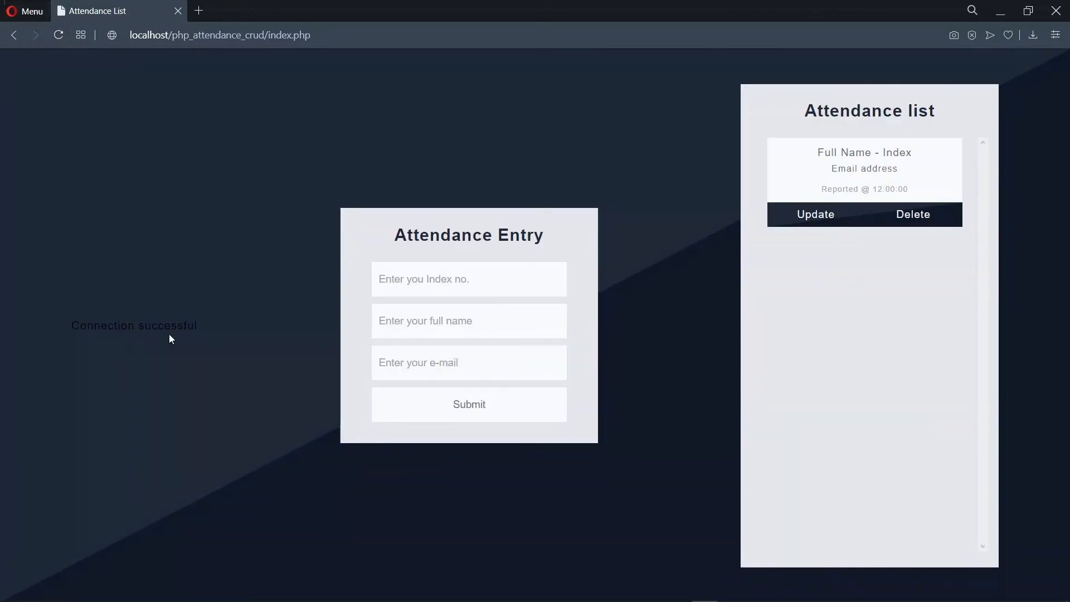
mouse_move(141, 310)
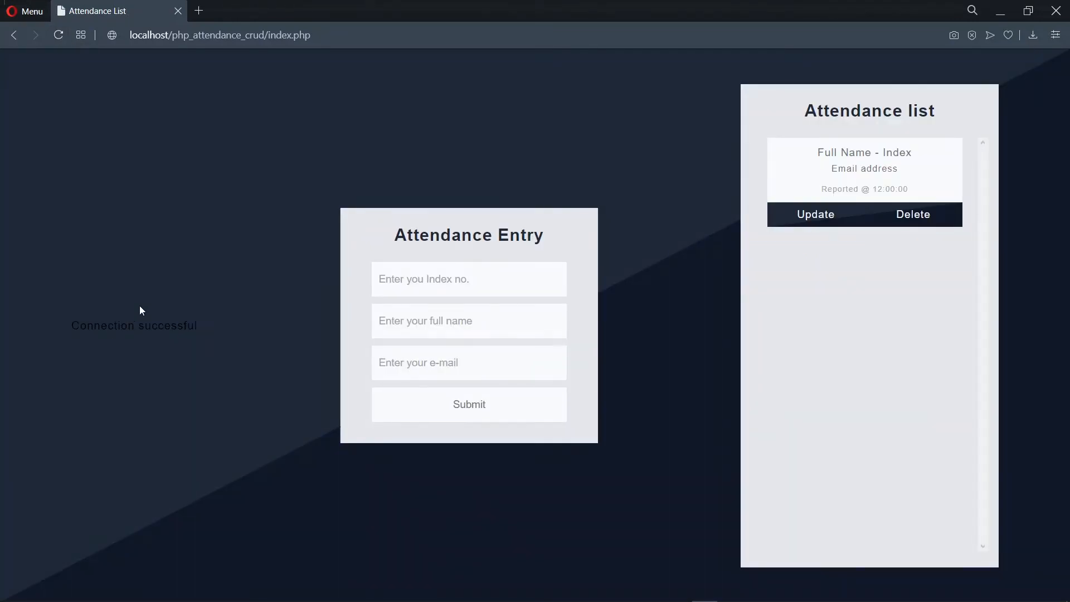
mouse_move(212, 278)
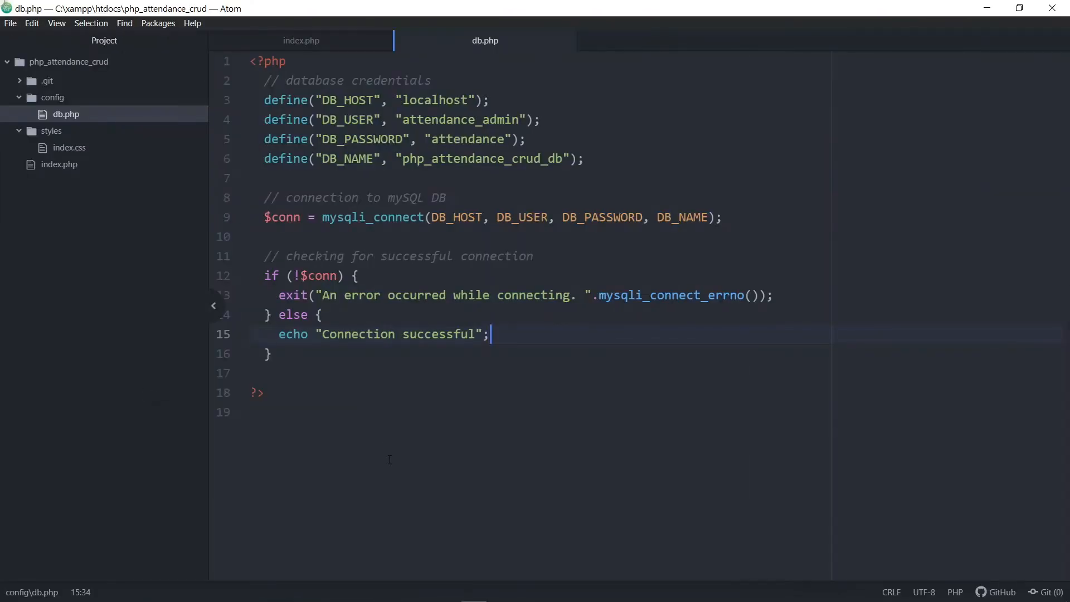
Step: In index.php write the INSERT INTO attendance (..., arrival_time) VALUES ('$index_no', ...) query
click(293, 315)
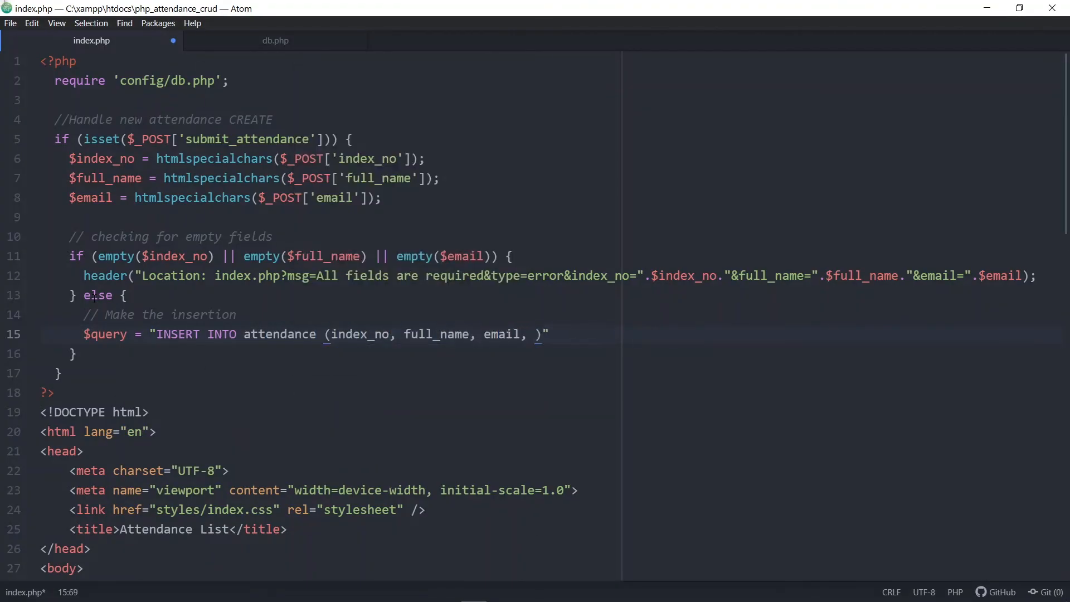
text(arrival_time) VALUES ('$index_no',)
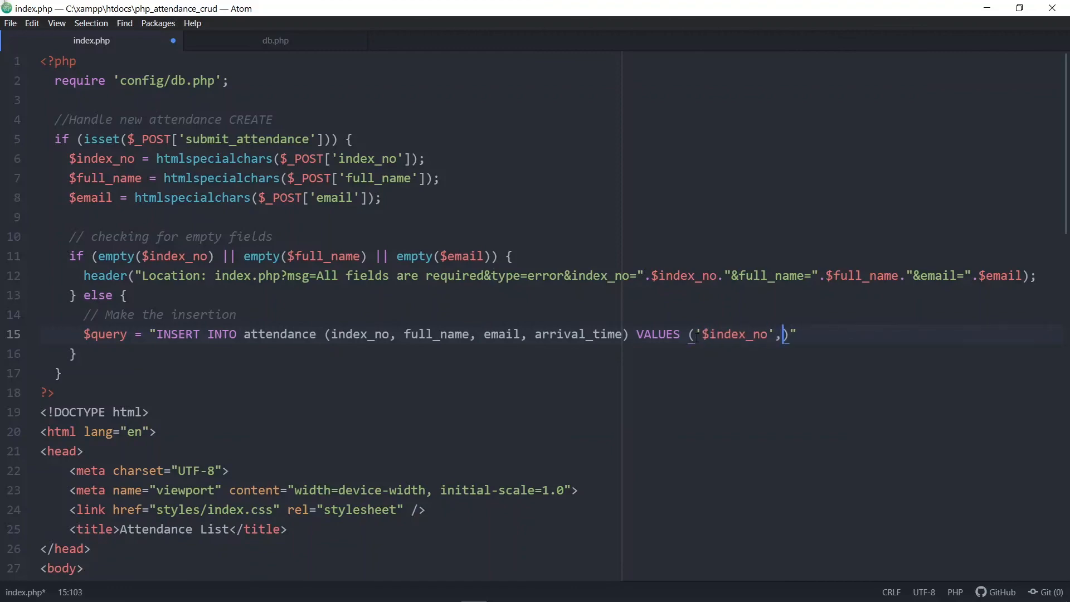
scroll(down, 3)
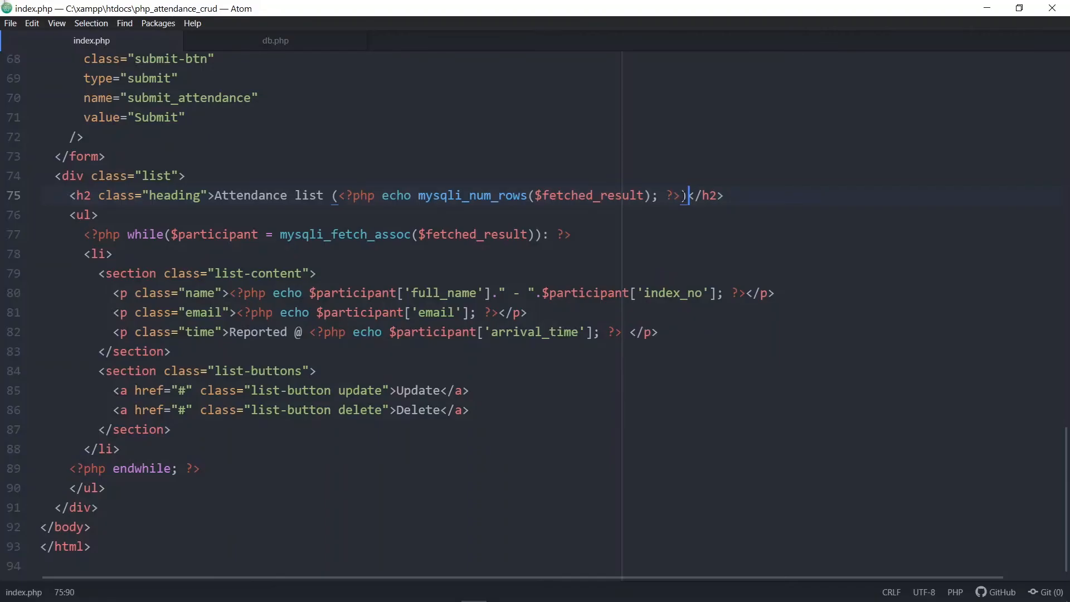